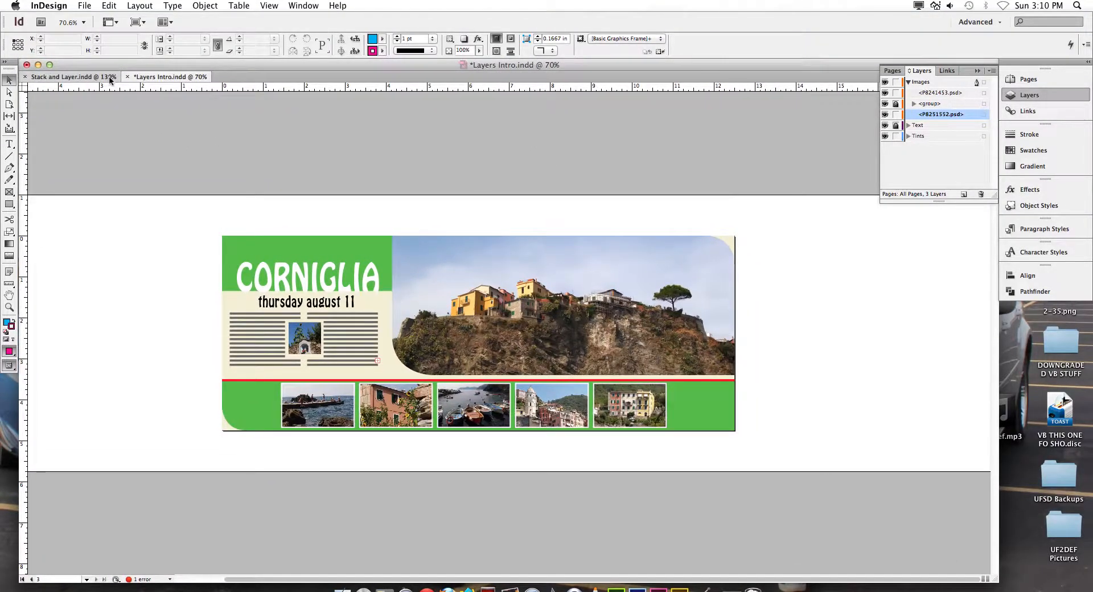
Step: Switch to the Stack and Layer document with the red square, circles and yellow bar
click(66, 76)
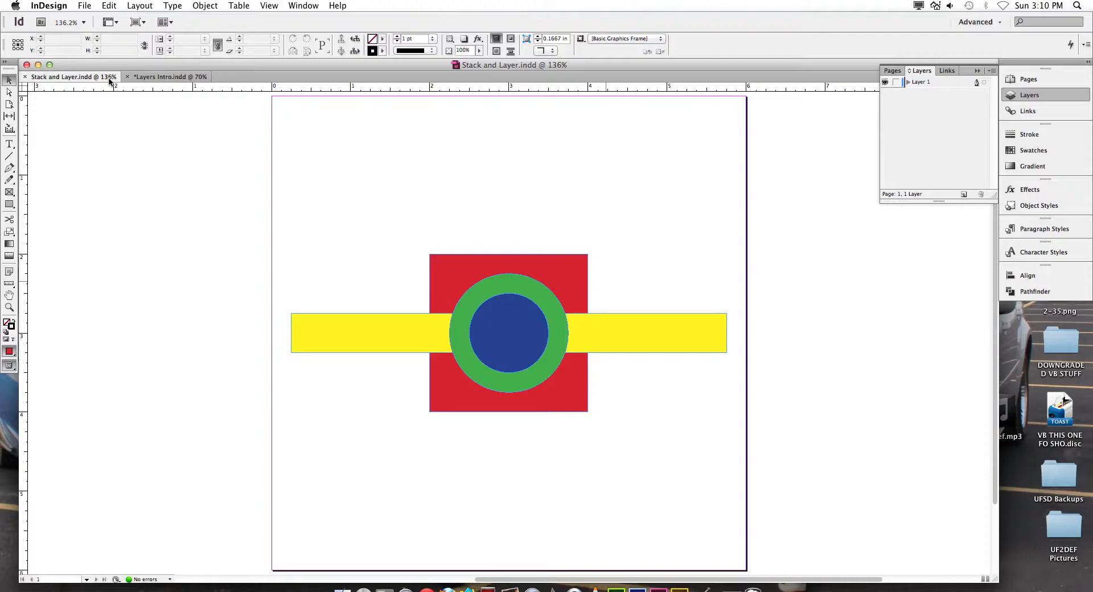
Step: Open the ID 4-4 practice file from the Chapter 4 folder
click(83, 5)
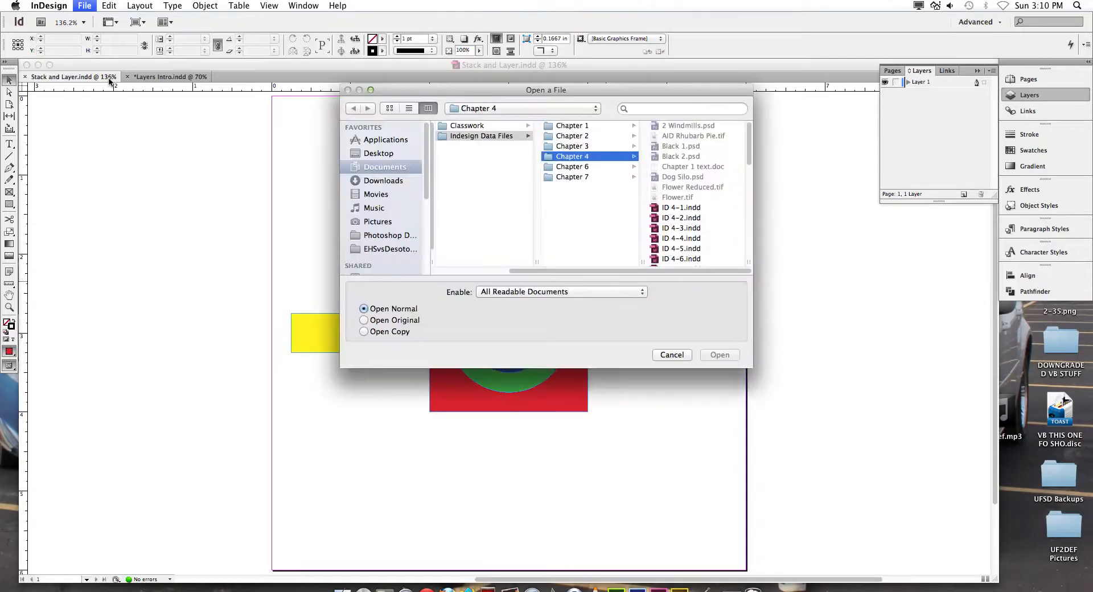
click(562, 238)
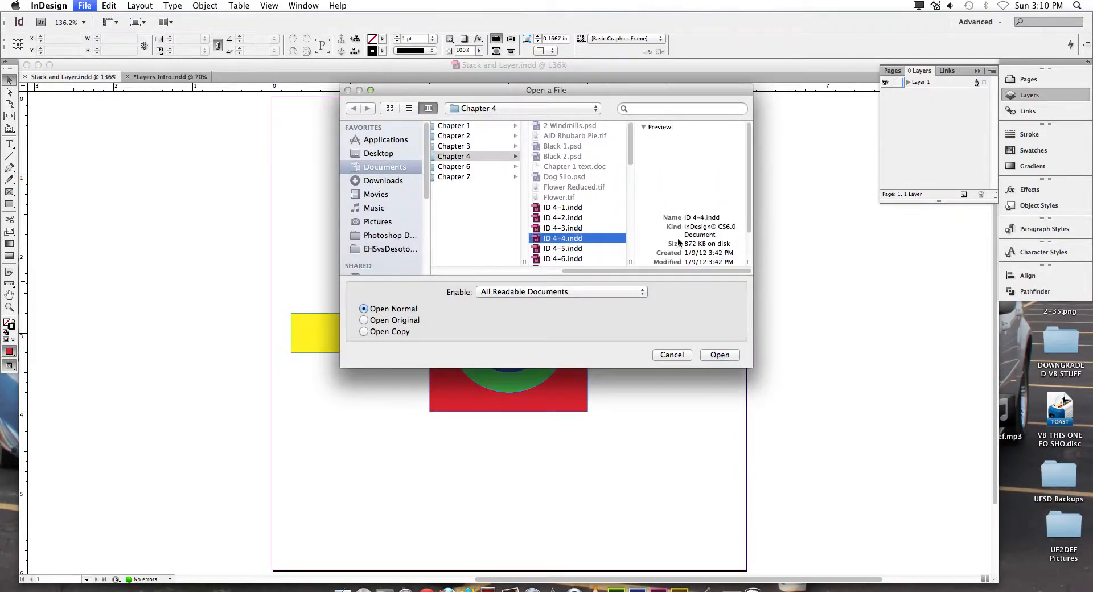
click(719, 355)
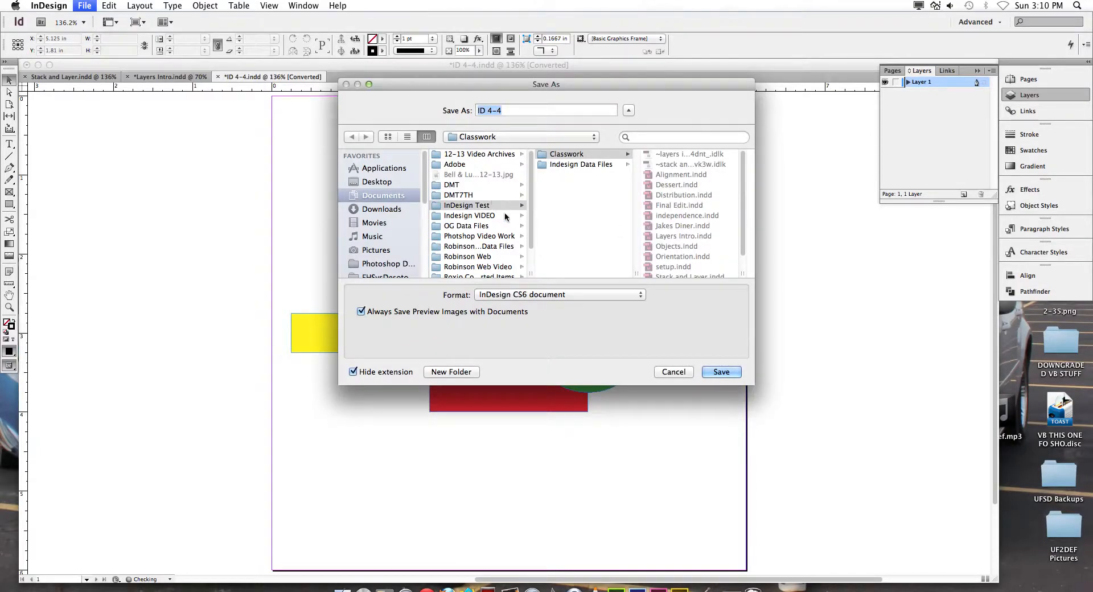
Step: Save a copy named Stack and Layer in the classwork folder
click(468, 215)
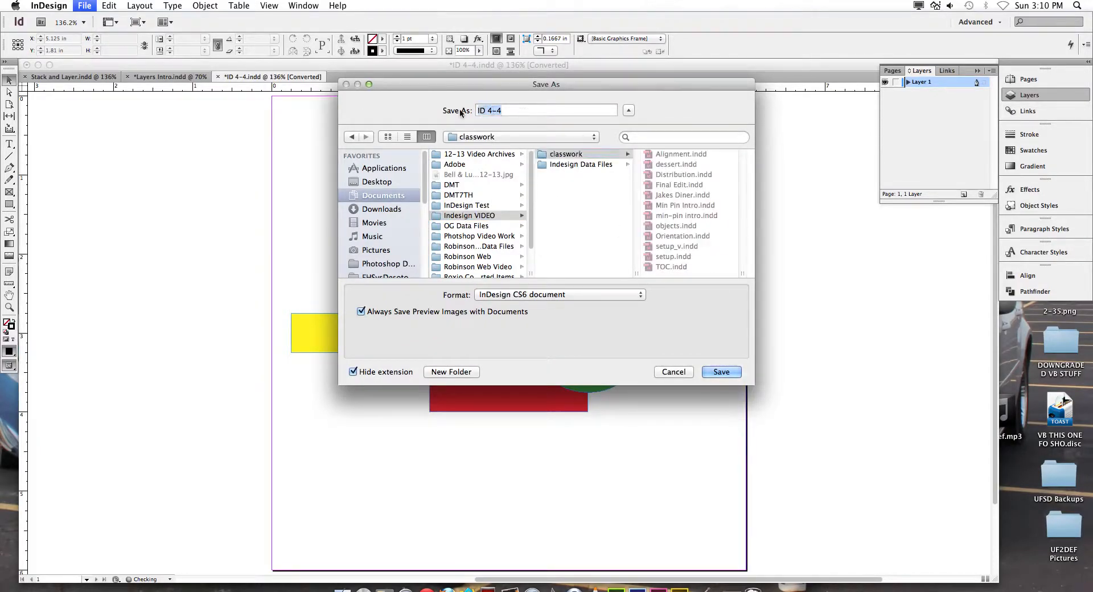
text(Stack and L)
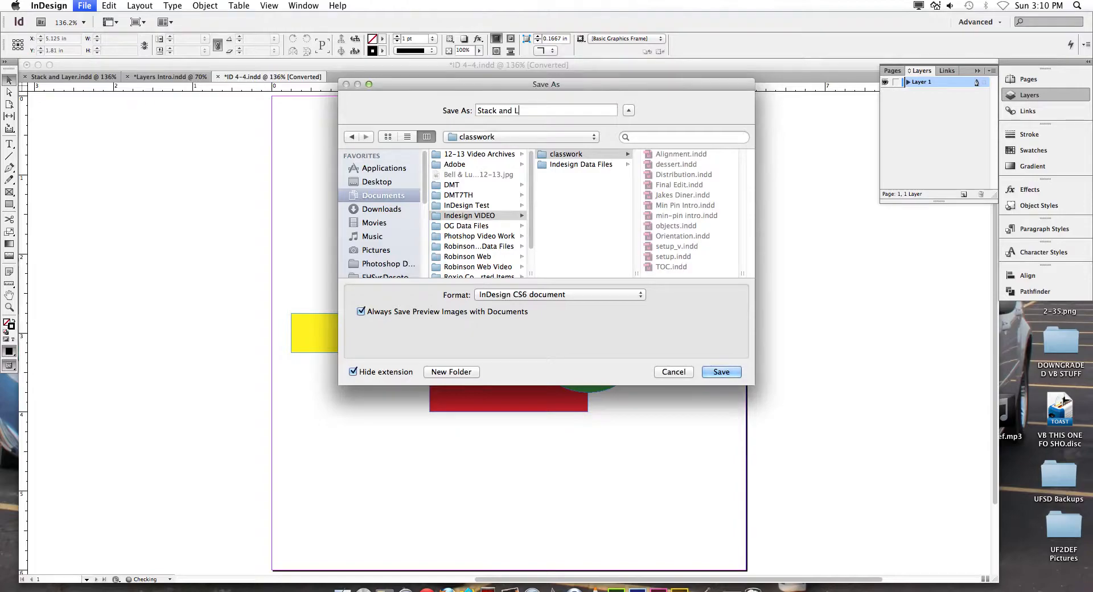
click(720, 371)
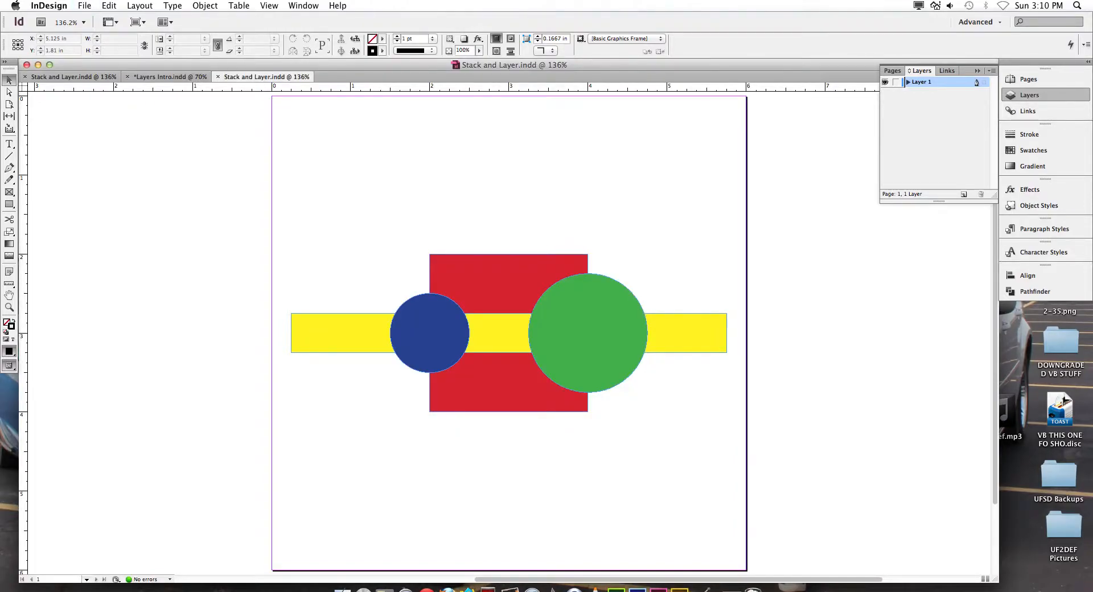
Step: Bring the yellow bar one level forward via its context Arrange menu
click(443, 112)
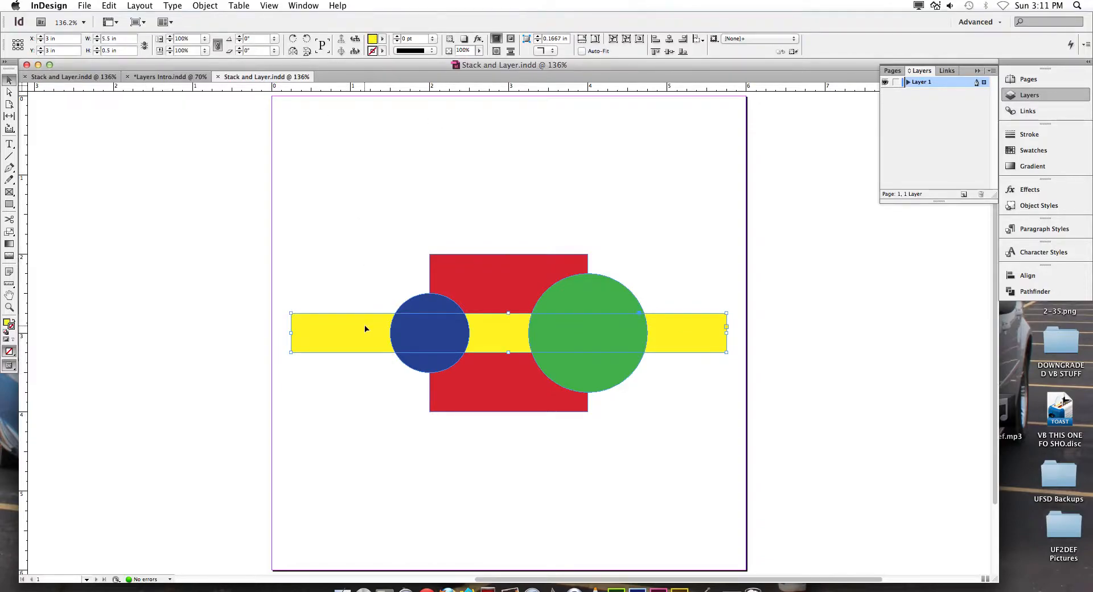
right_click(366, 328)
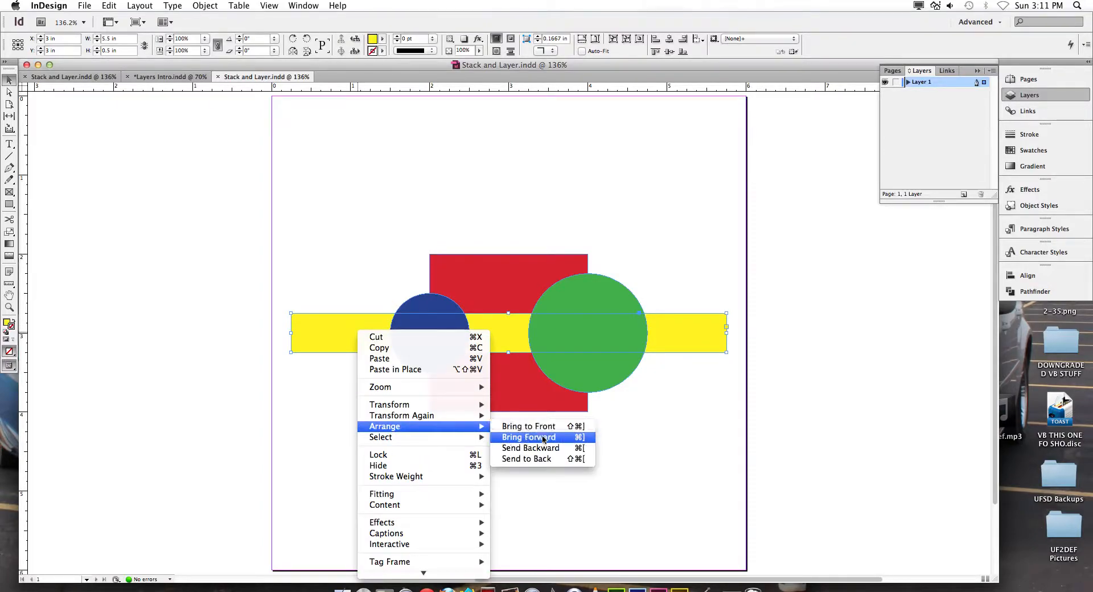
click(527, 436)
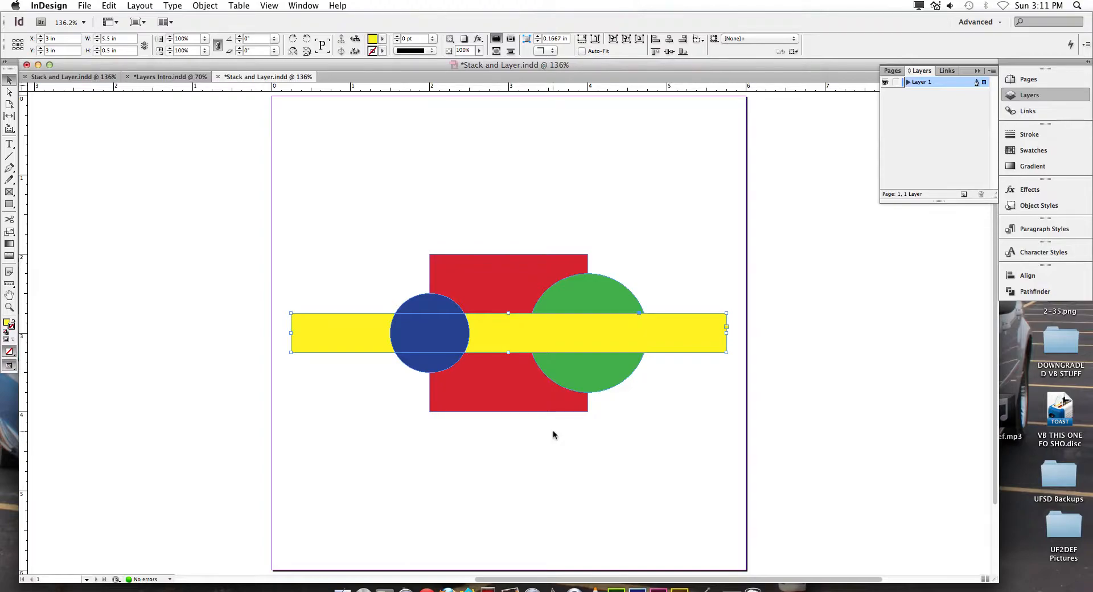
mouse_move(533, 424)
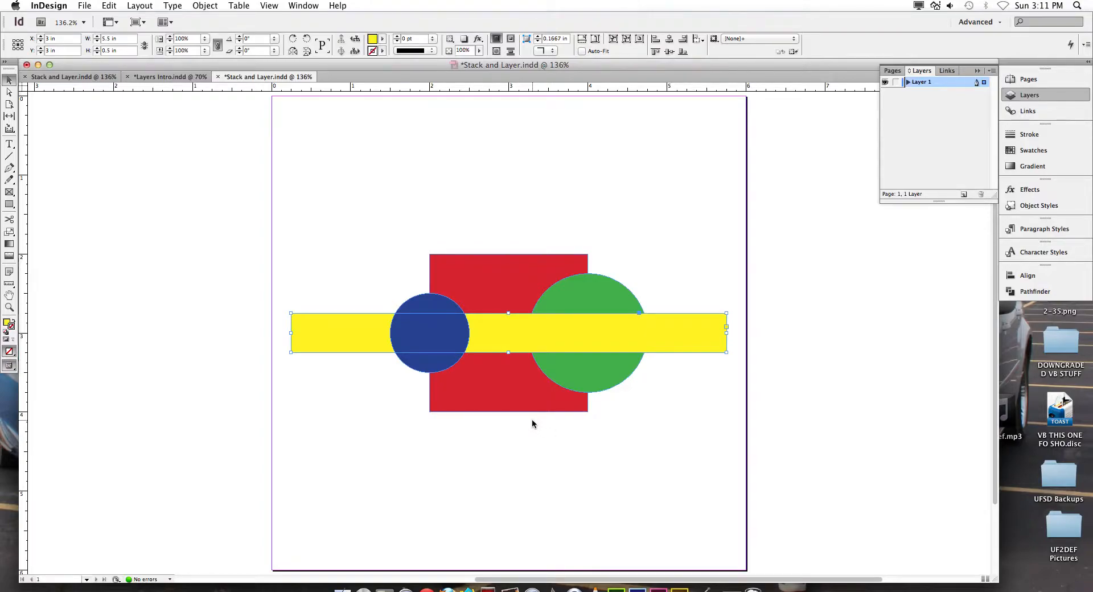
Step: Raise the yellow bar again so it sits above the blue circle too
click(204, 6)
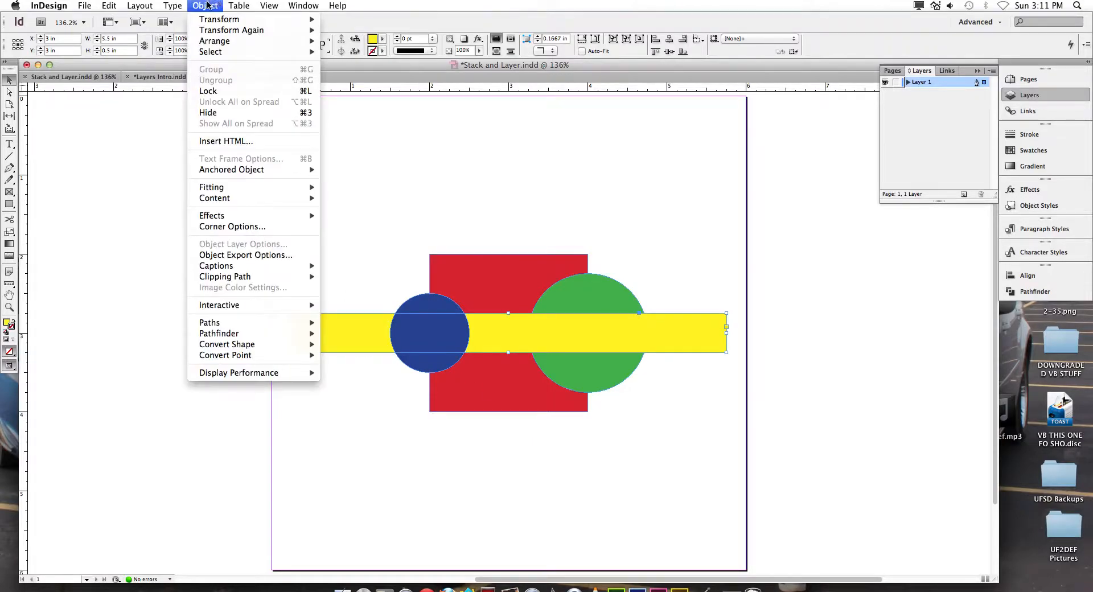
mouse_move(214, 41)
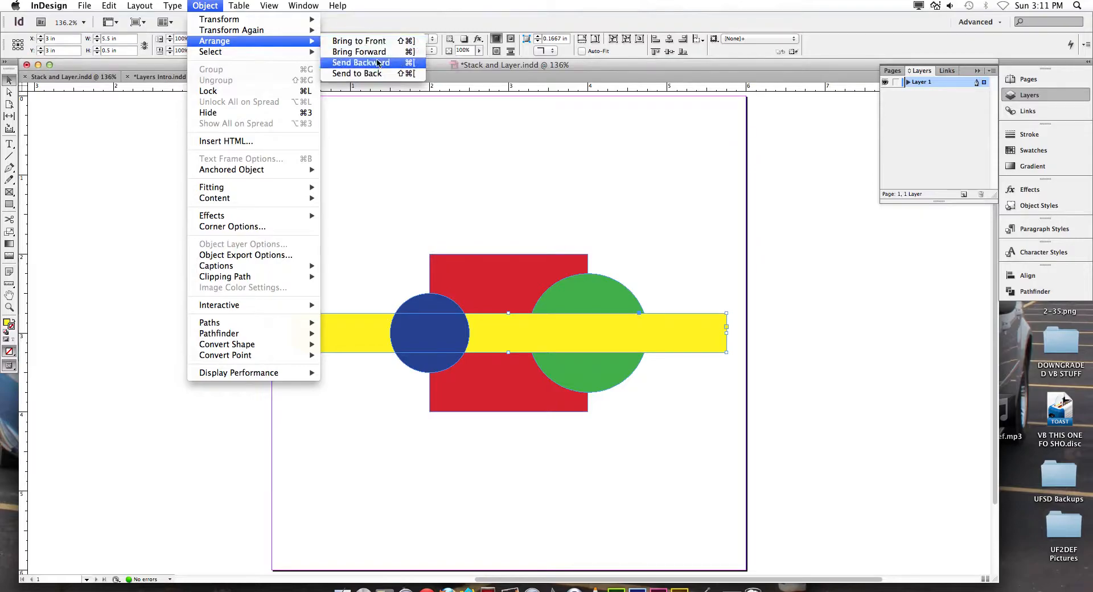
click(361, 62)
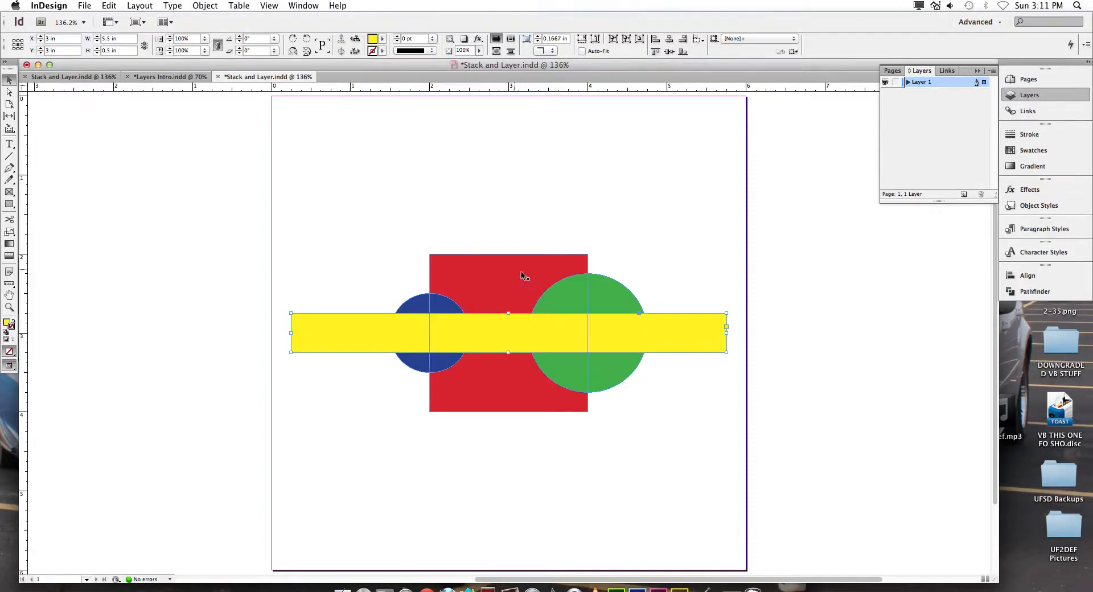
Step: Send the yellow bar backward so the green circle overlaps it again
click(588, 289)
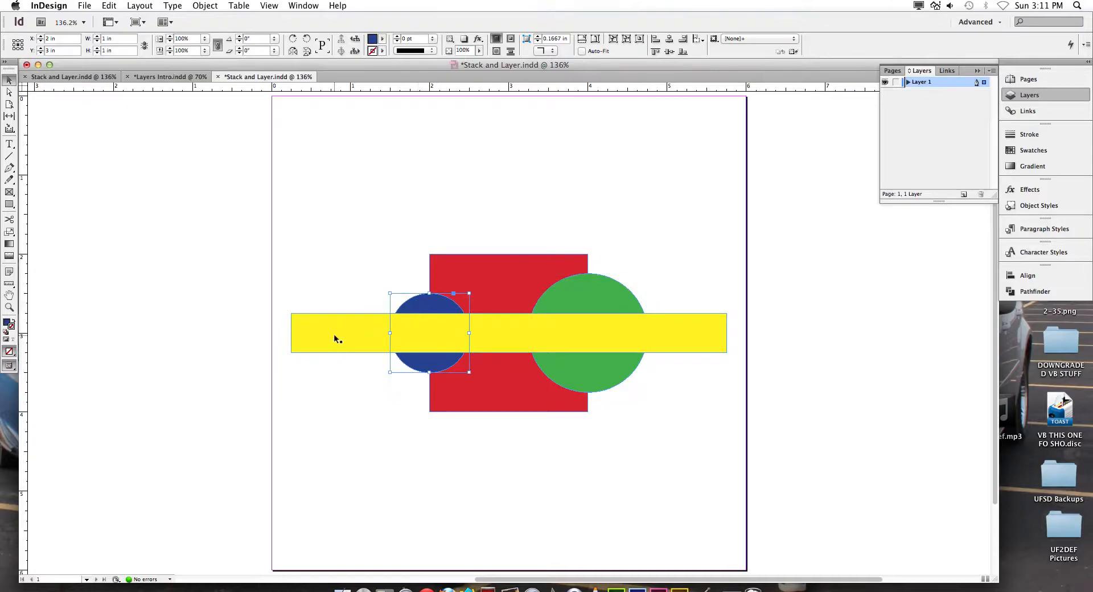
click(334, 337)
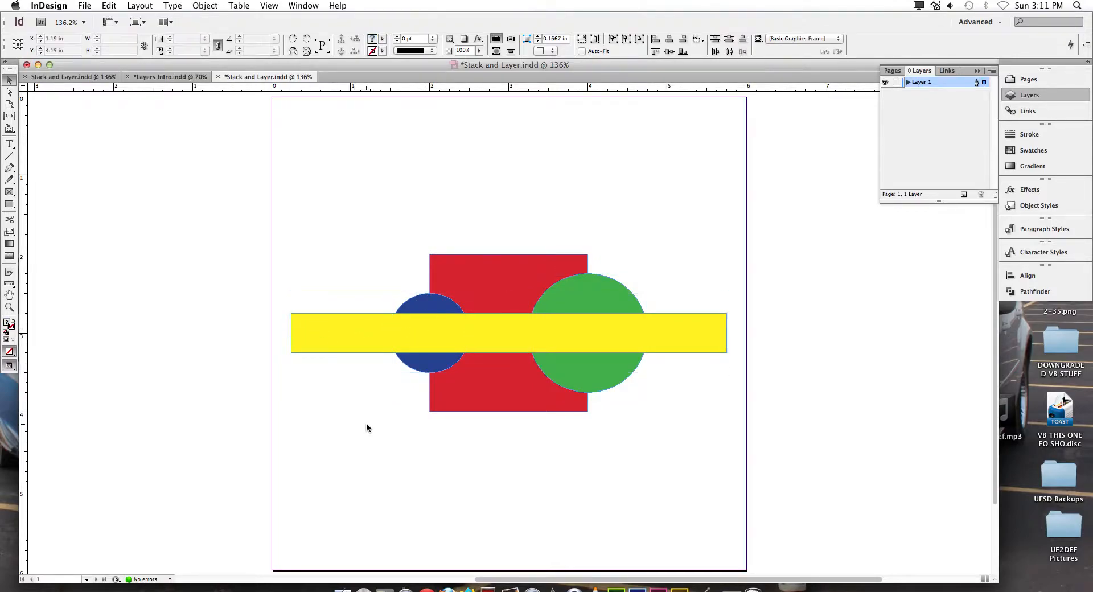
click(429, 332)
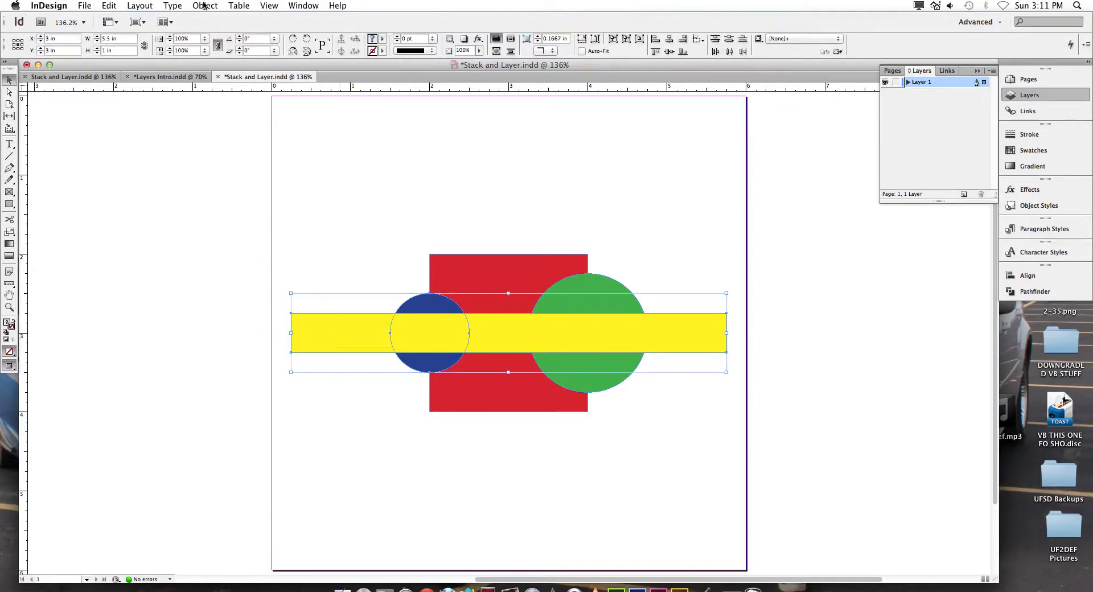
click(205, 6)
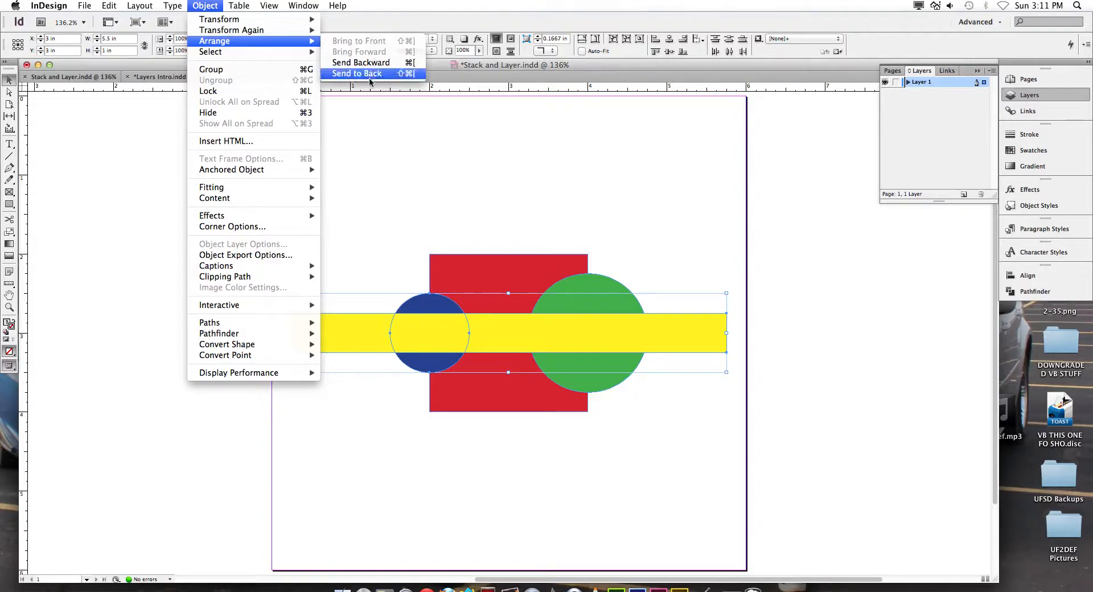
mouse_move(361, 63)
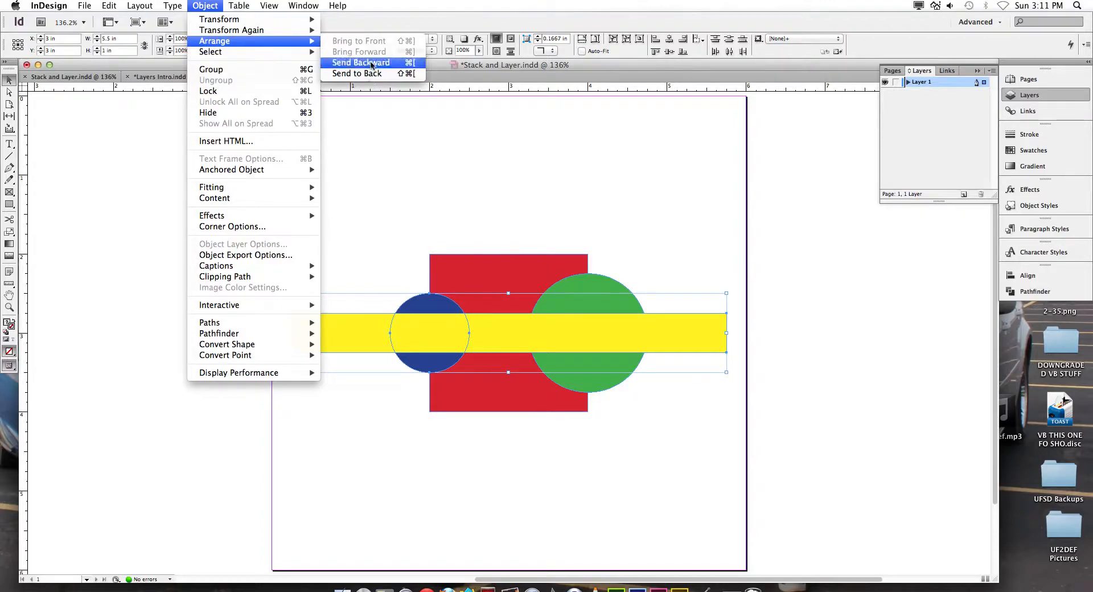
click(361, 62)
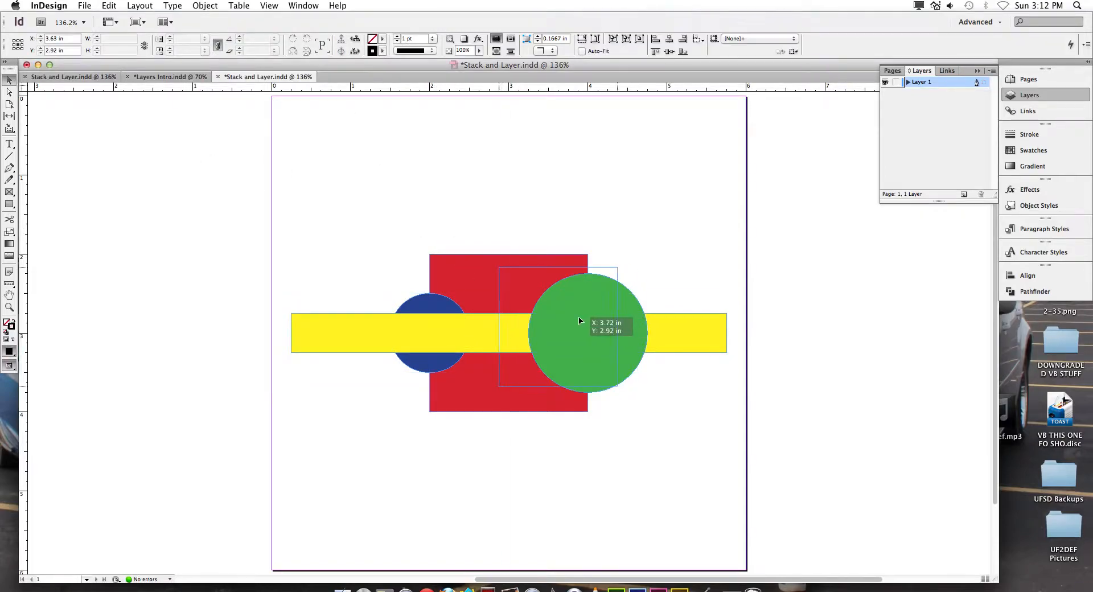
Step: Drag the green circle across and back to straddle the red square's right edge
drag(585, 328, 467, 328)
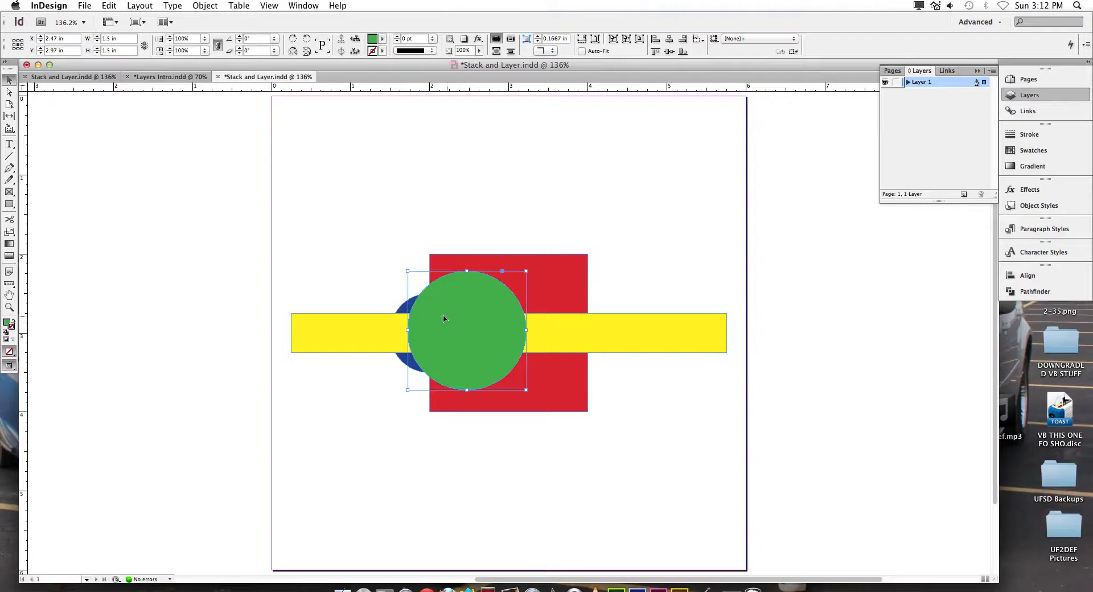
drag(445, 319, 450, 315)
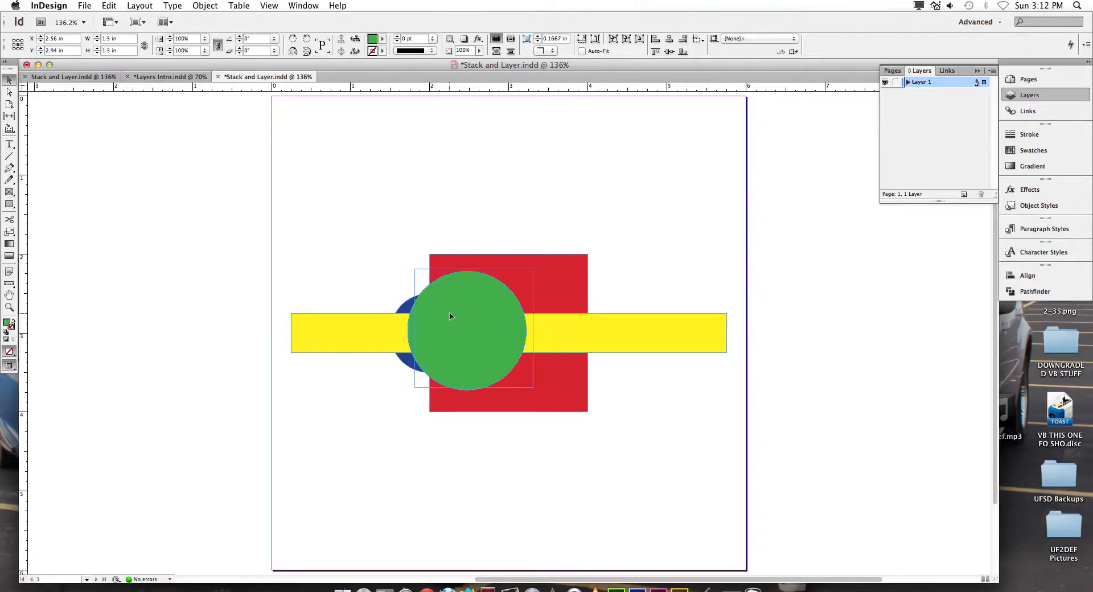
drag(449, 315, 554, 317)
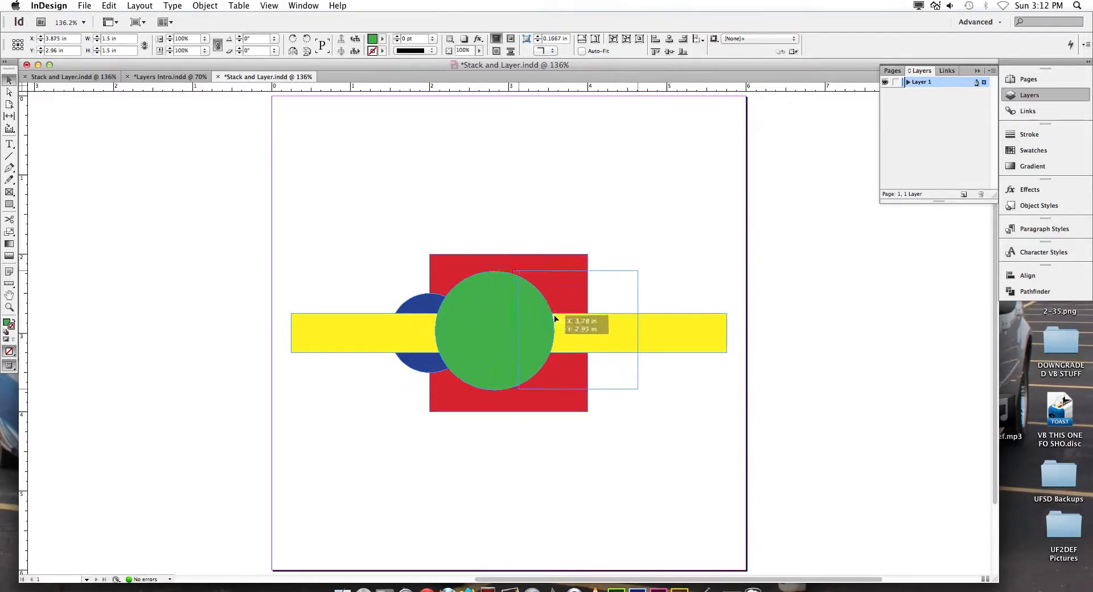
drag(493, 328, 604, 328)
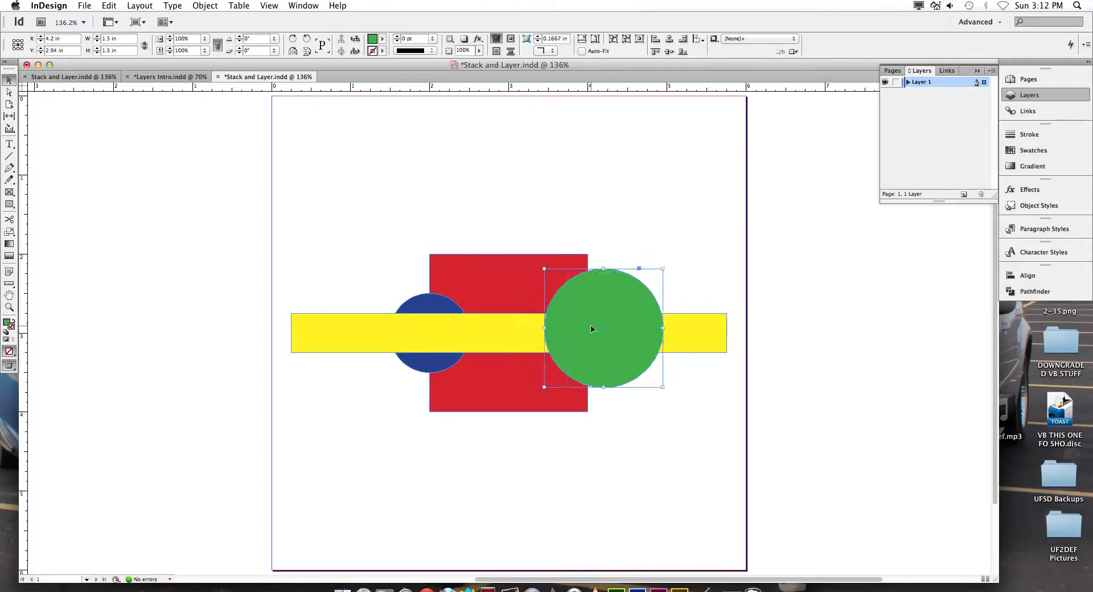
mouse_move(720, 423)
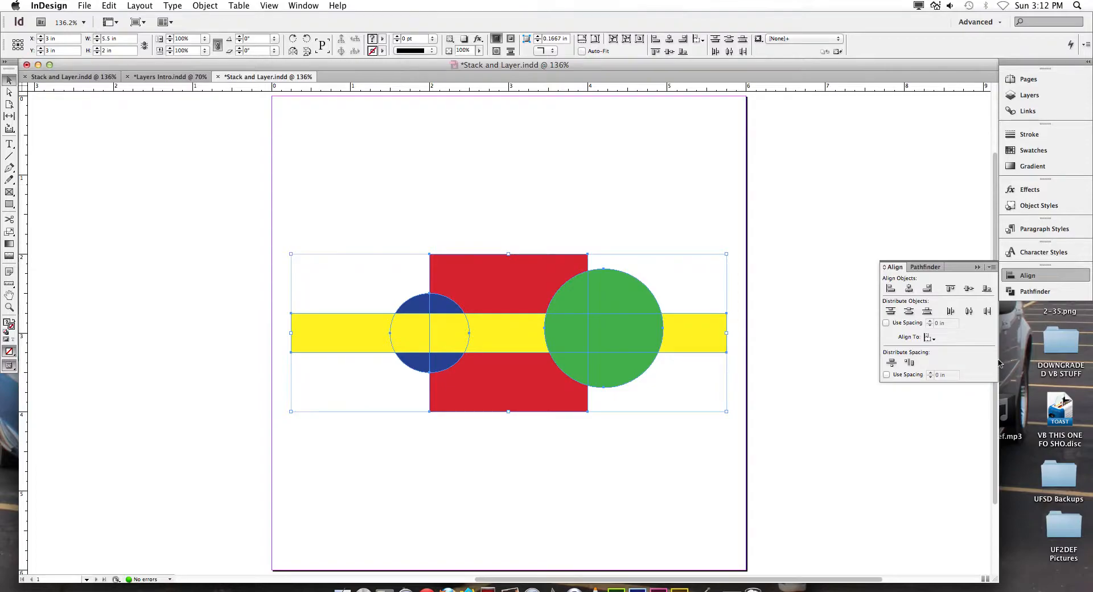
mouse_move(992, 340)
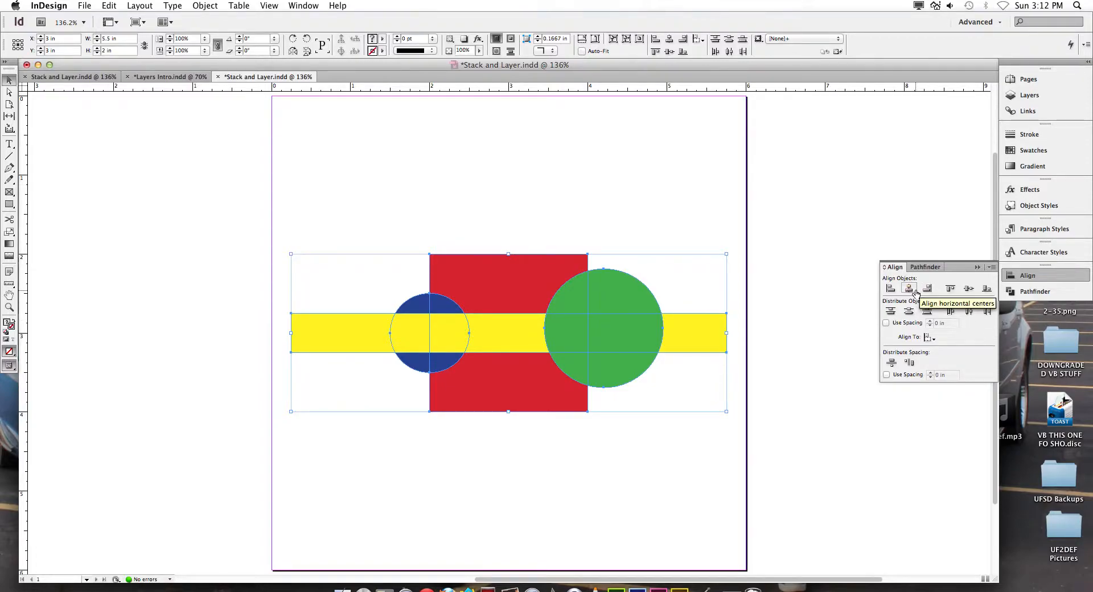
click(908, 289)
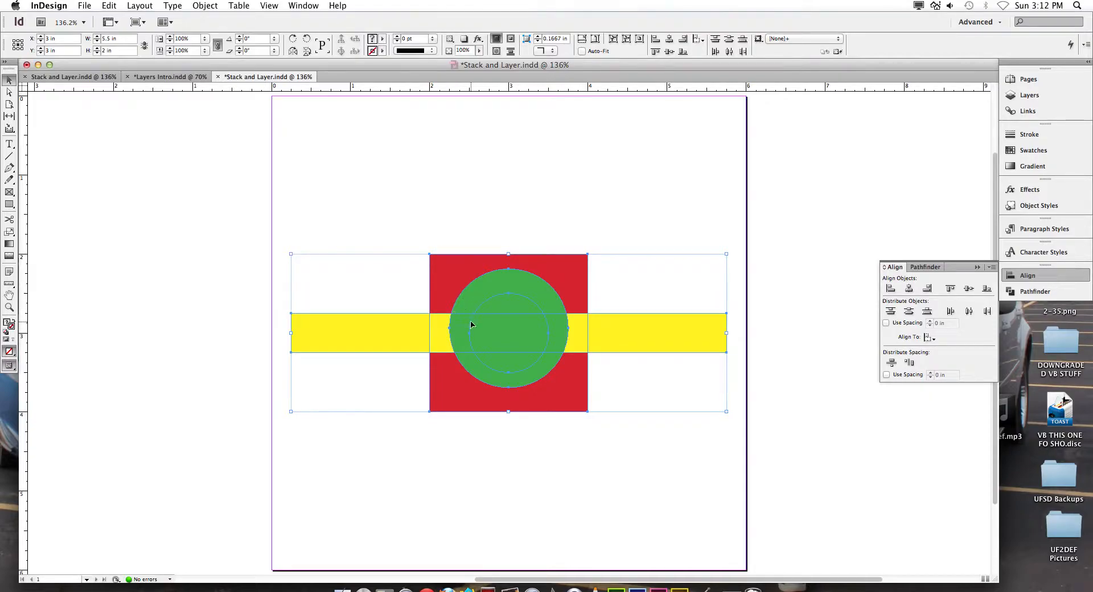
mouse_move(472, 324)
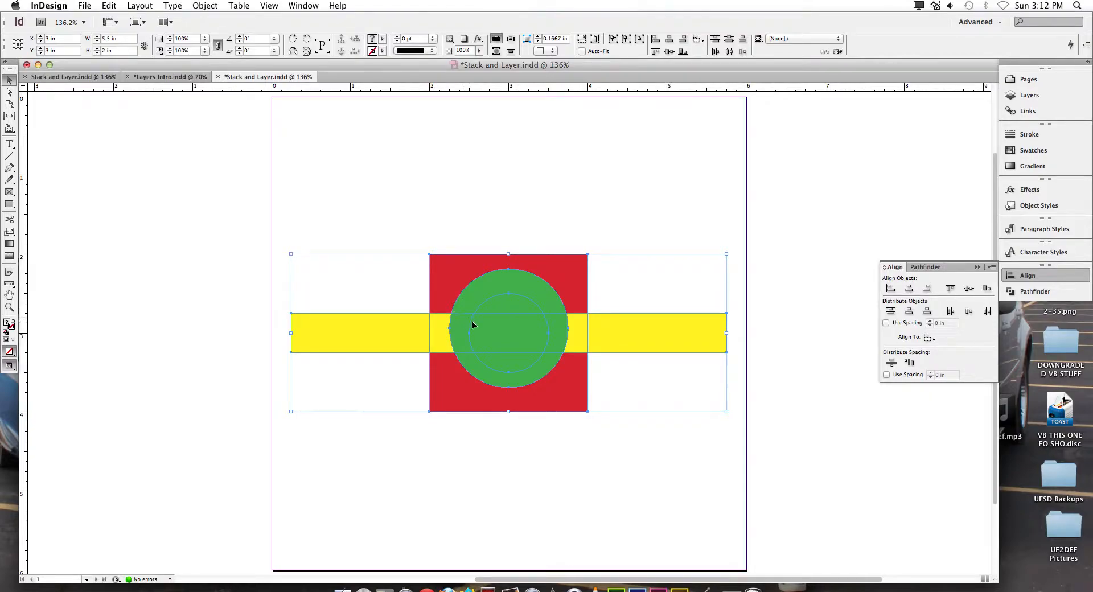
mouse_move(589, 333)
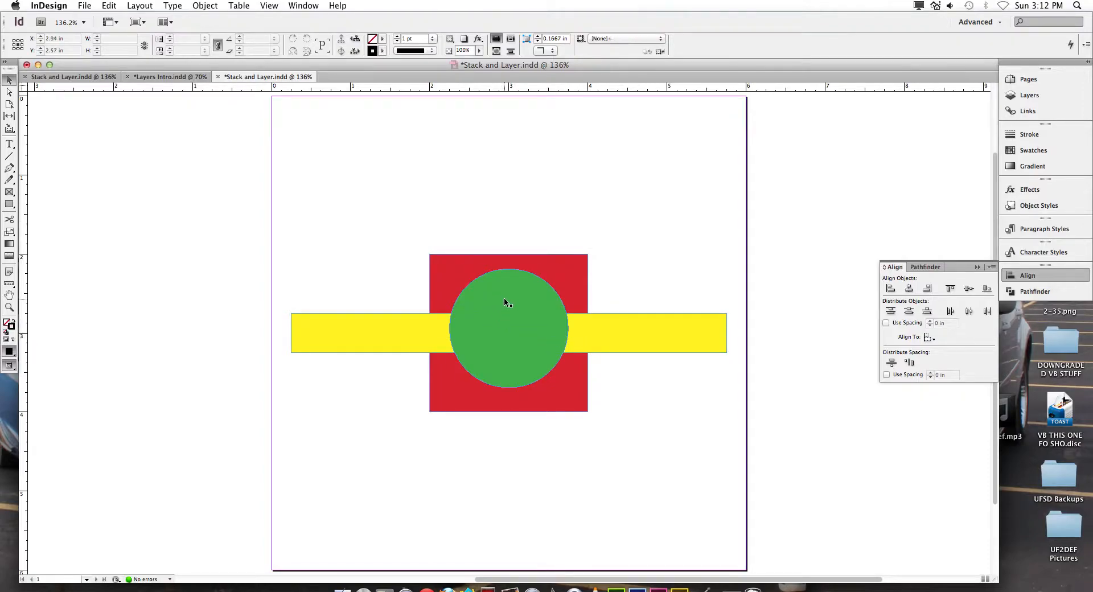
Step: Draw a small blue-filled circle centred on the green circle
click(509, 328)
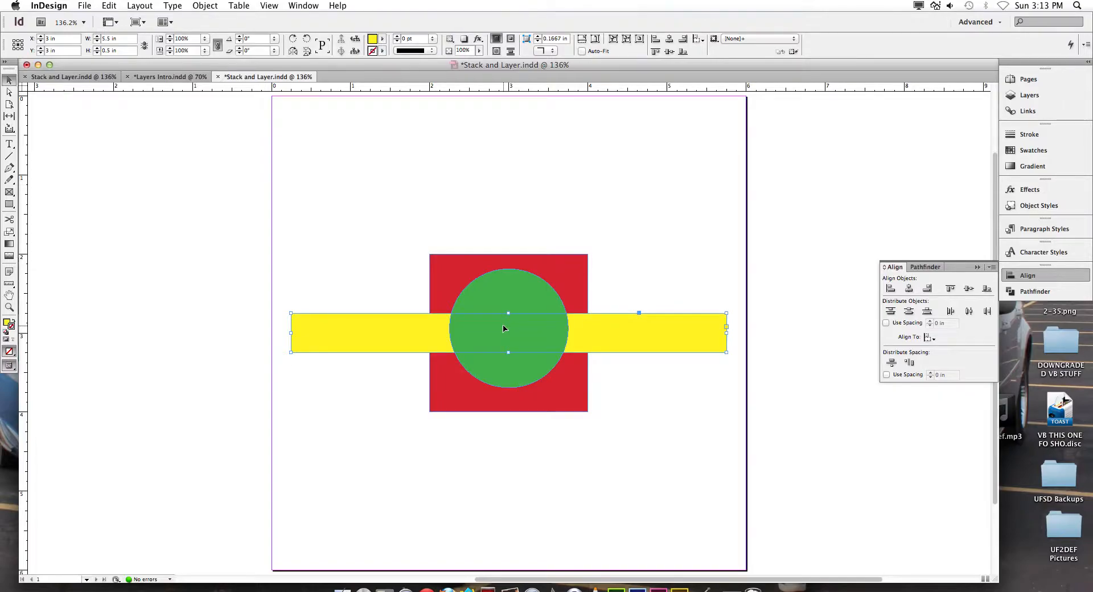
click(508, 328)
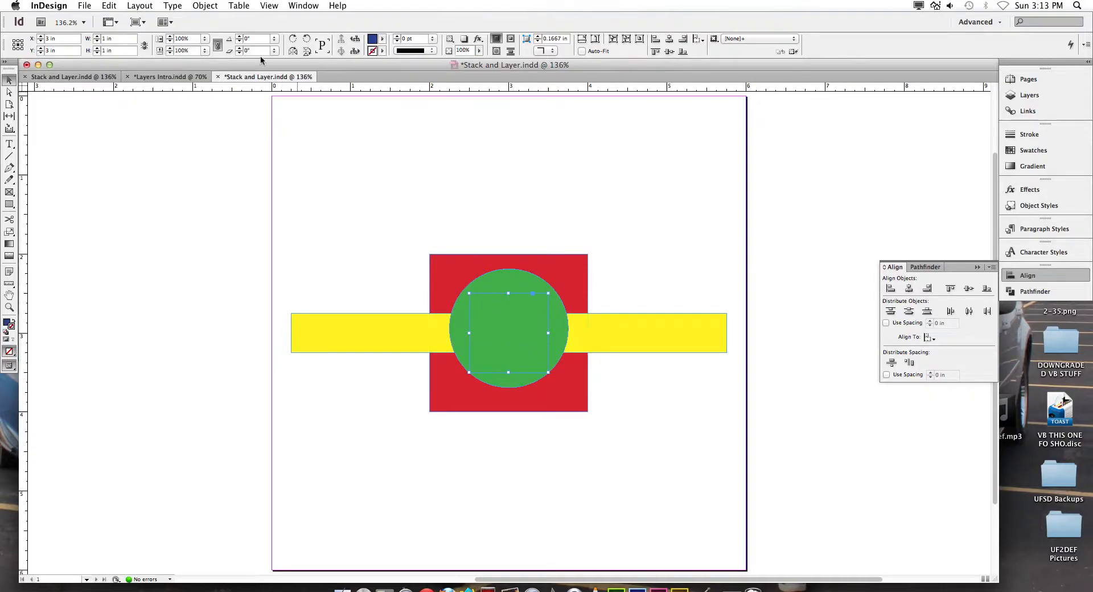
Step: Bring the blue circle to the front, then select the red square
click(205, 5)
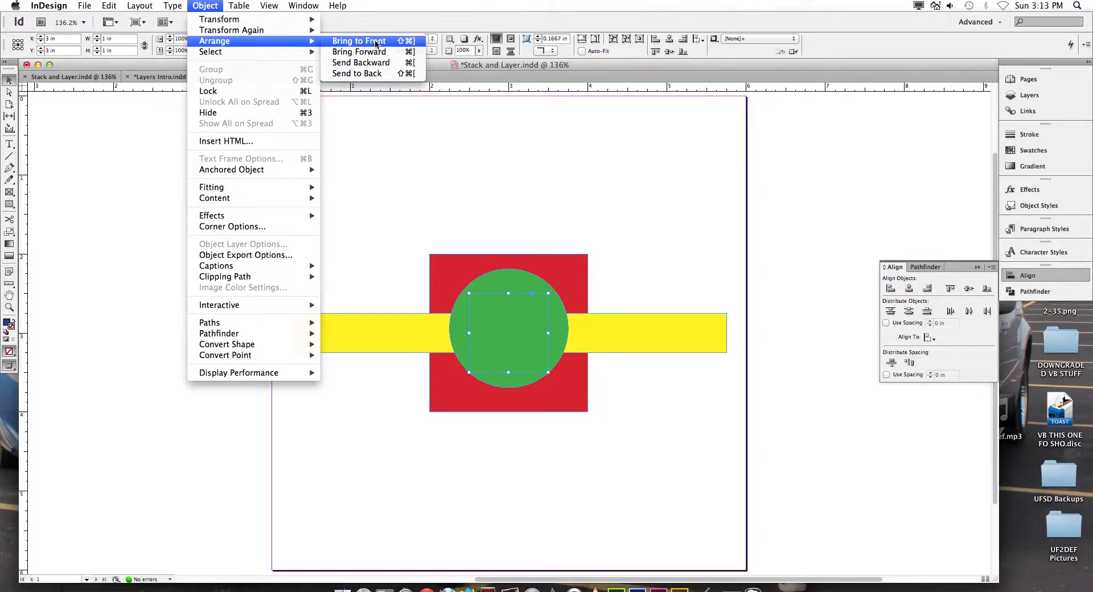
click(358, 41)
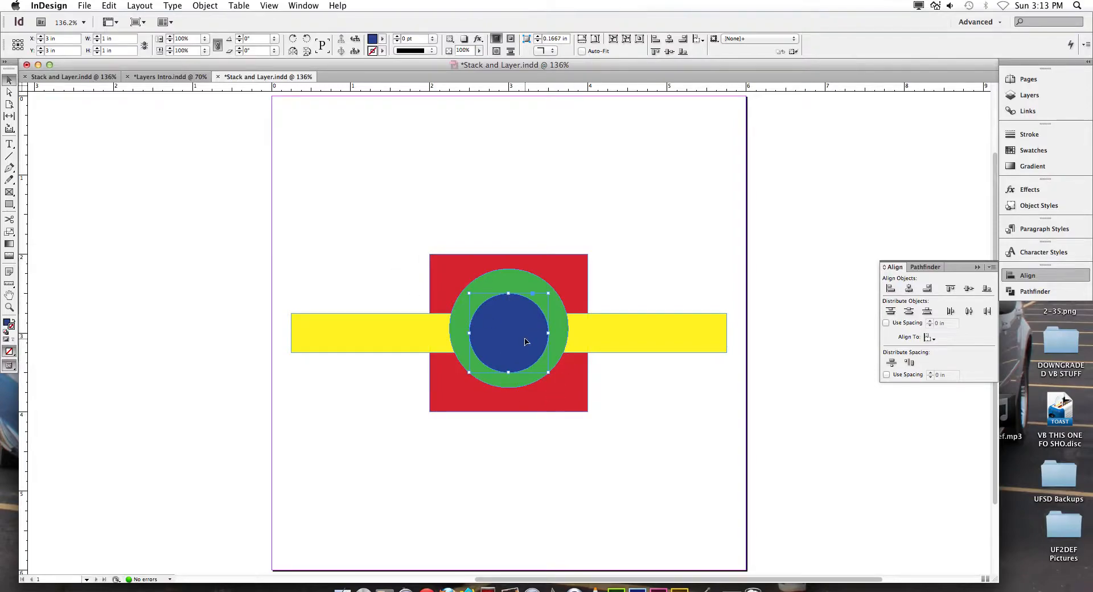
mouse_move(525, 338)
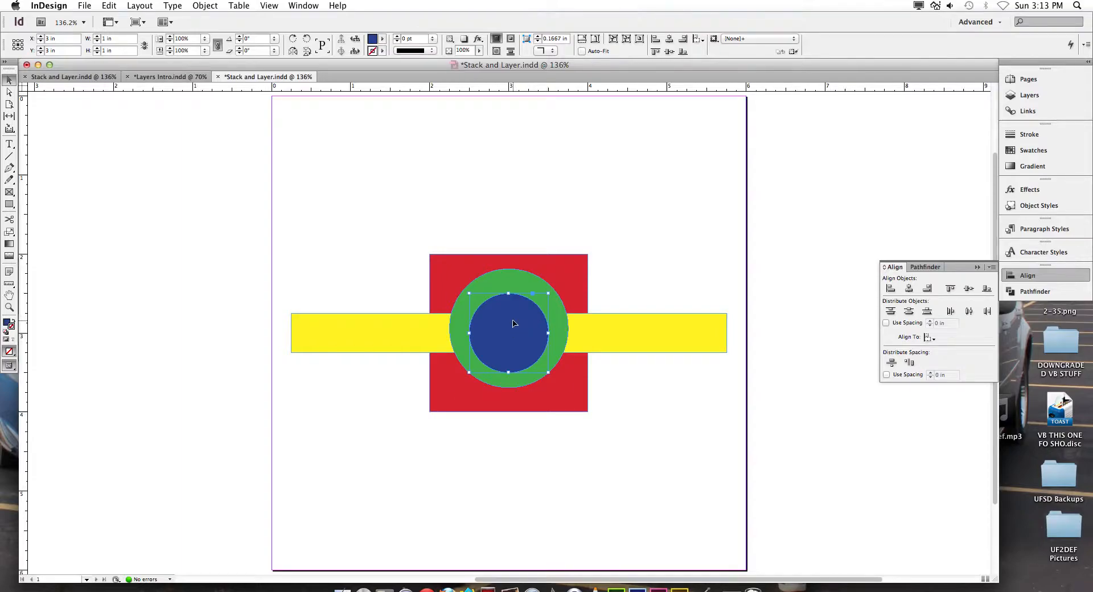
click(508, 279)
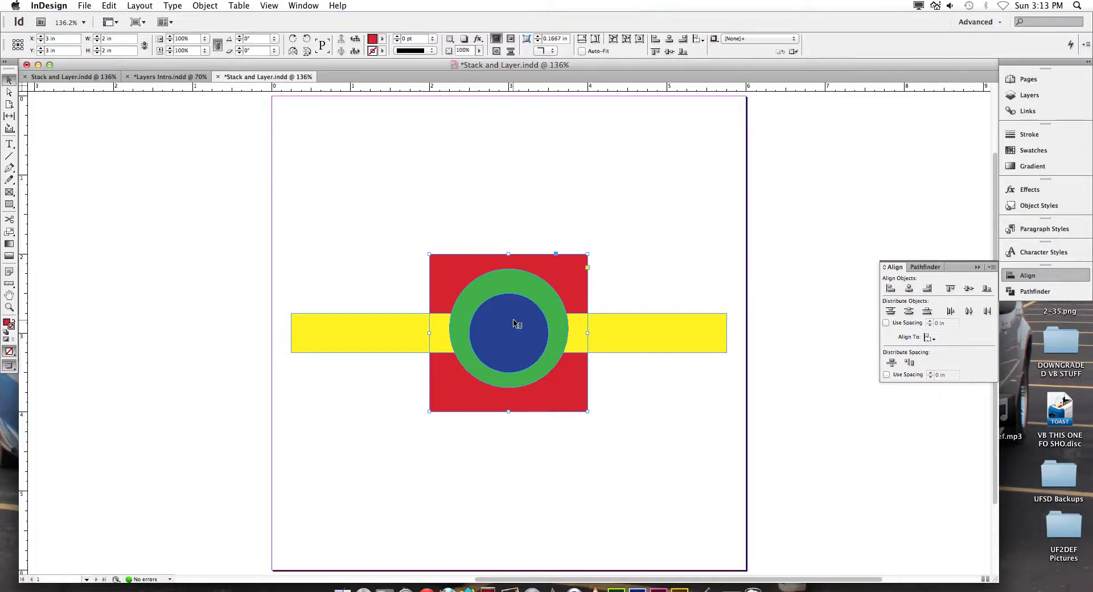
Step: Open the ID 4-5 Corniglia banner document
click(83, 6)
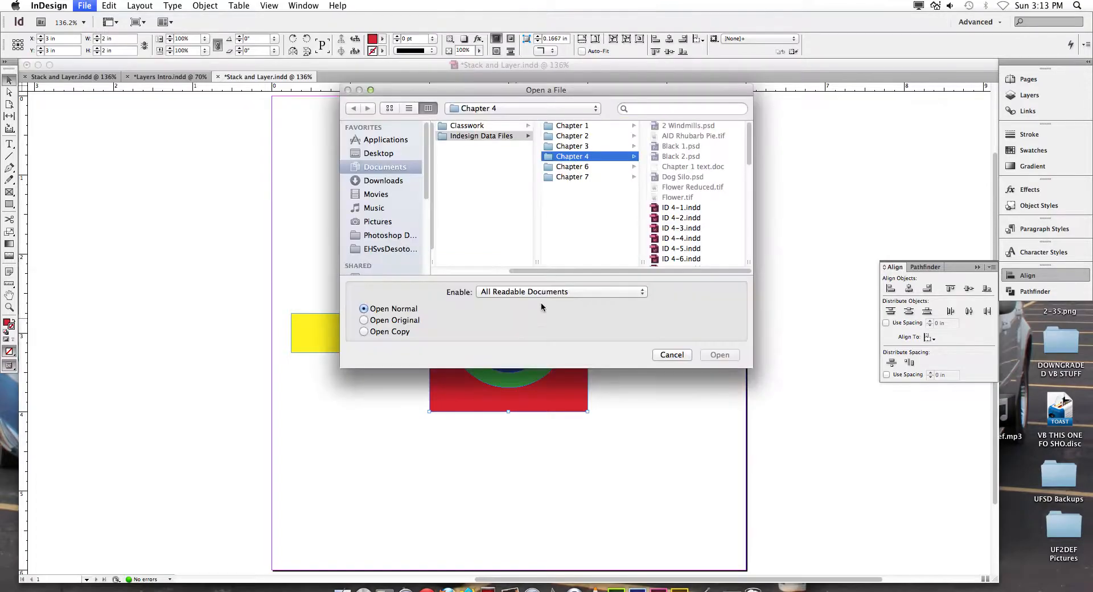
click(719, 355)
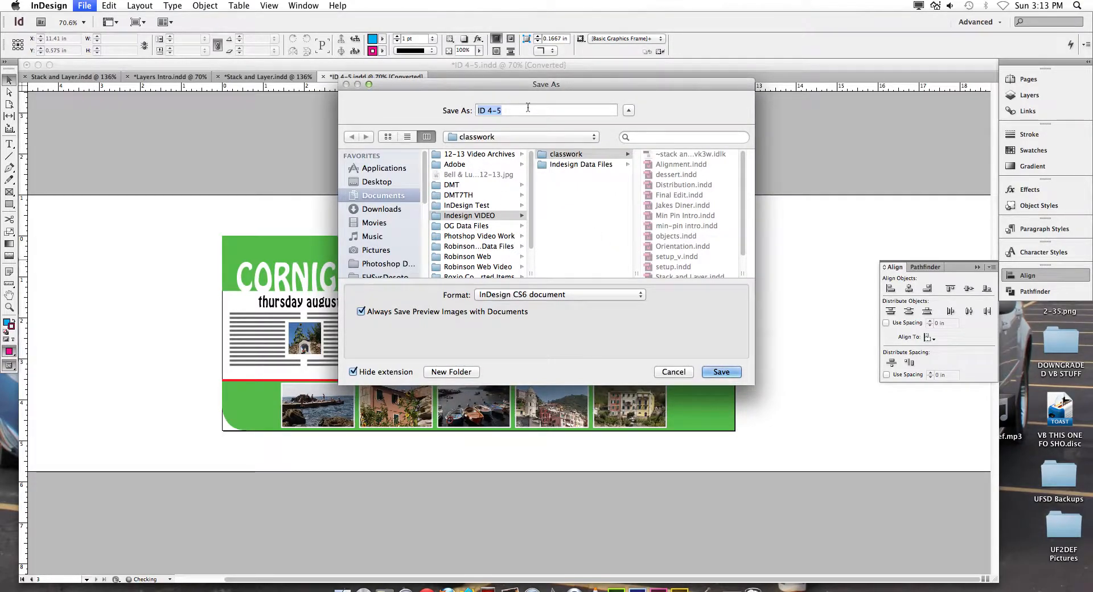
Step: Save a copy of the banner document named Layers Intro
text(Layers Intro)
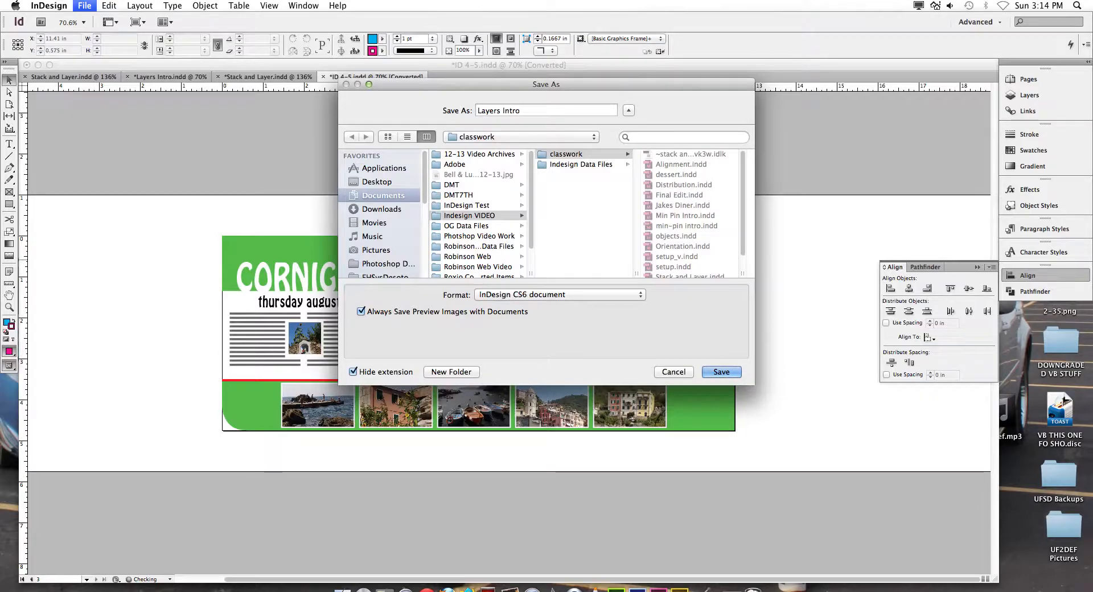
click(519, 111)
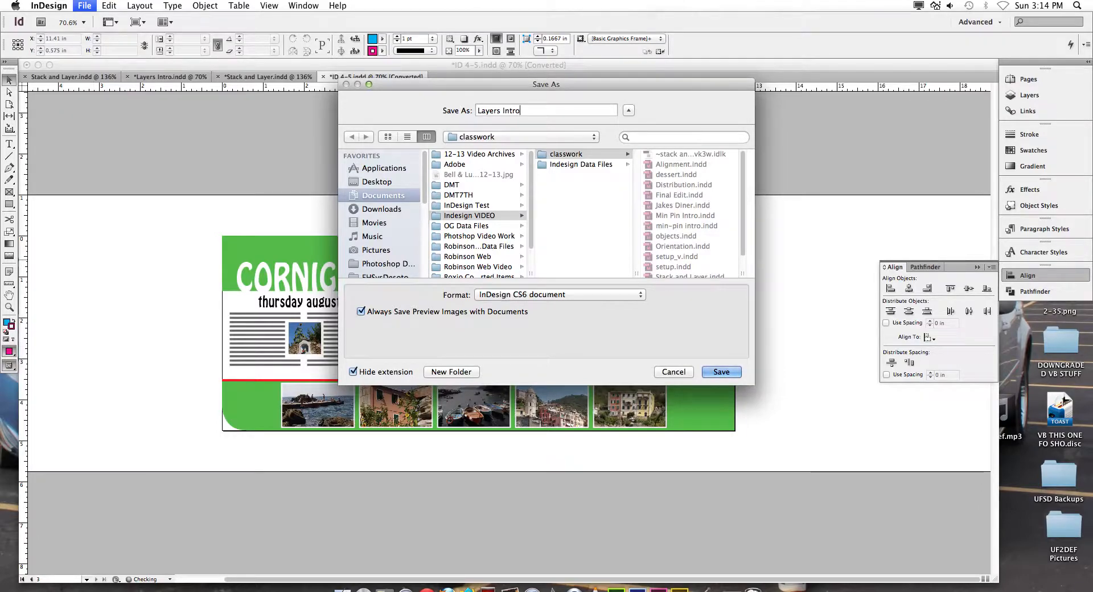
click(721, 371)
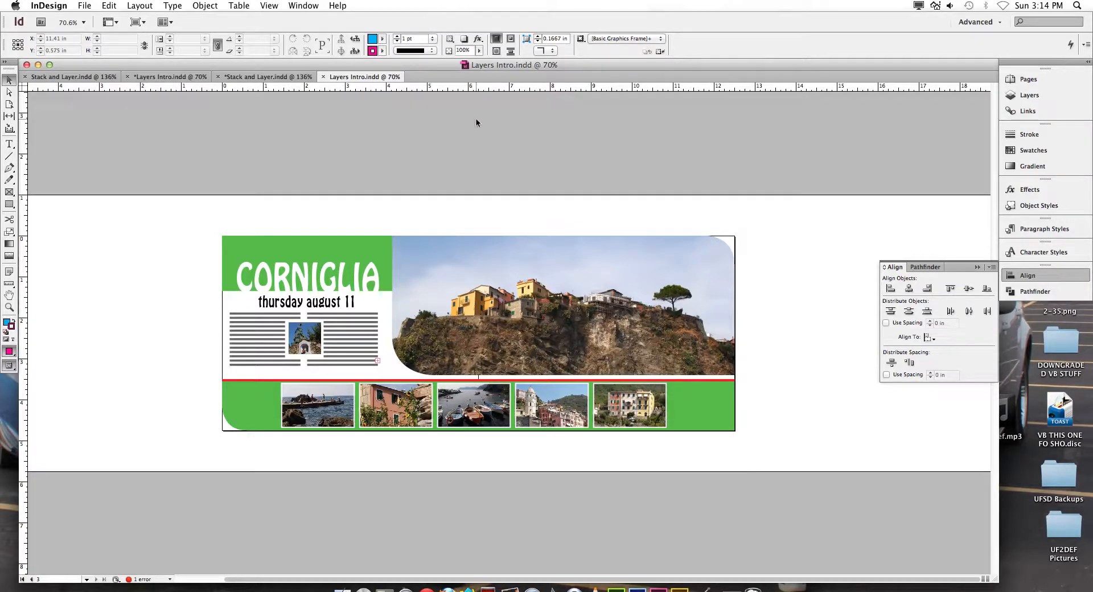
click(314, 275)
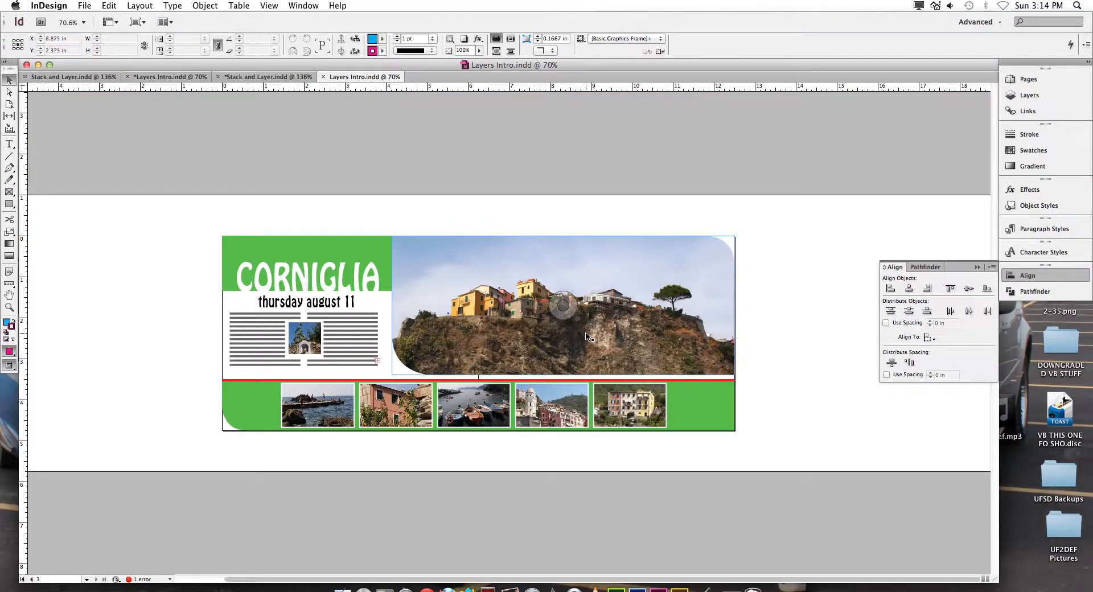
click(168, 77)
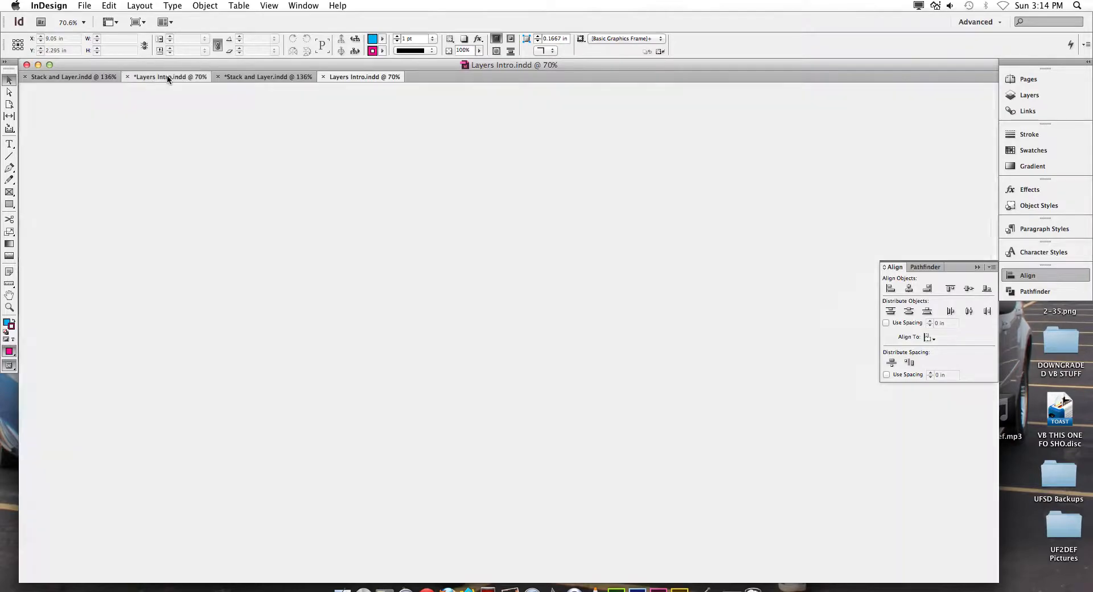
click(167, 76)
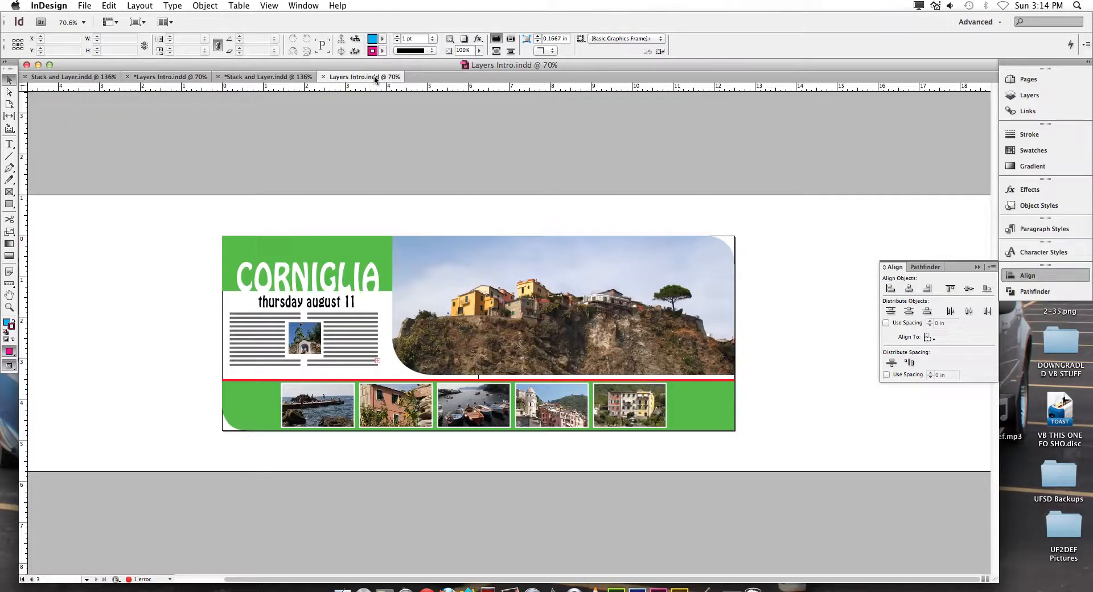
click(1029, 94)
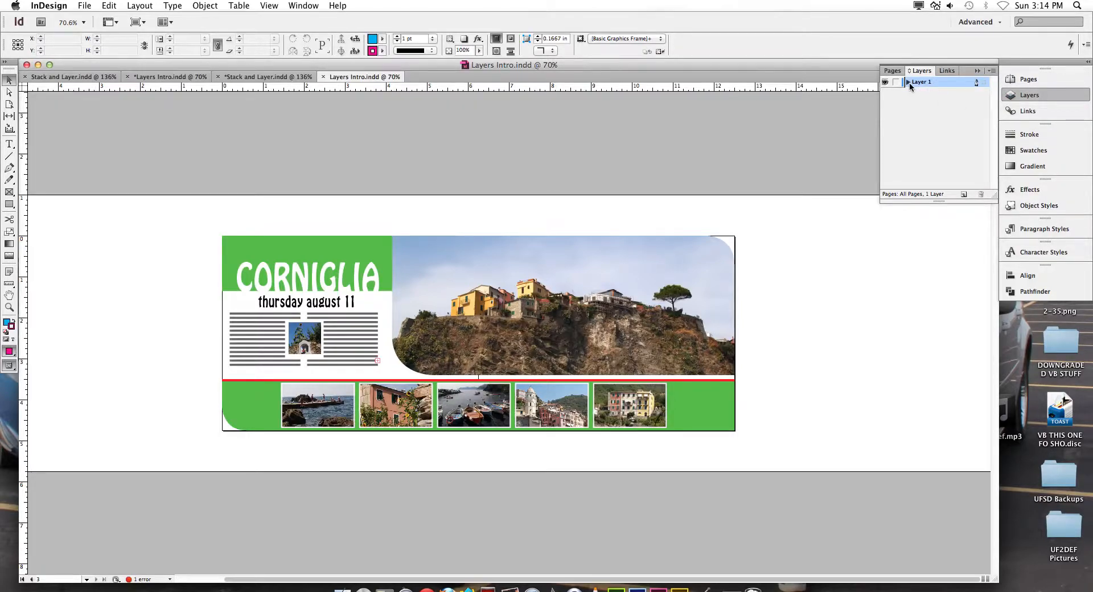
Step: Expand Layer 1 to list its banner objects, then collapse it again
click(909, 82)
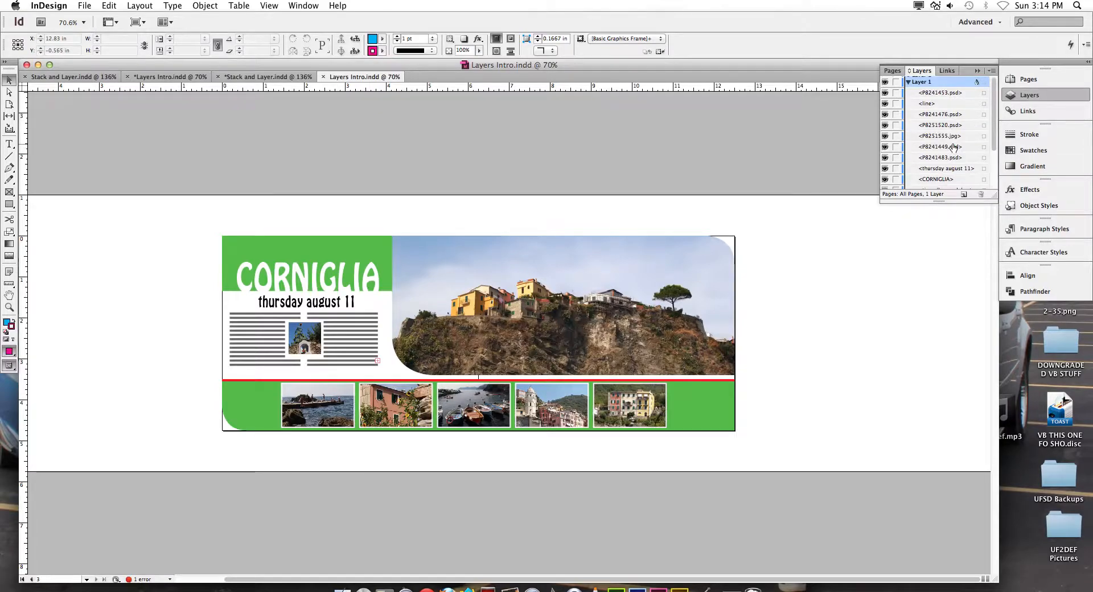
click(908, 82)
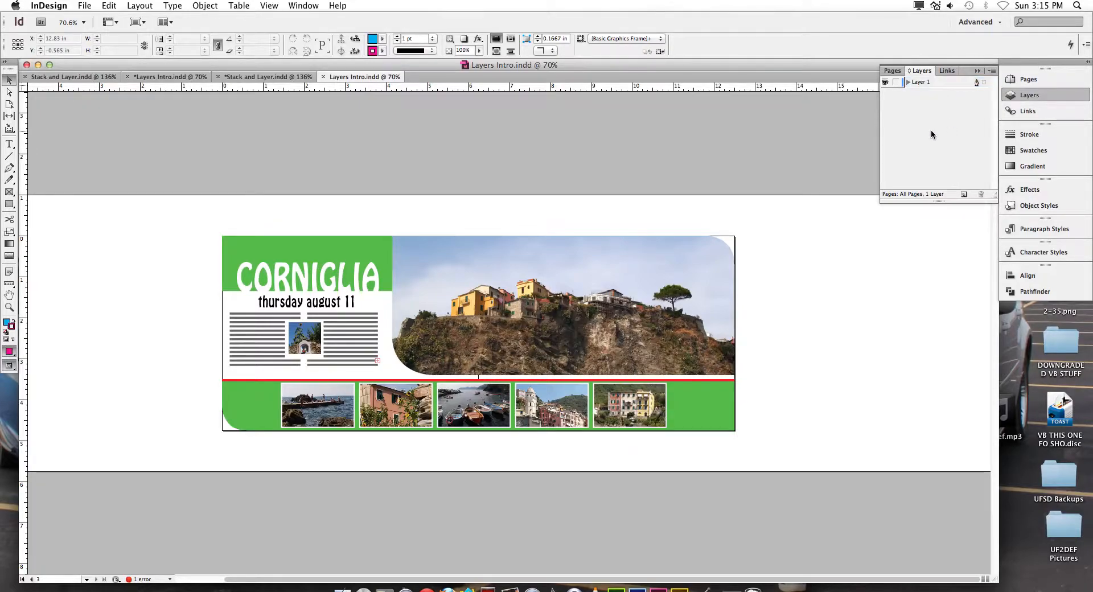
mouse_move(802, 233)
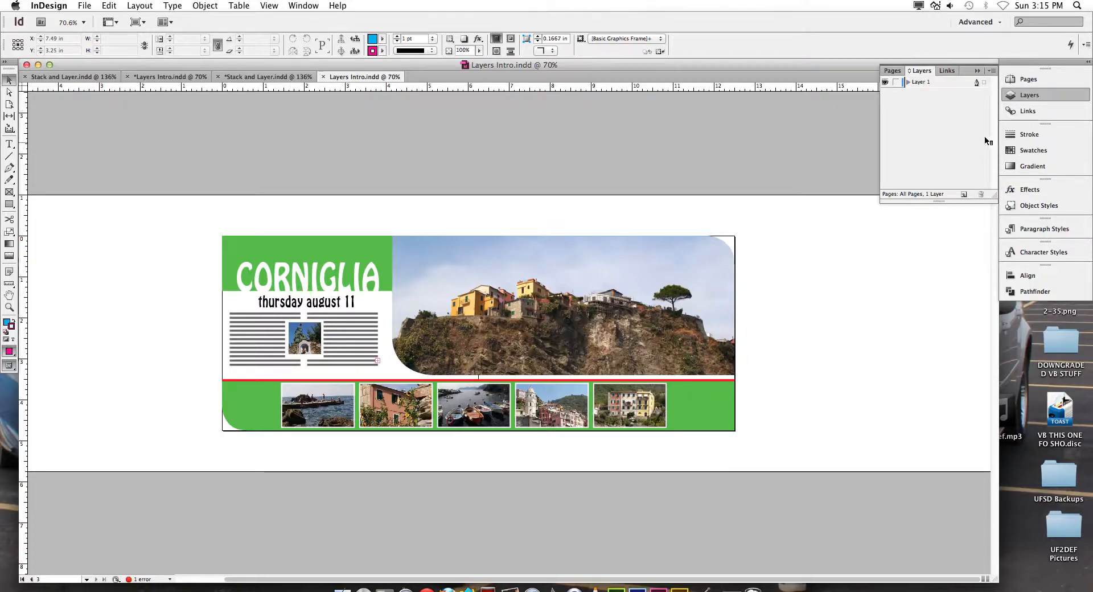
mouse_move(963, 195)
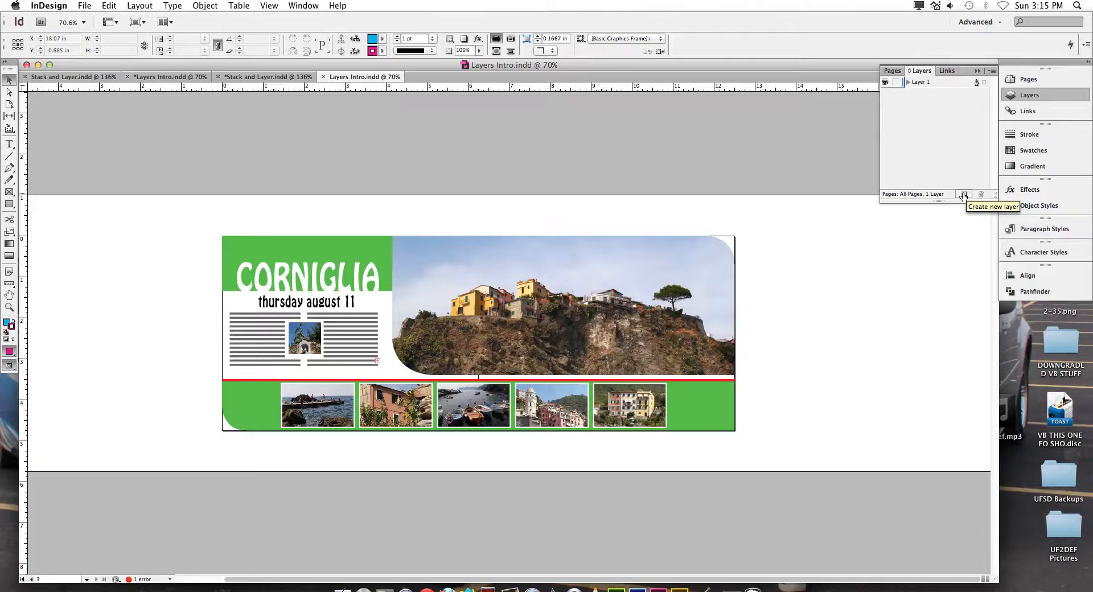
Step: Create a new layer, rename it Text and give it the purple layer colour
click(963, 195)
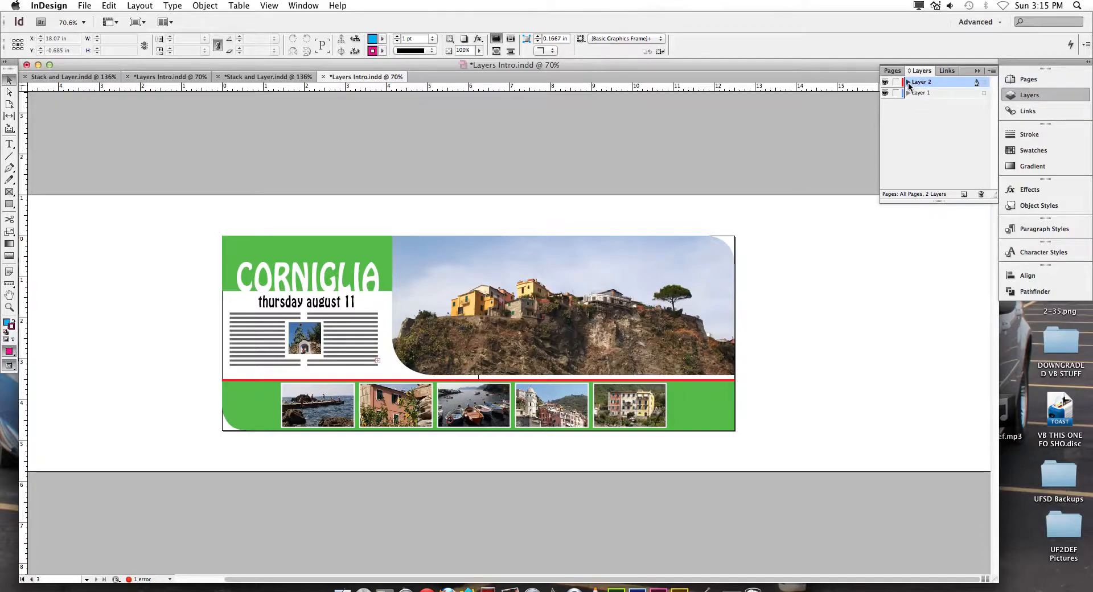
double_click(920, 82)
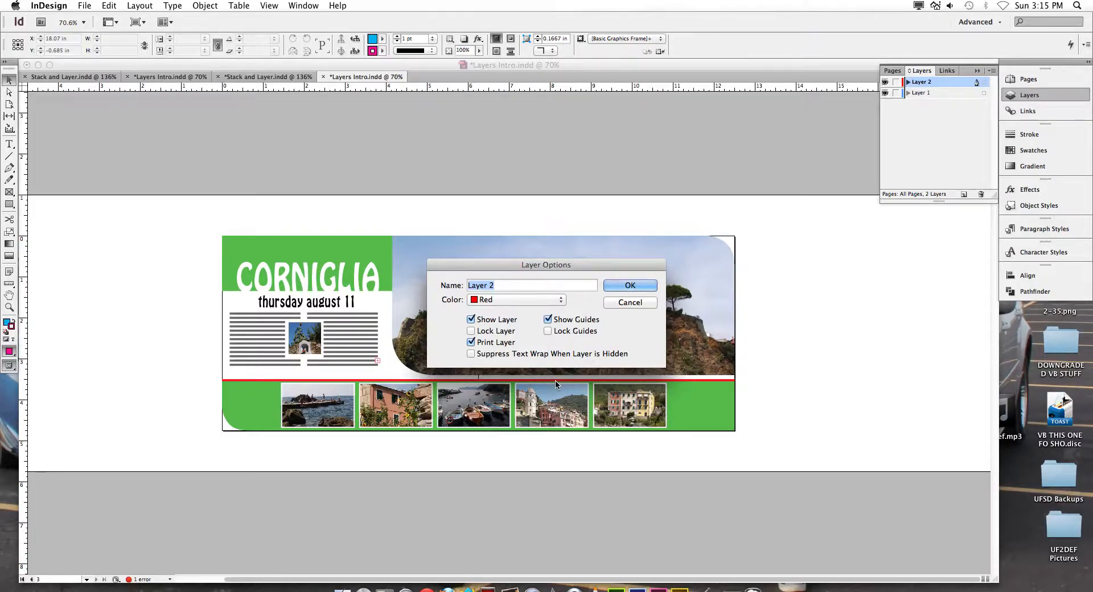
text(Text)
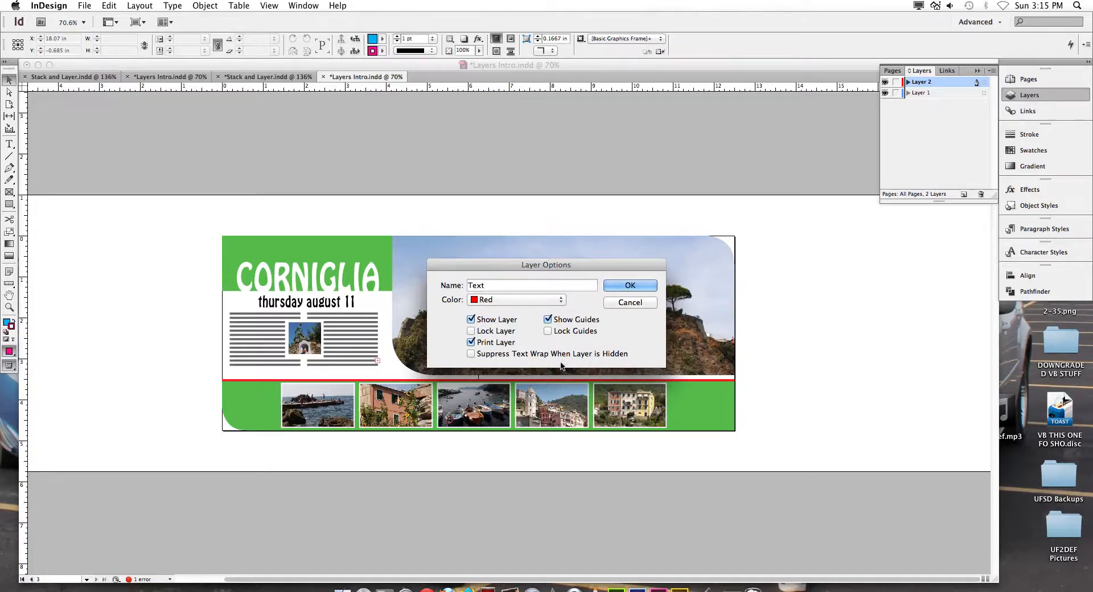
click(560, 299)
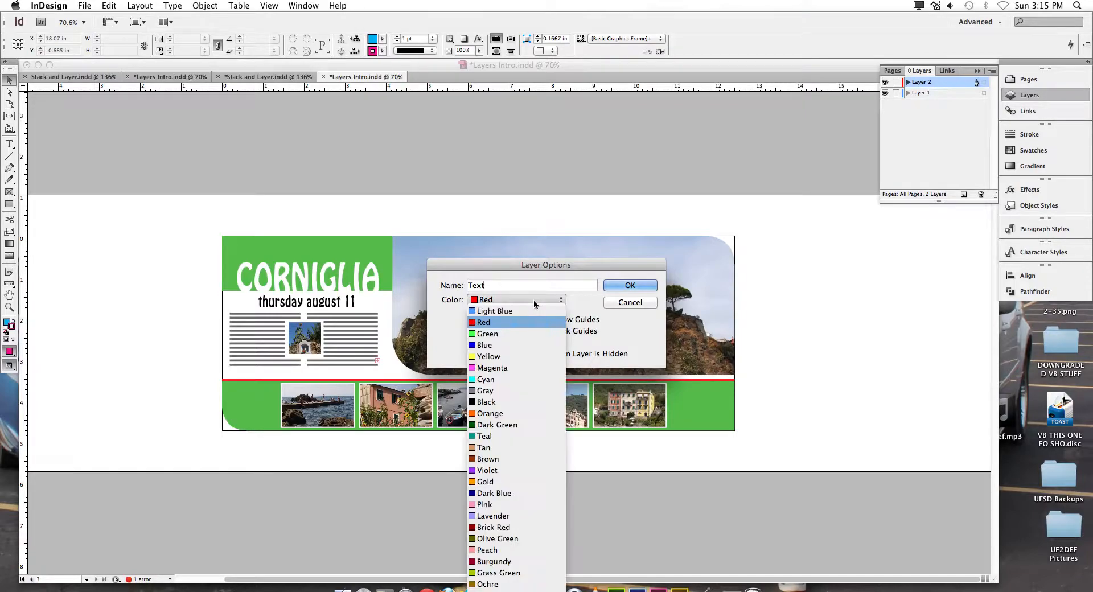
mouse_move(487, 584)
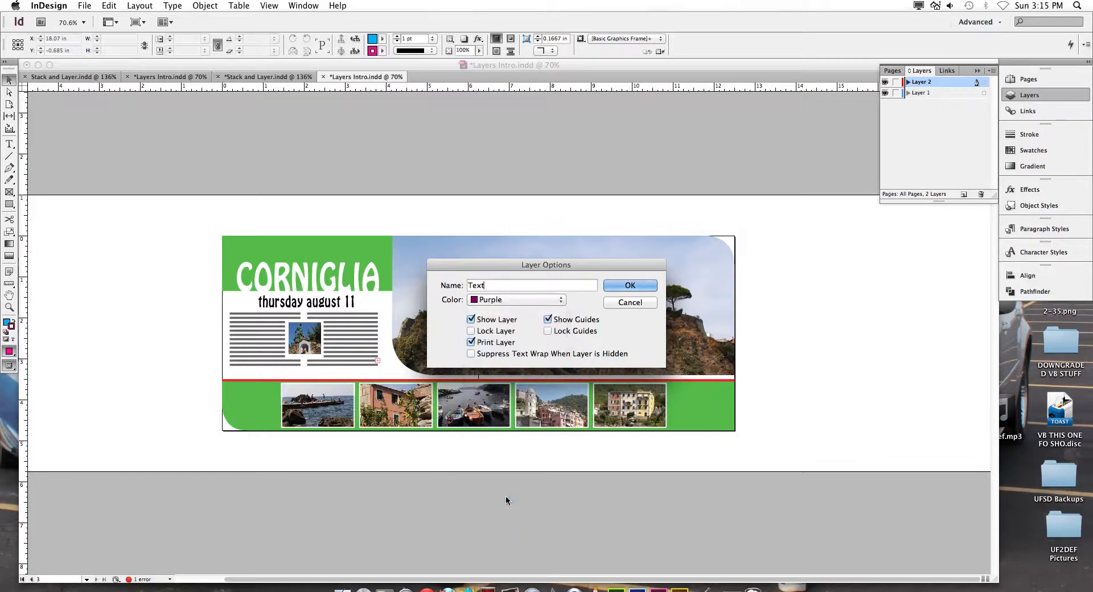
click(628, 286)
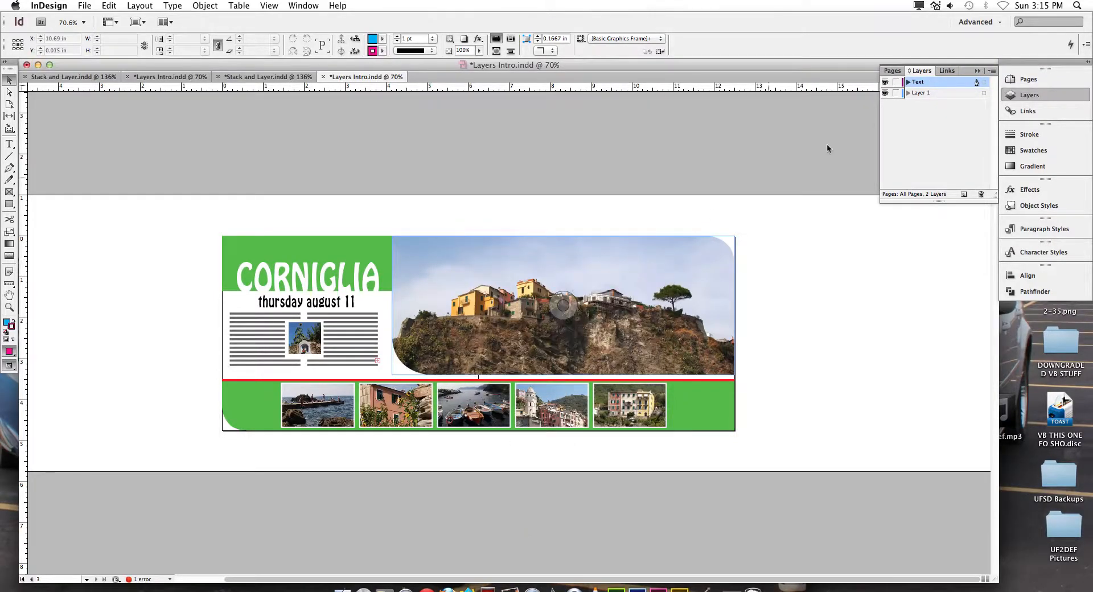
Step: Rename Layer 1 to 'Tints' through its Layer Options dialog
click(921, 92)
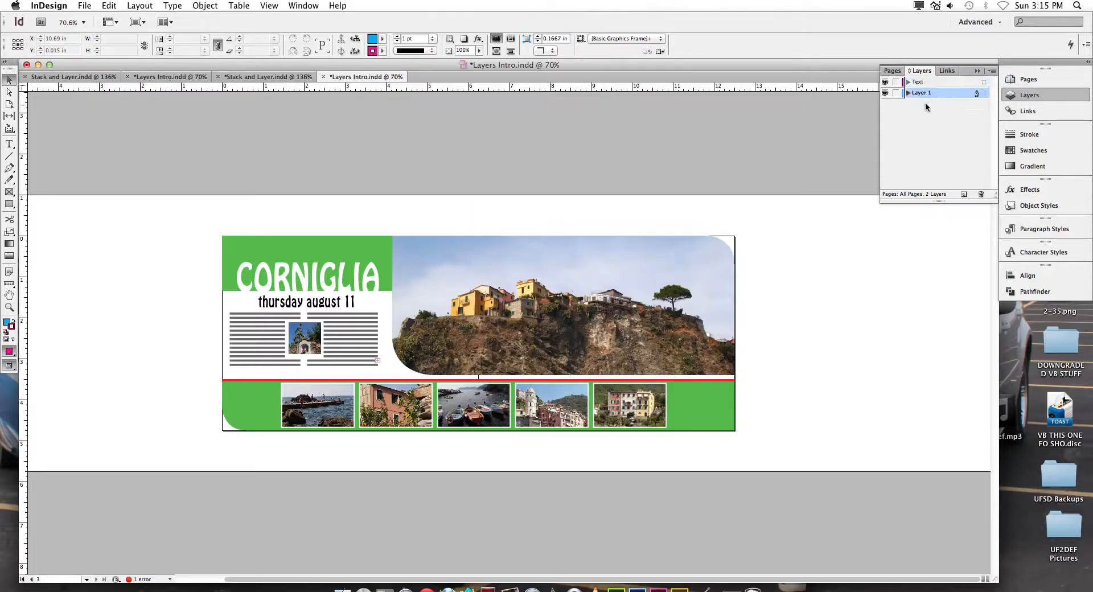
double_click(921, 92)
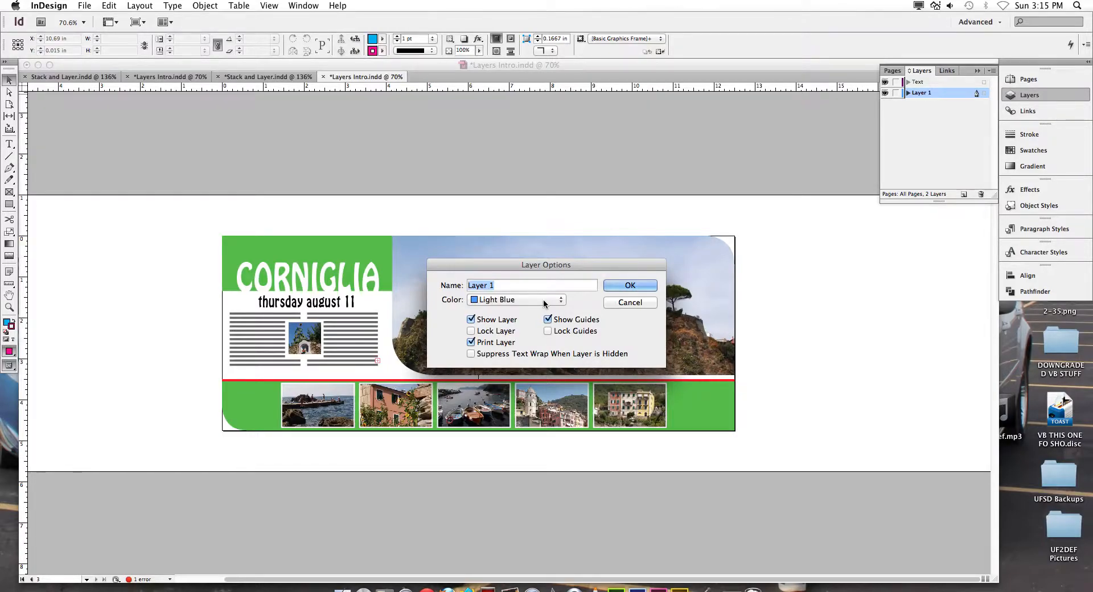
text(Tints)
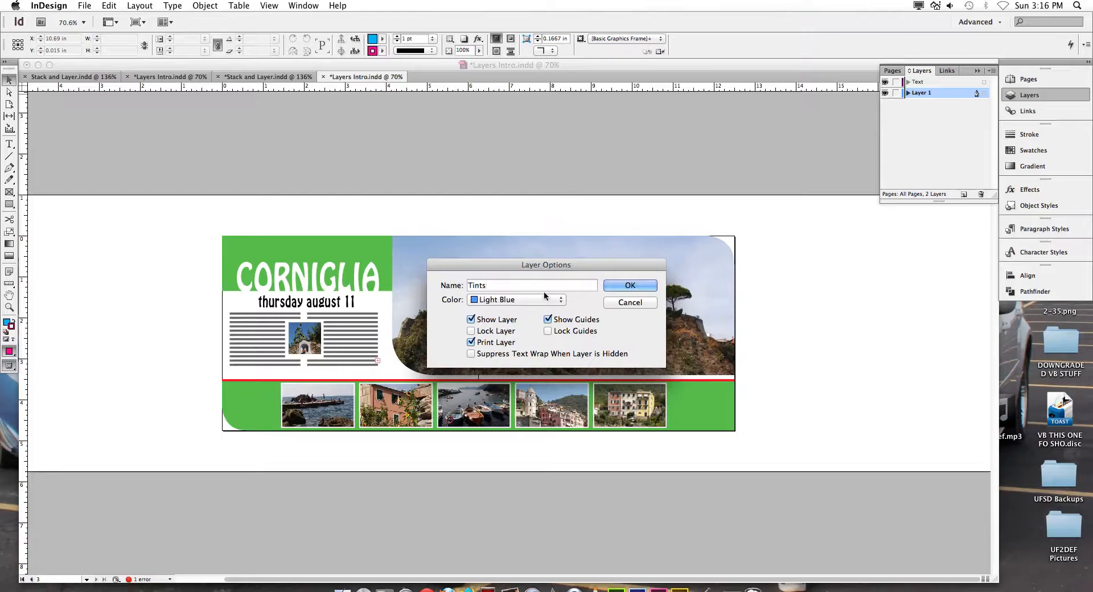
click(628, 286)
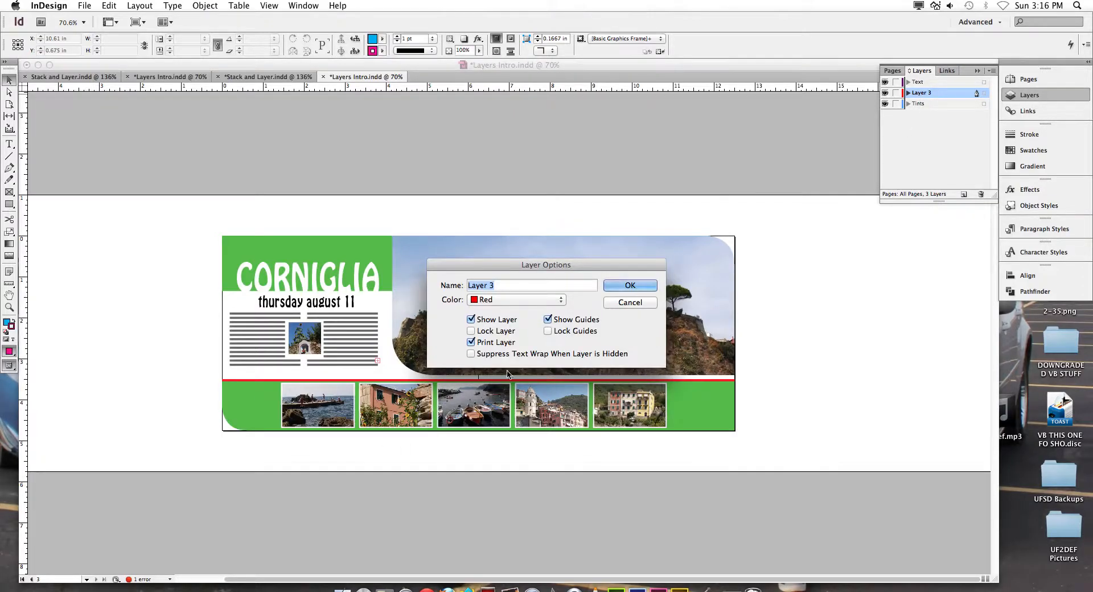
Step: Name the third layer 'Images' and give it a different label colour
text(Images)
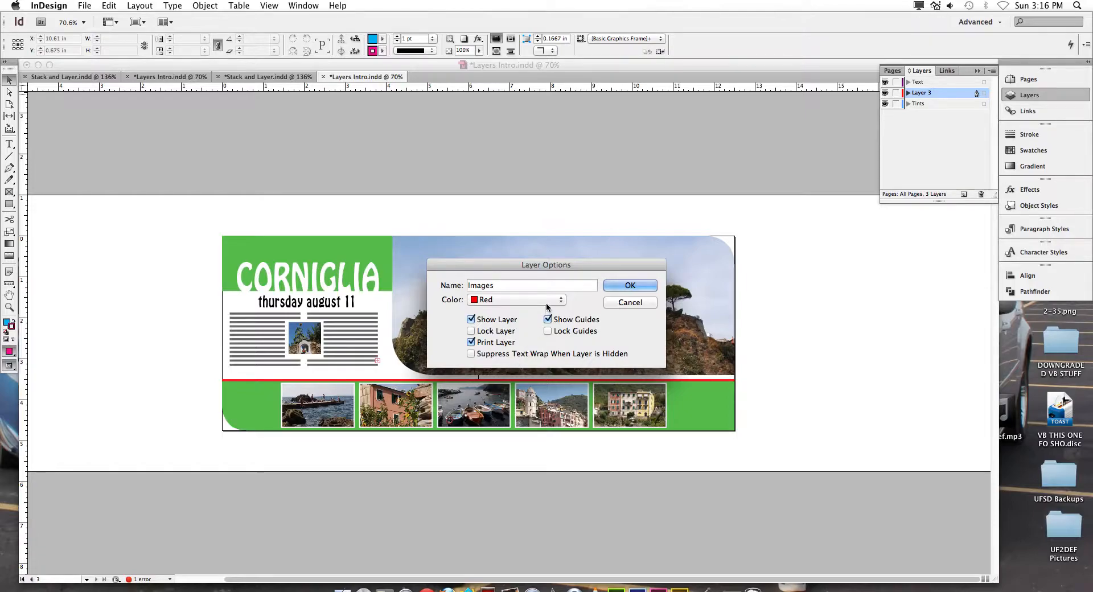
click(561, 299)
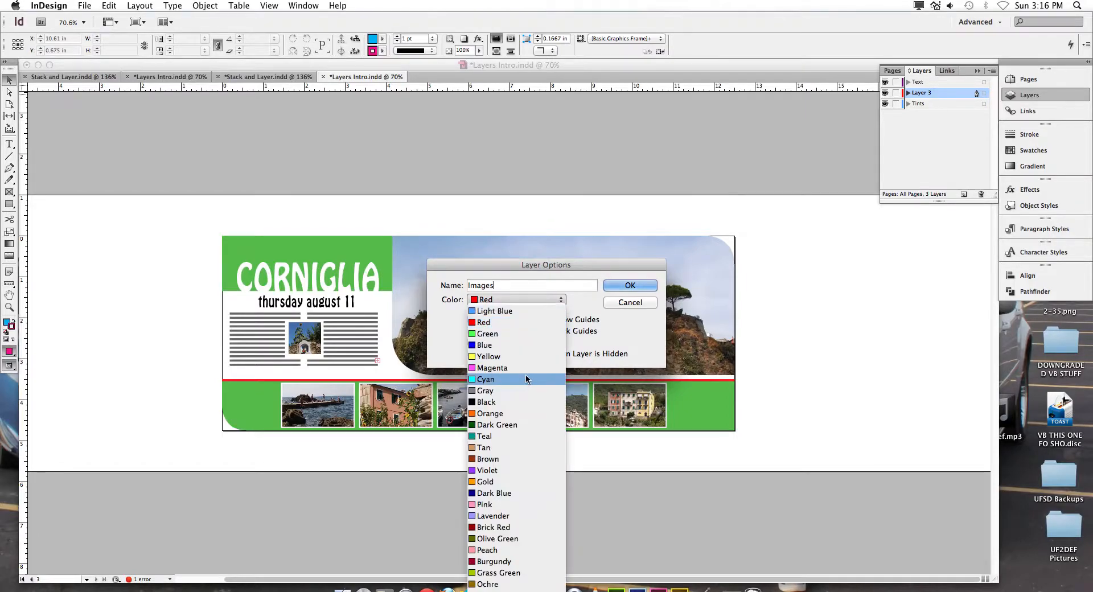
click(628, 286)
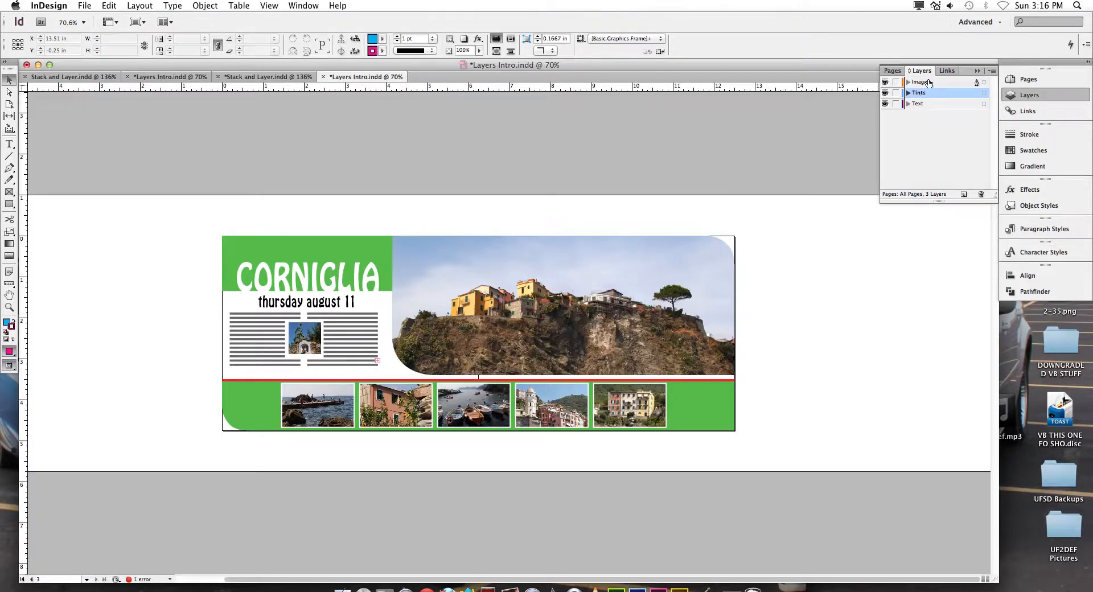
click(920, 82)
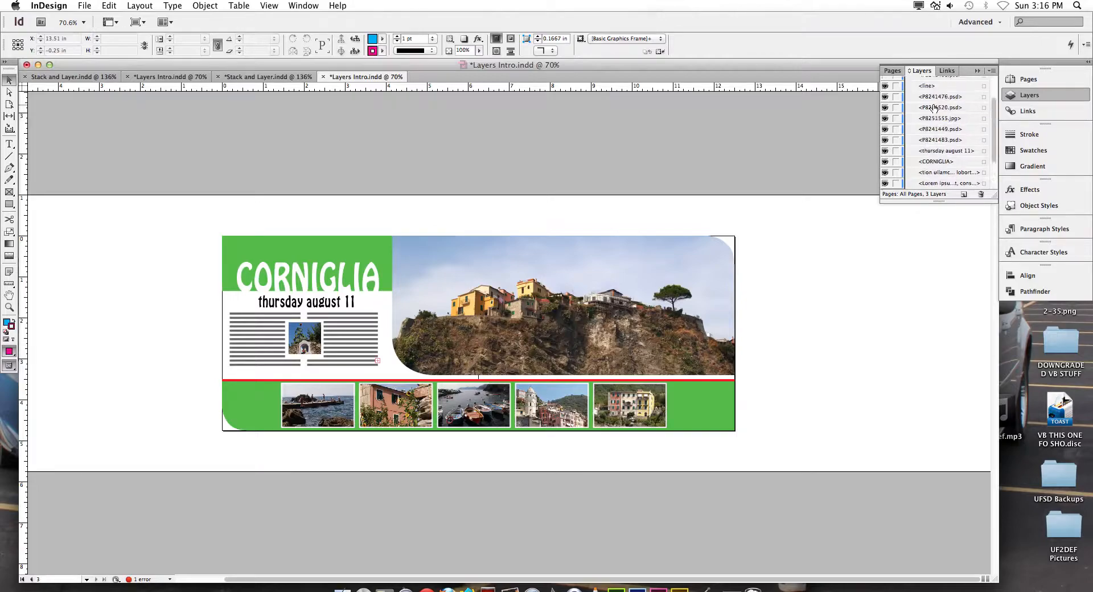
click(909, 81)
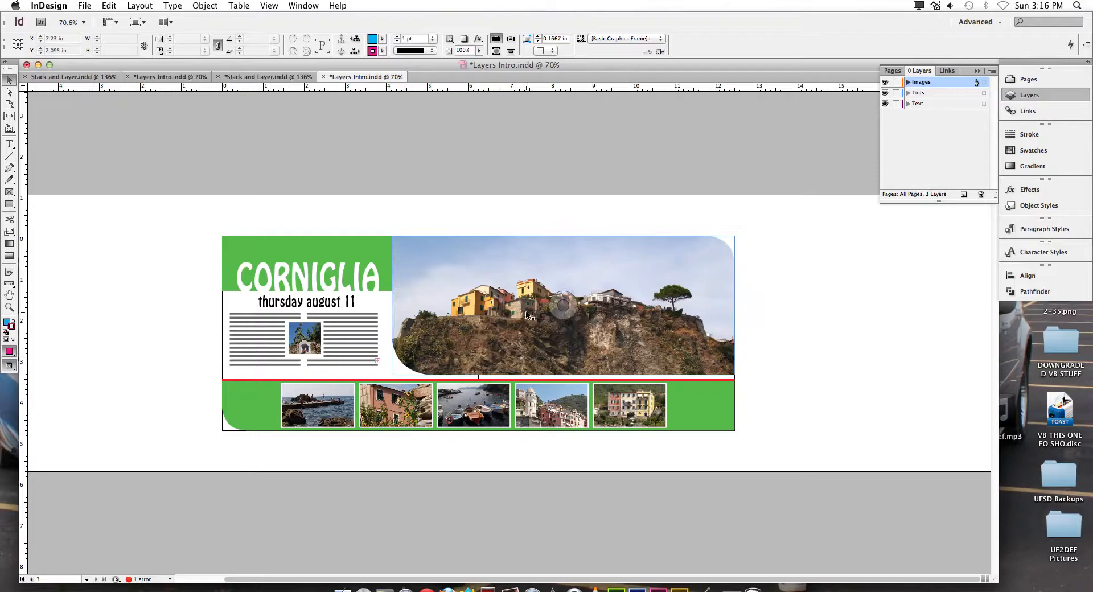
click(562, 305)
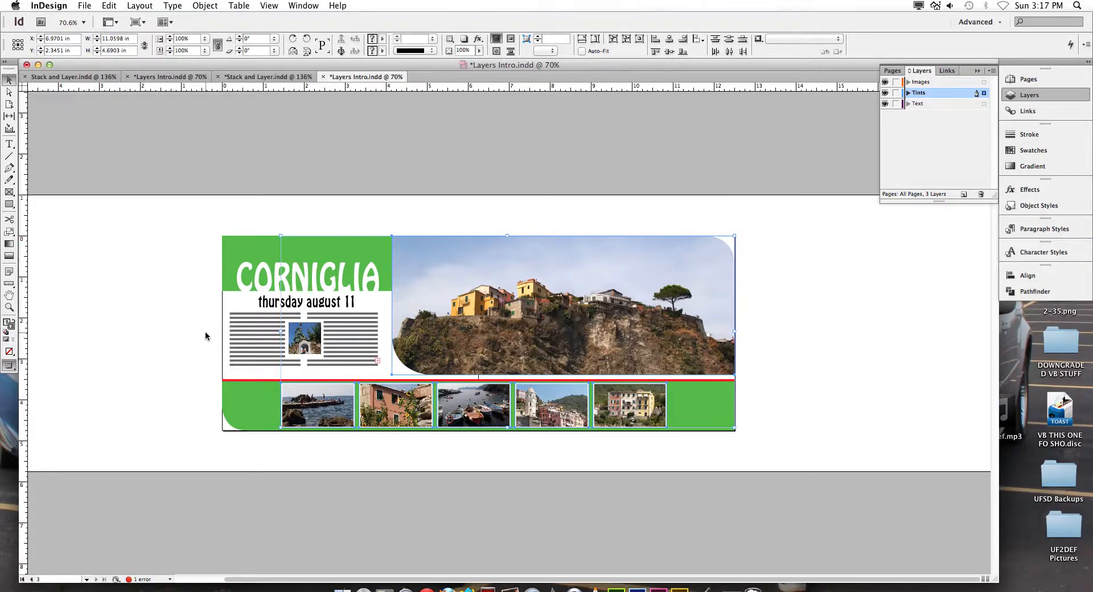
click(308, 335)
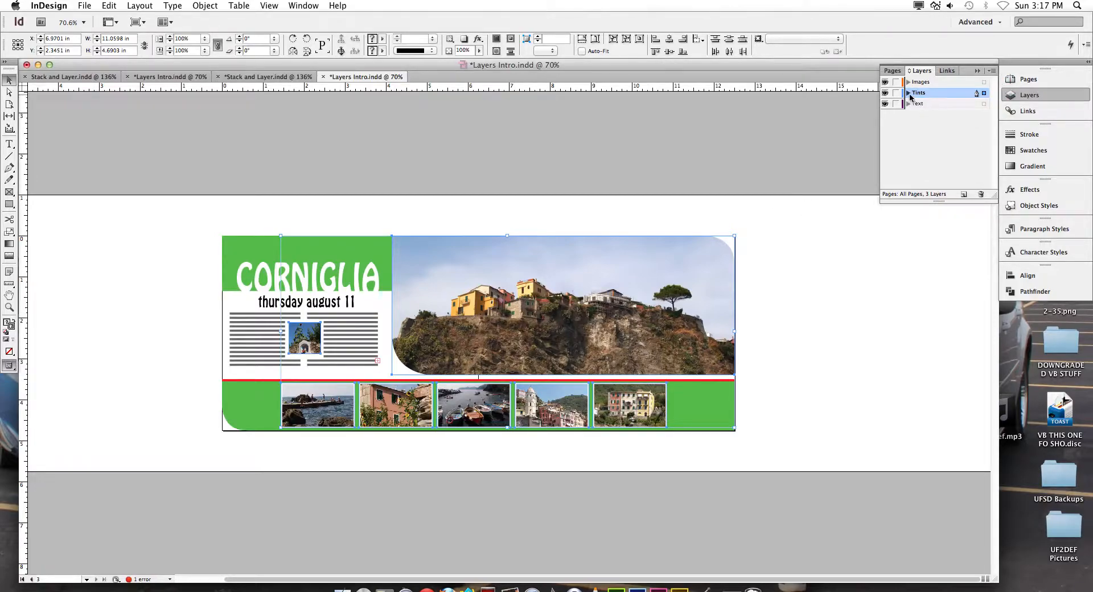
click(908, 82)
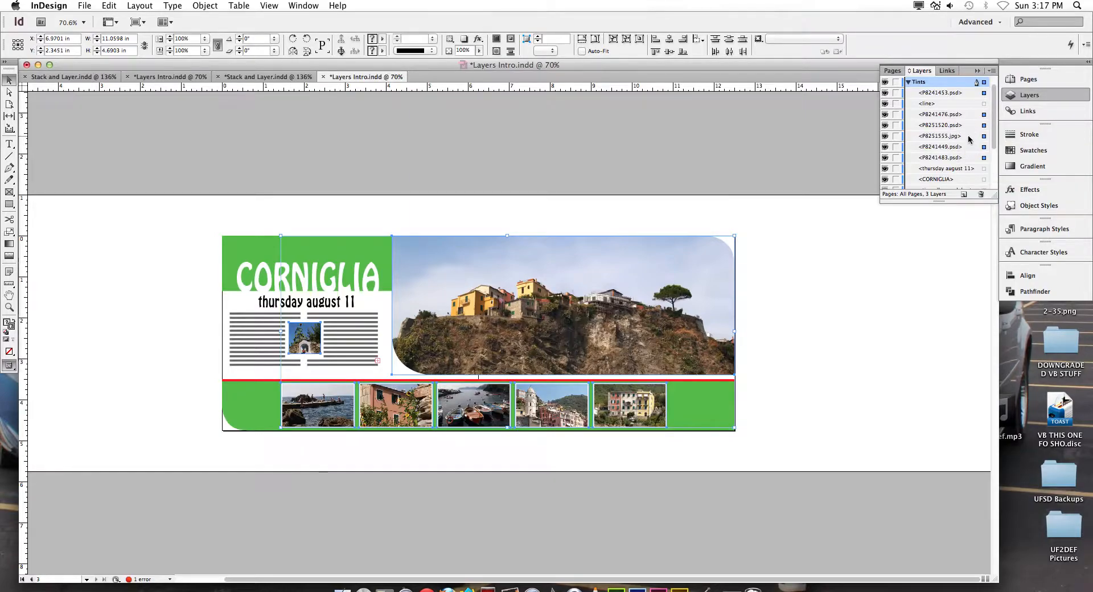
click(908, 82)
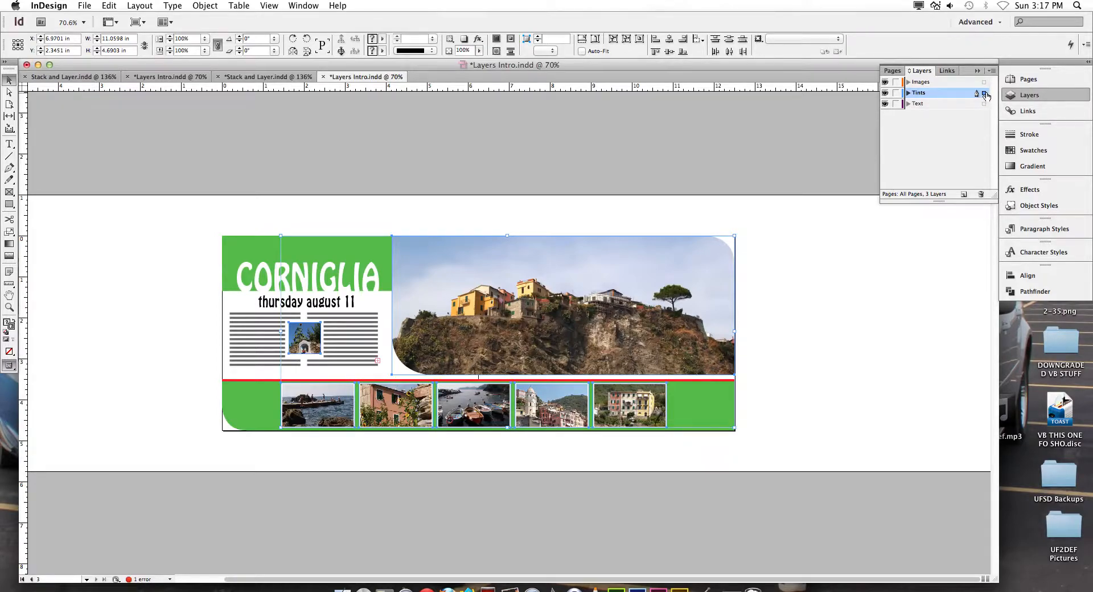
click(908, 92)
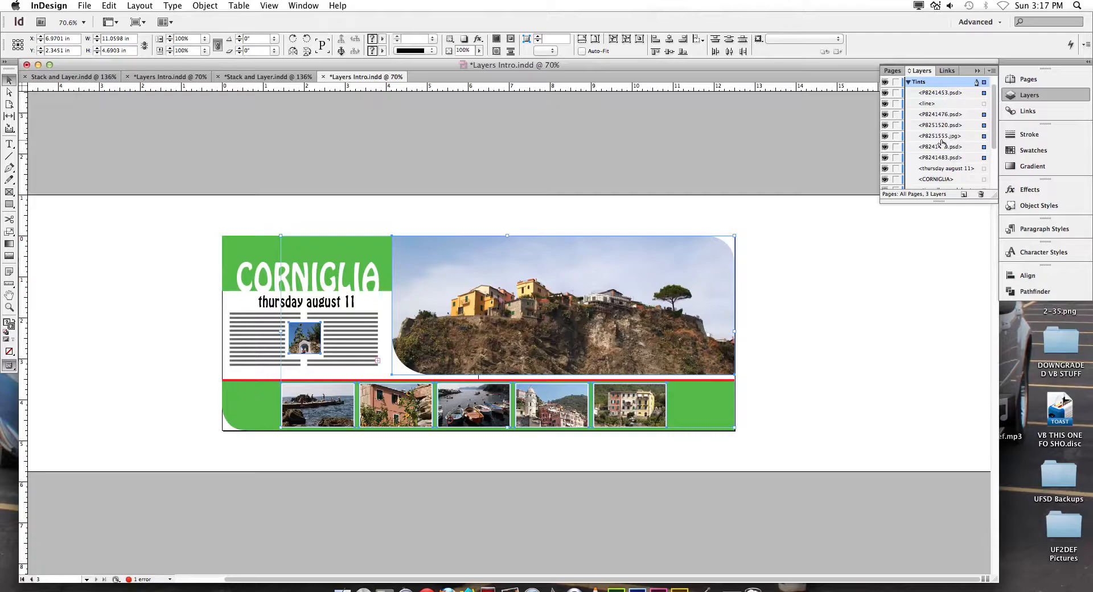
click(908, 82)
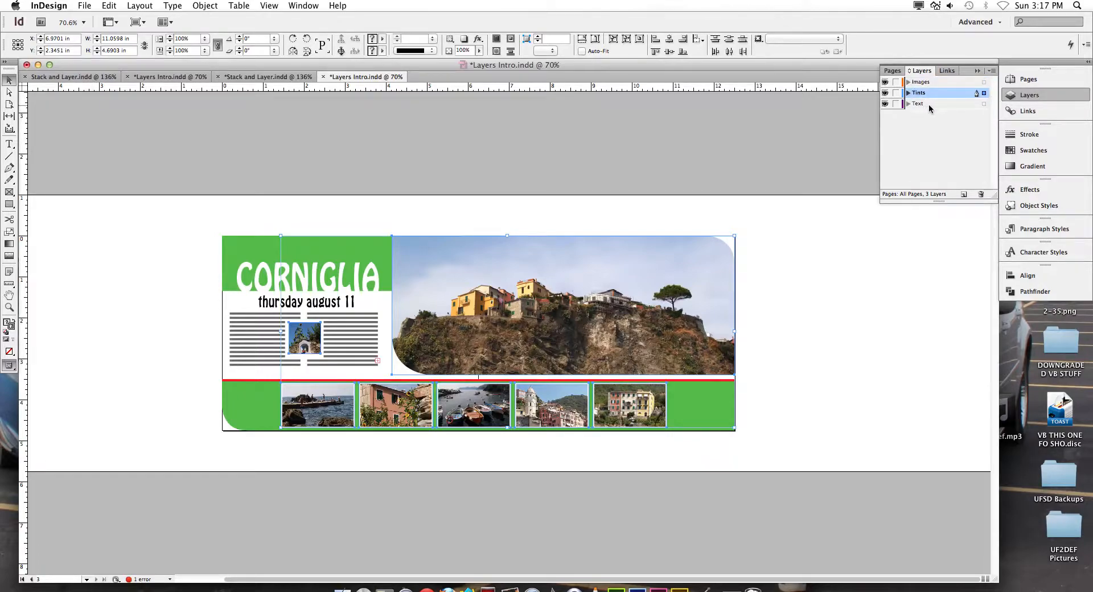
mouse_move(985, 92)
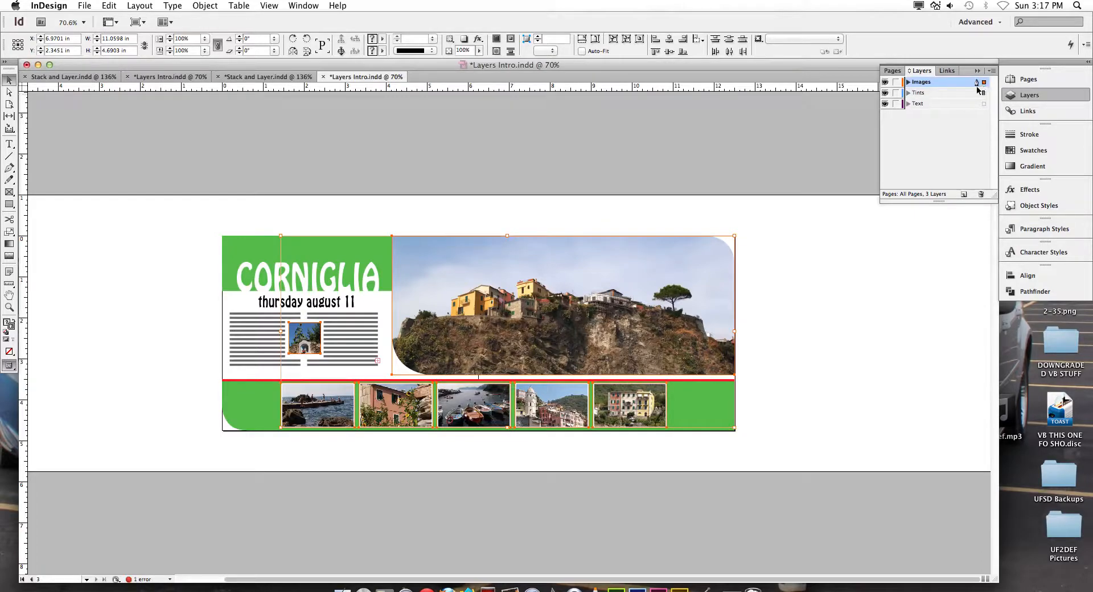
Step: Expand the Images layer to verify the photos moved there, then collapse Images and Tints
click(908, 82)
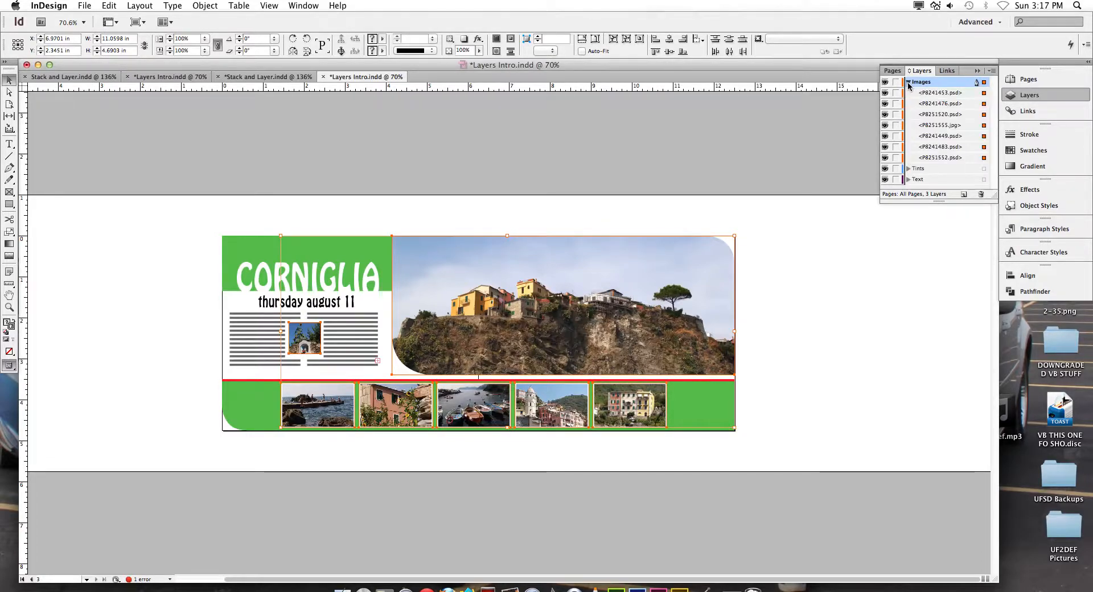
click(939, 114)
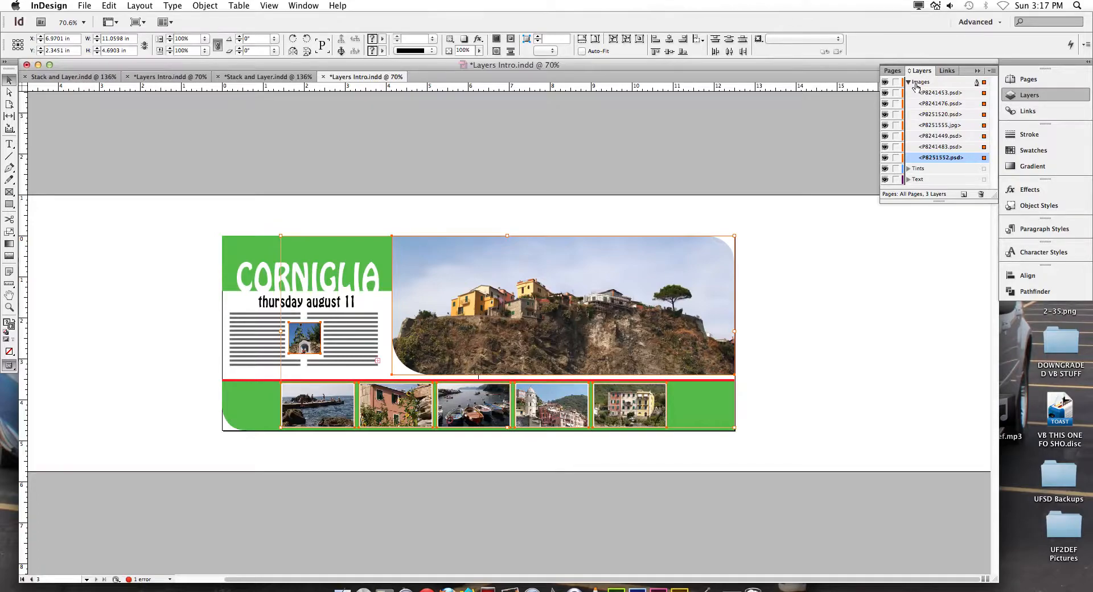
click(910, 92)
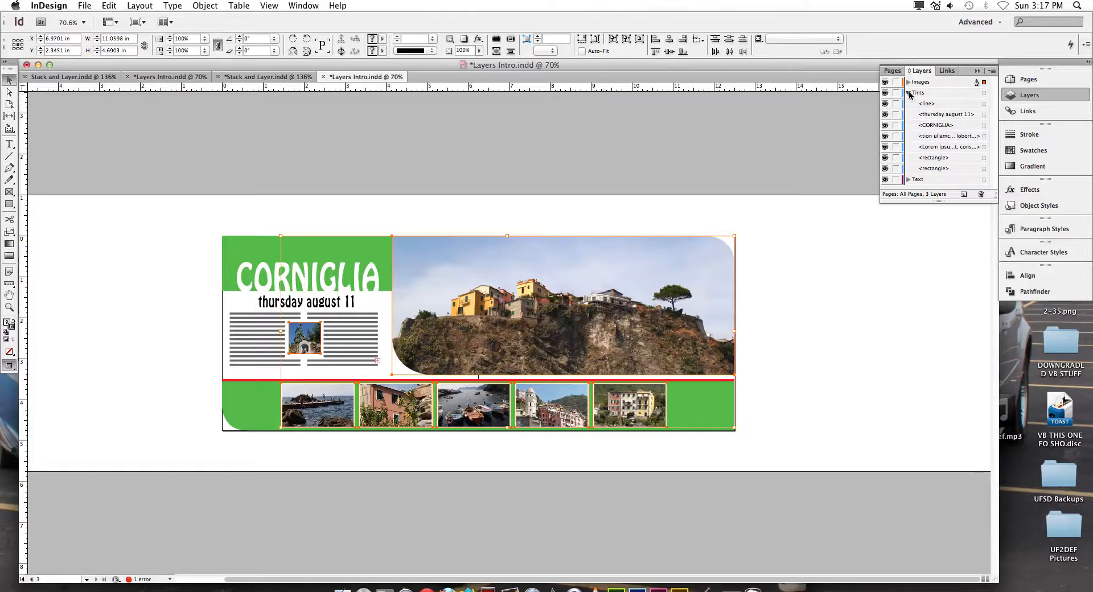
click(909, 82)
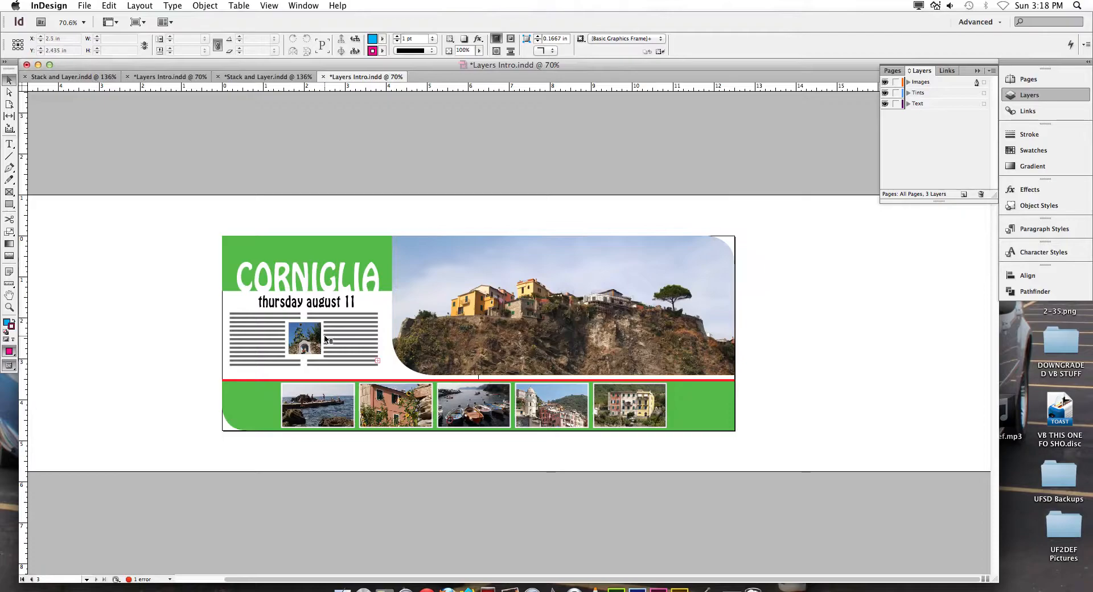
Step: Select the banner's text frames and check them in the Tints layer's object list
click(279, 281)
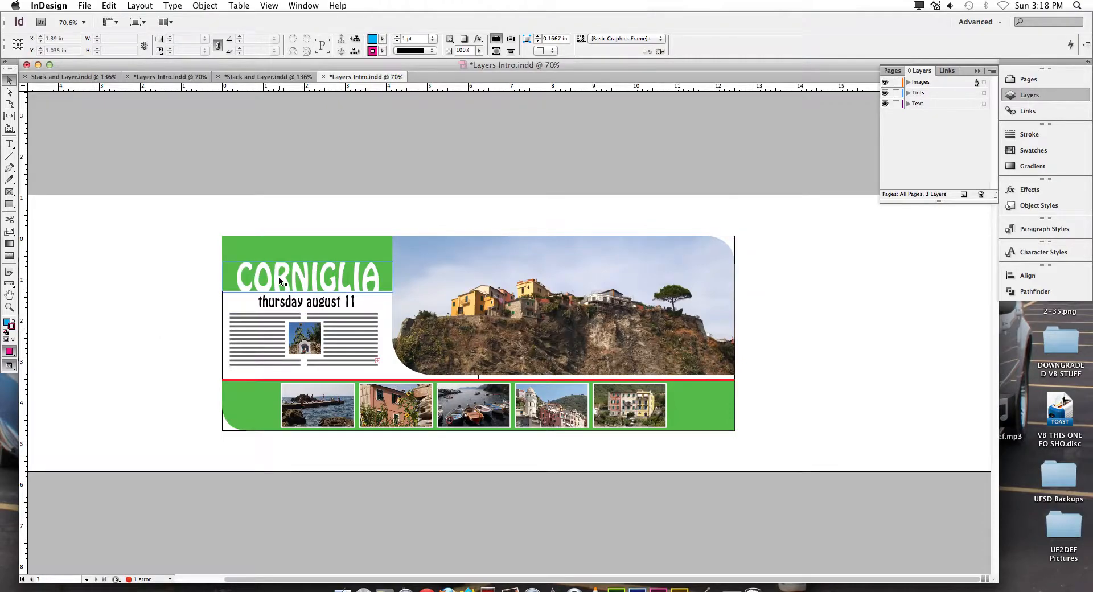
click(307, 278)
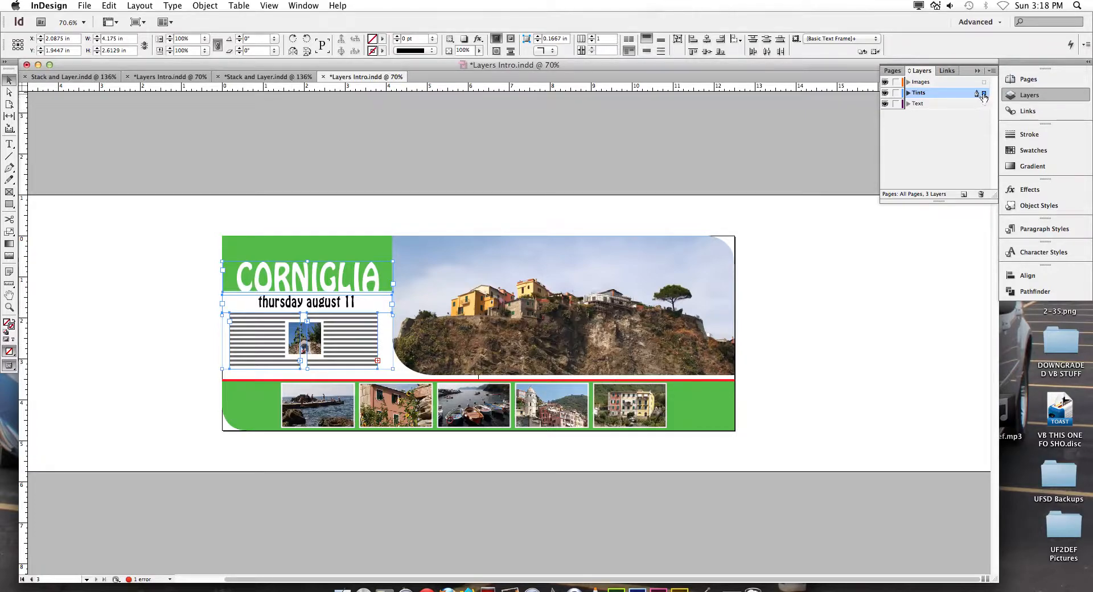
click(908, 93)
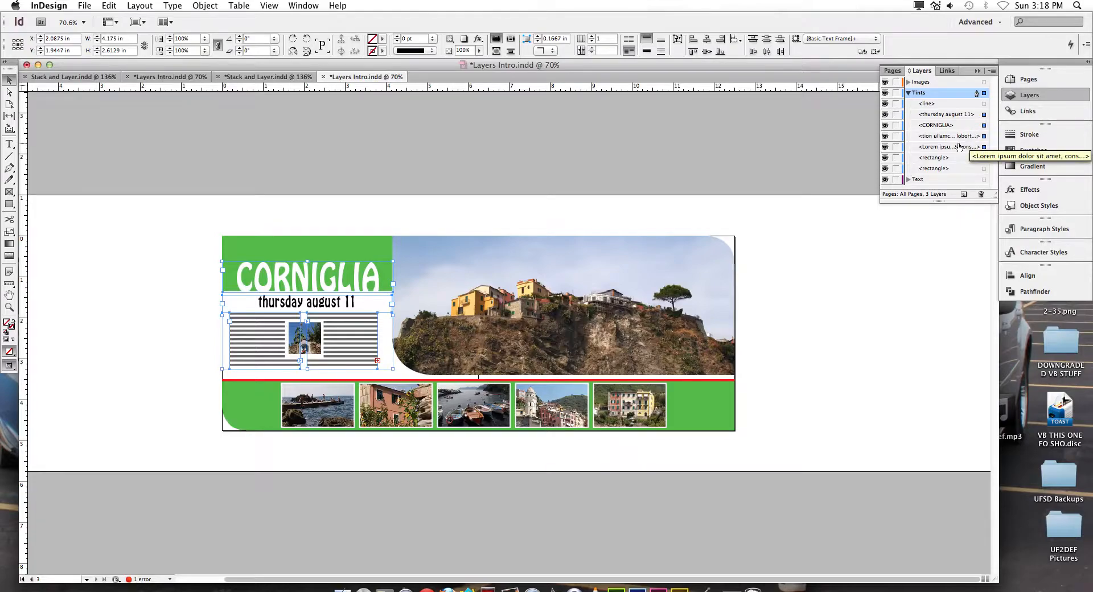
click(908, 93)
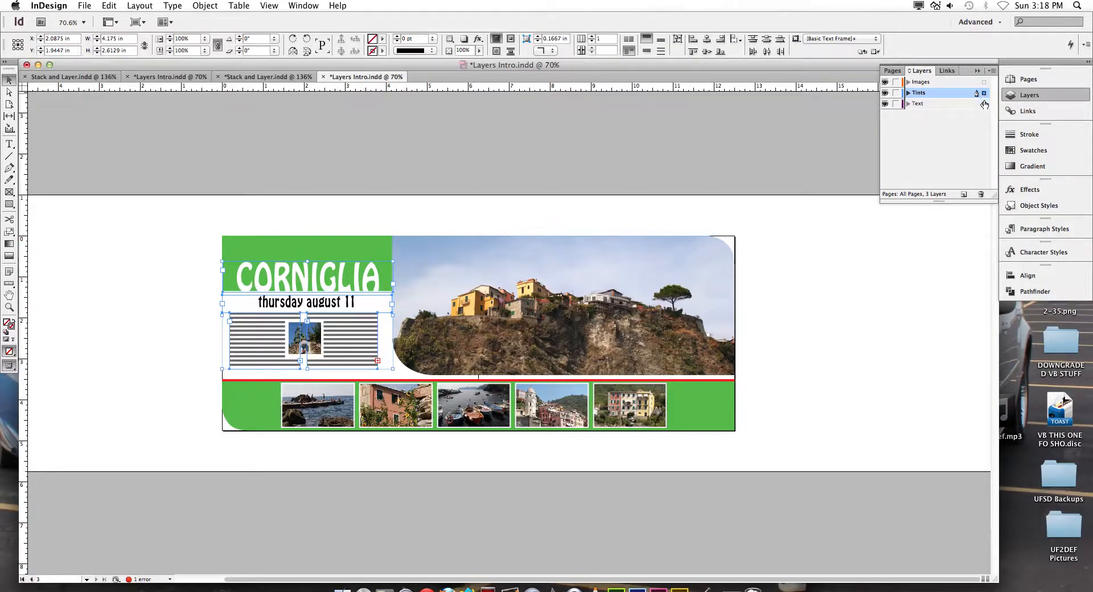
Step: Move the selected text frames onto the Text layer and verify its contents
click(918, 104)
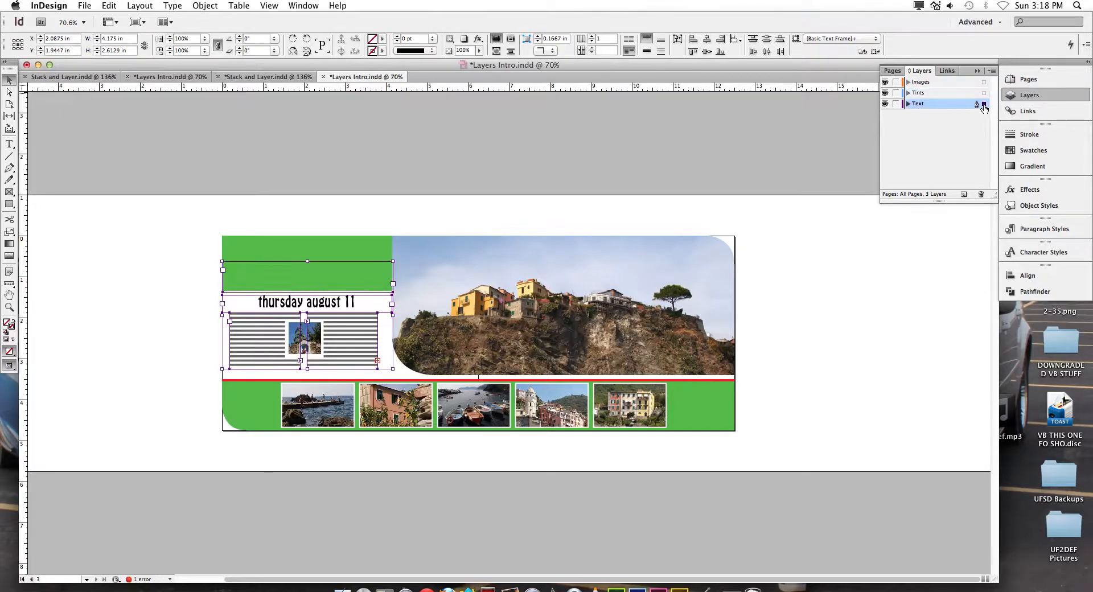
click(908, 103)
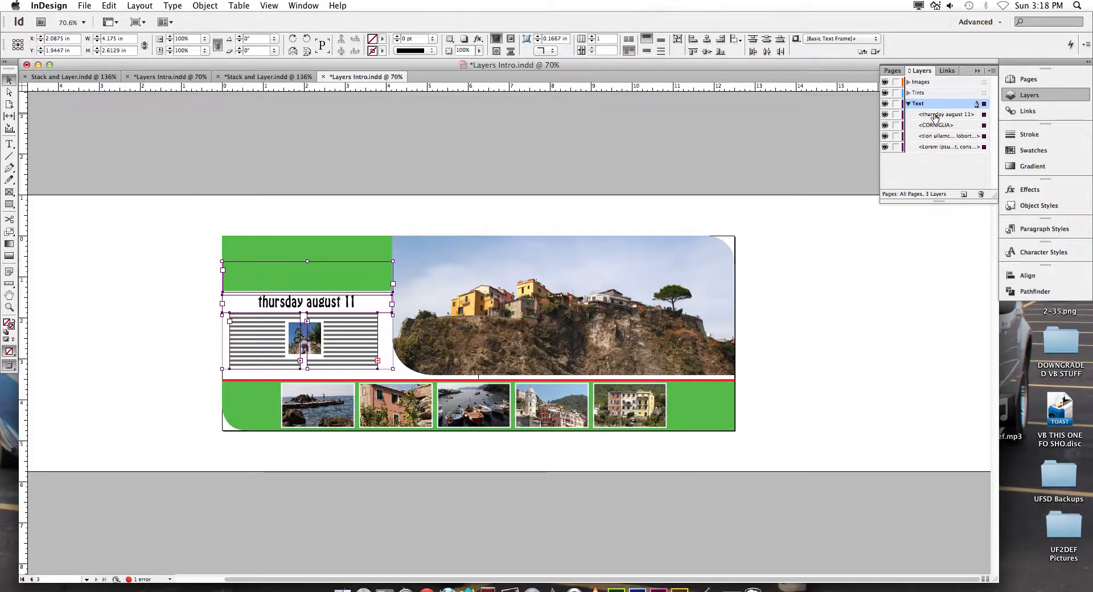
click(909, 104)
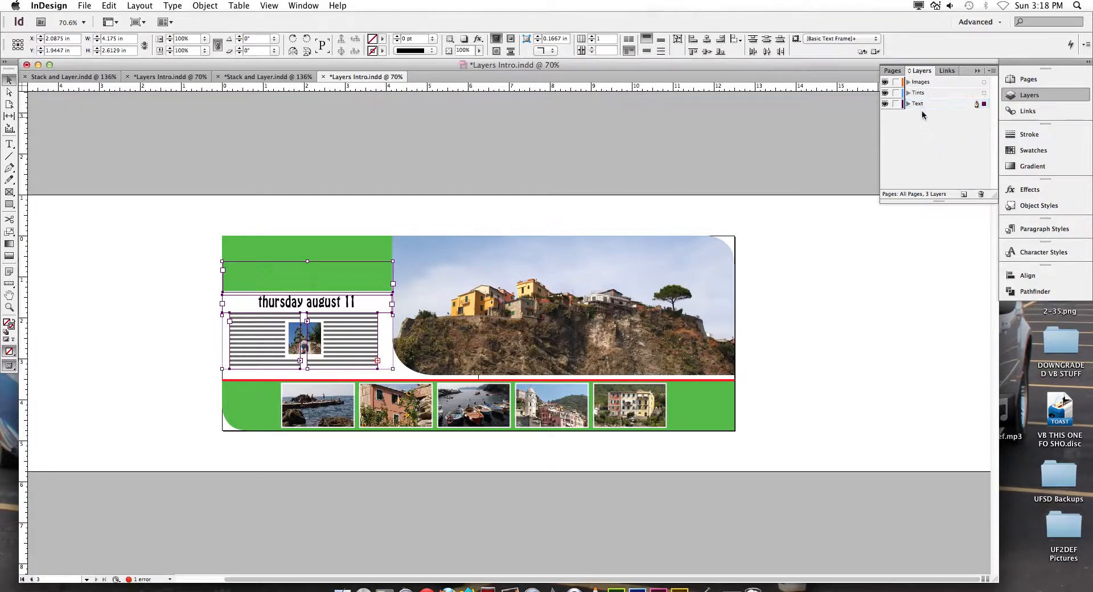
Step: Reorder the layer stack to Text, Images, Tints from top to bottom
click(917, 92)
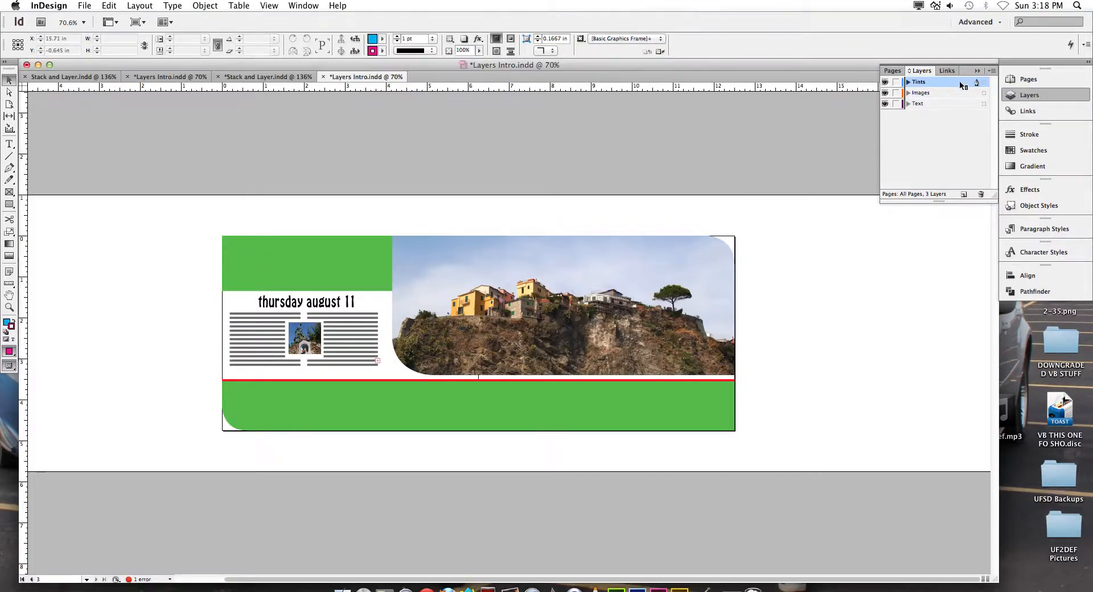
click(921, 92)
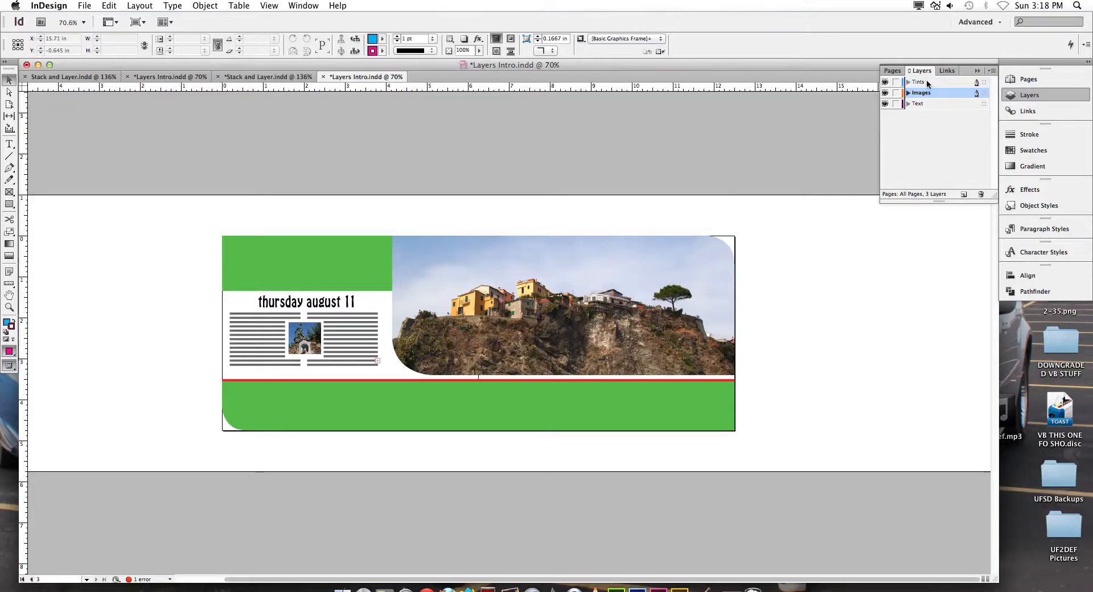
click(918, 82)
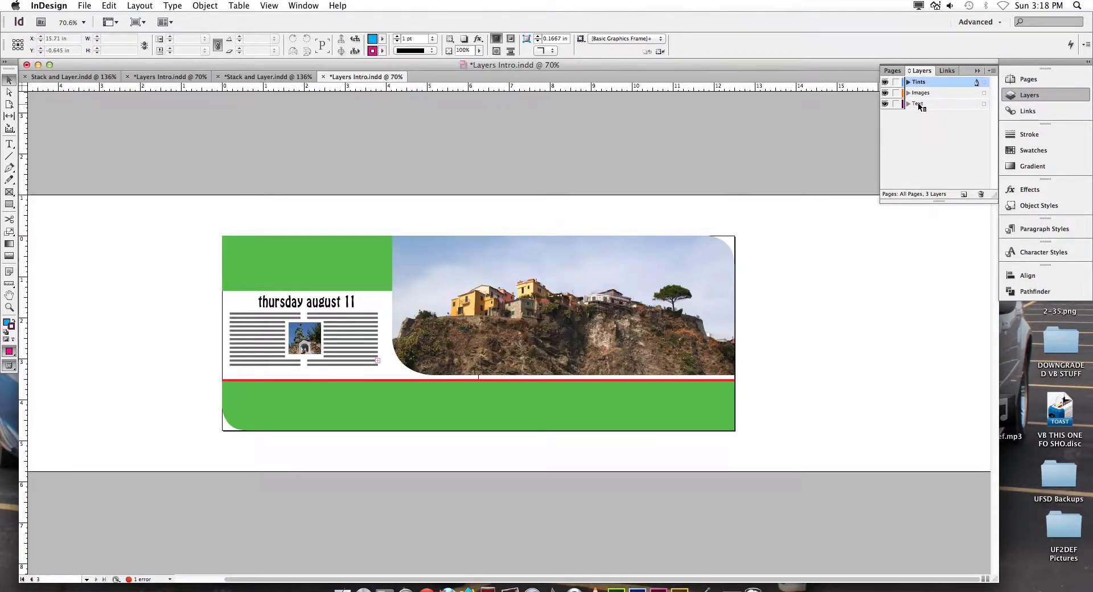
click(920, 93)
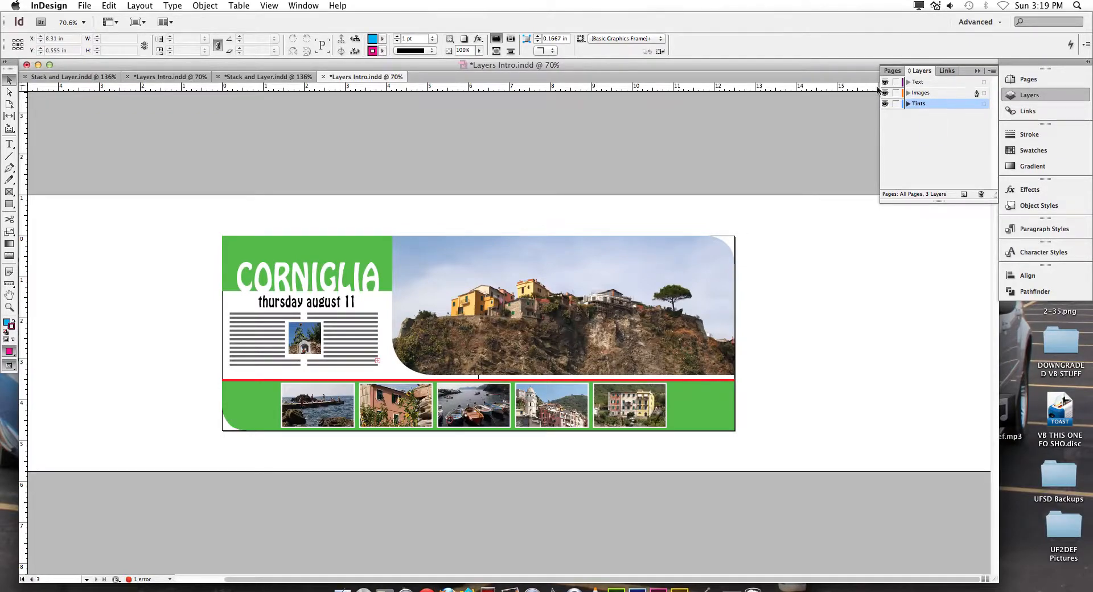
Step: Hide Text and Images, start a rectangle, agree to unlock Images and cancel the Rectangle dialog
click(886, 92)
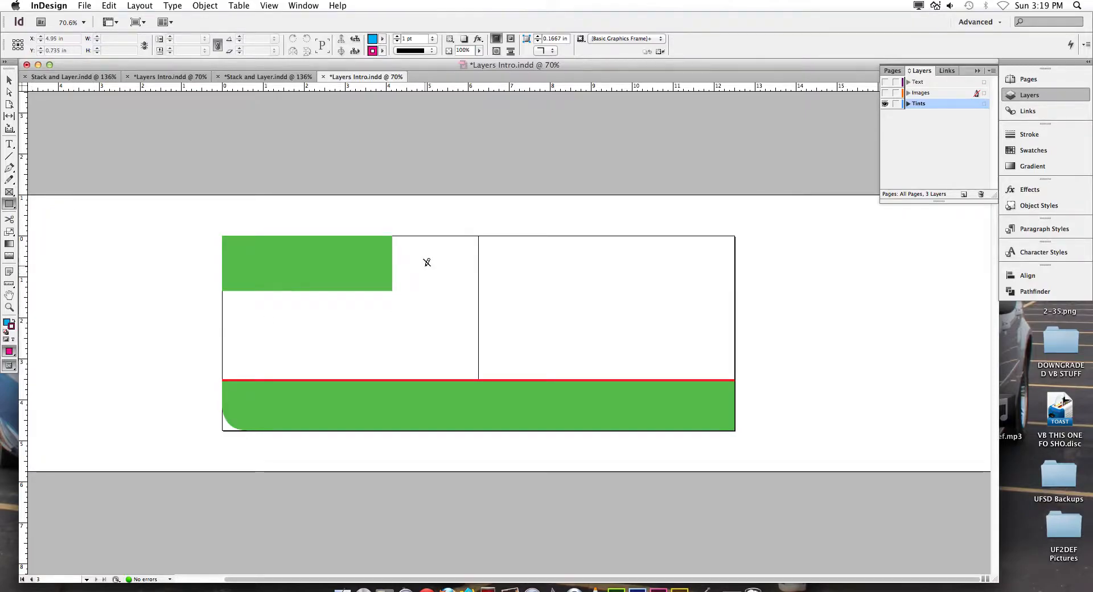
click(427, 262)
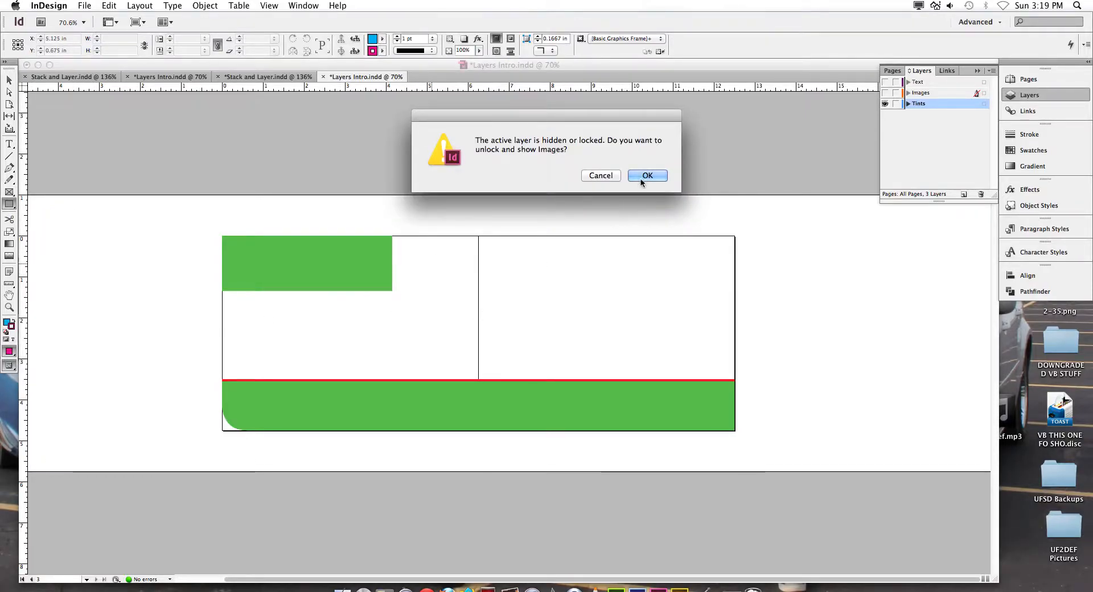
click(646, 176)
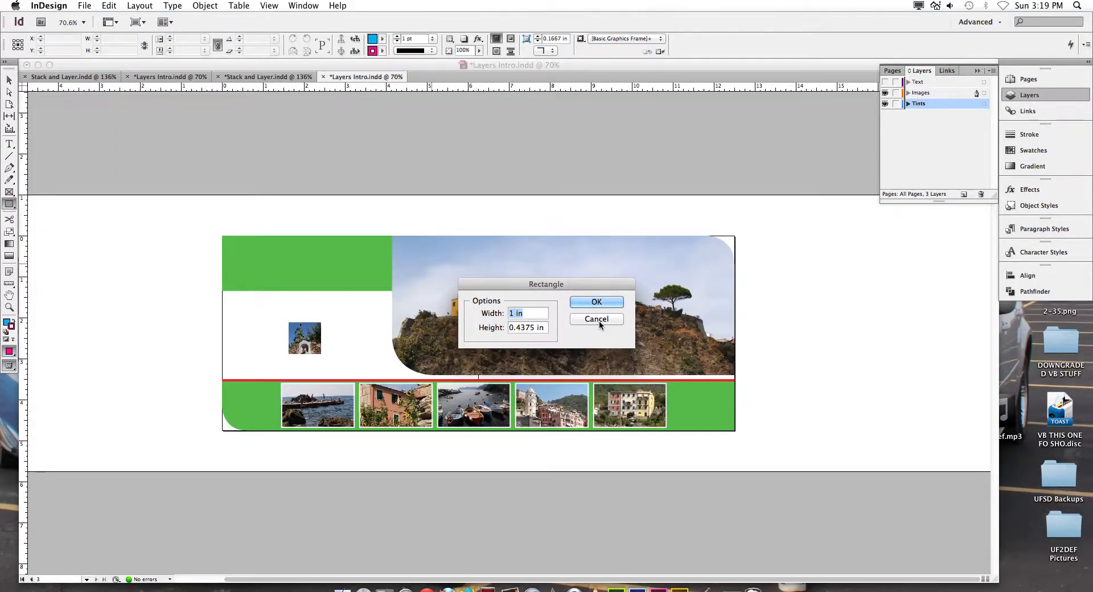
click(595, 302)
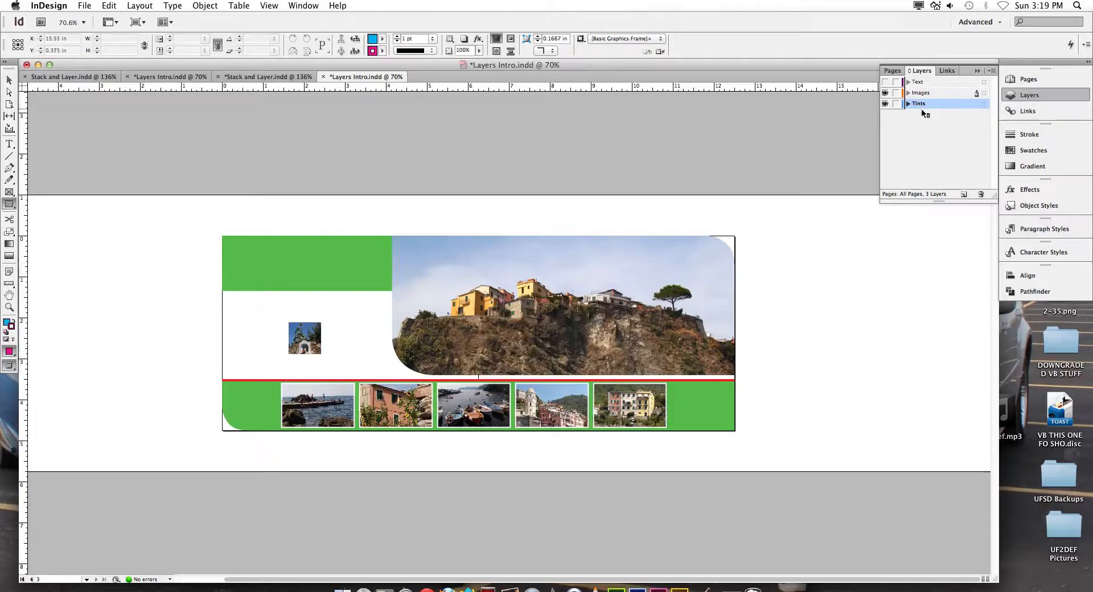
Step: Show all layers again and expand Tints to list its line and two rectangles
click(886, 82)
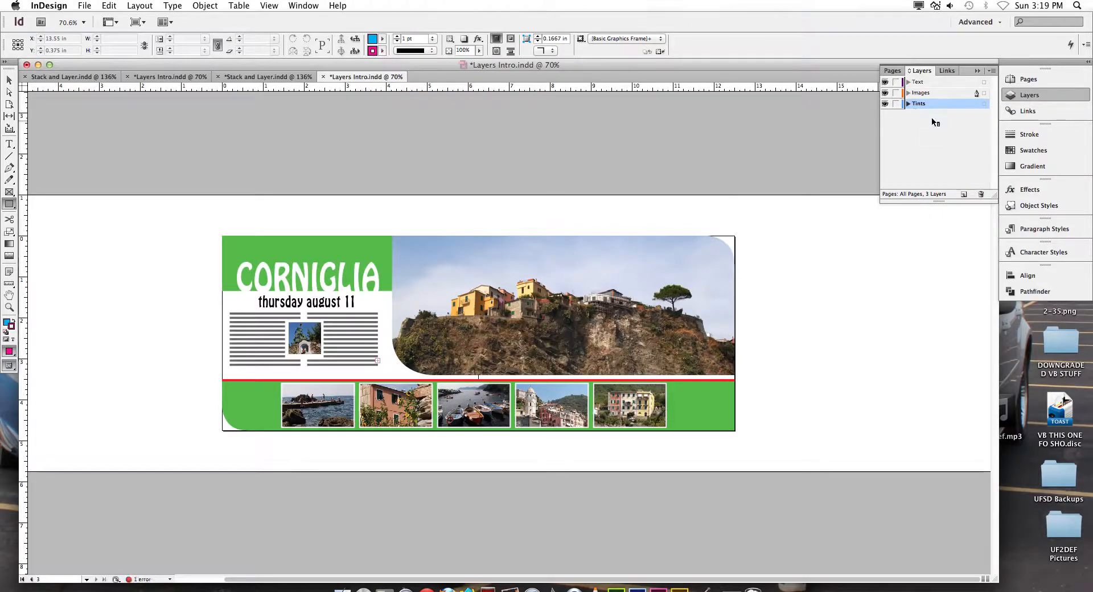
click(907, 103)
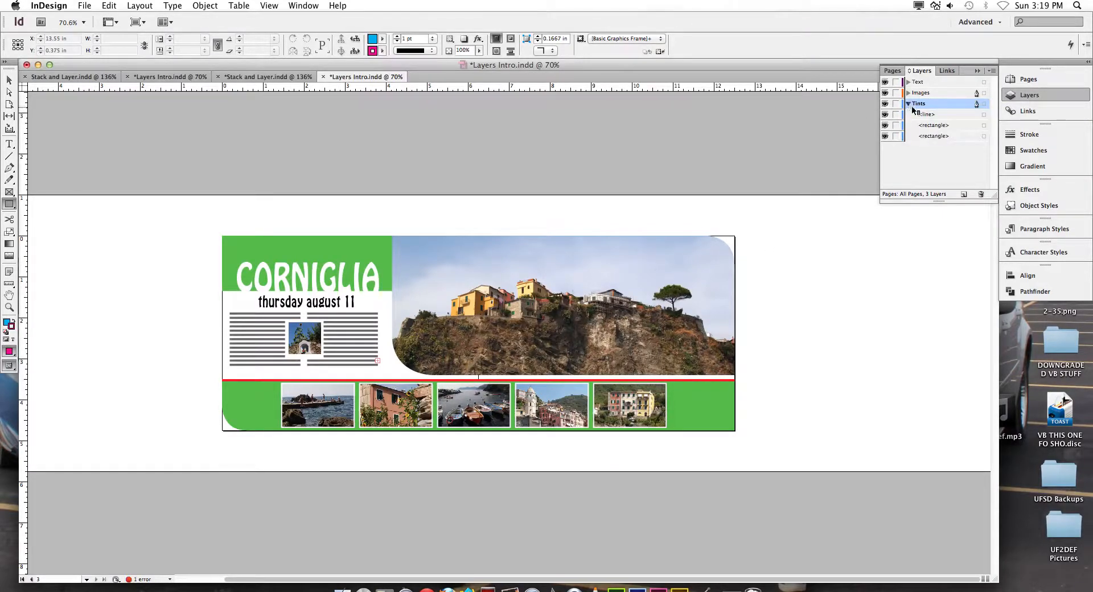
Step: Give the new rectangle a Tan fill and no stroke
click(909, 103)
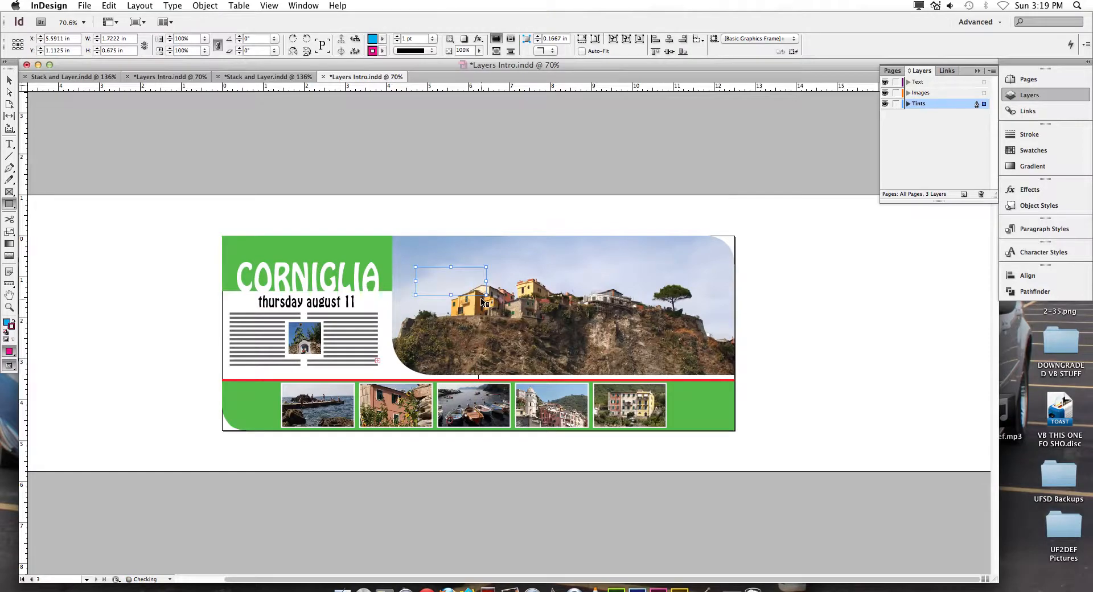
mouse_move(885, 109)
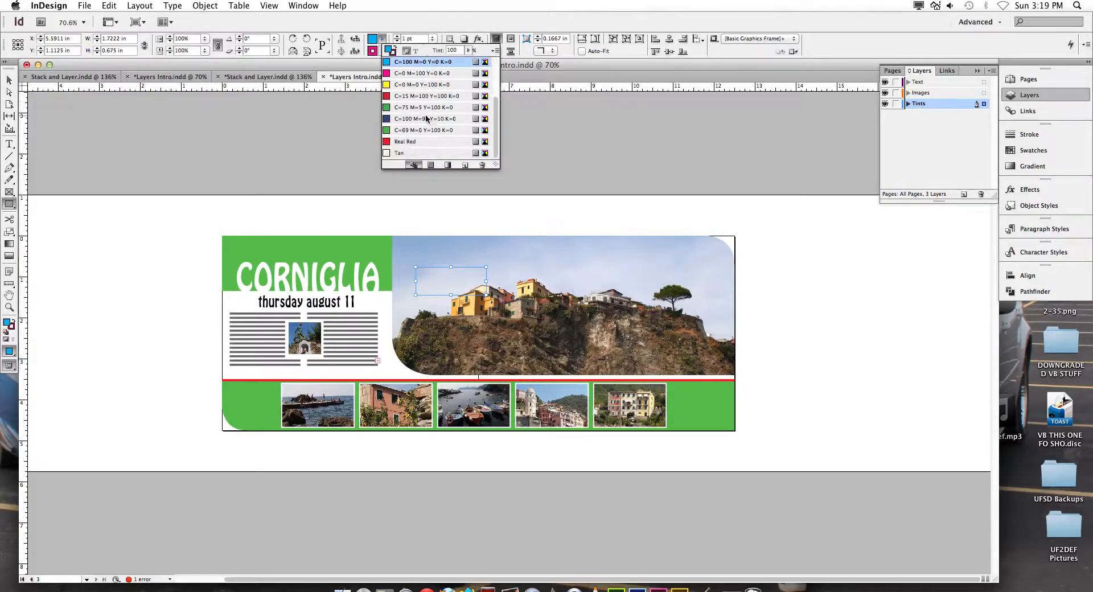
click(400, 153)
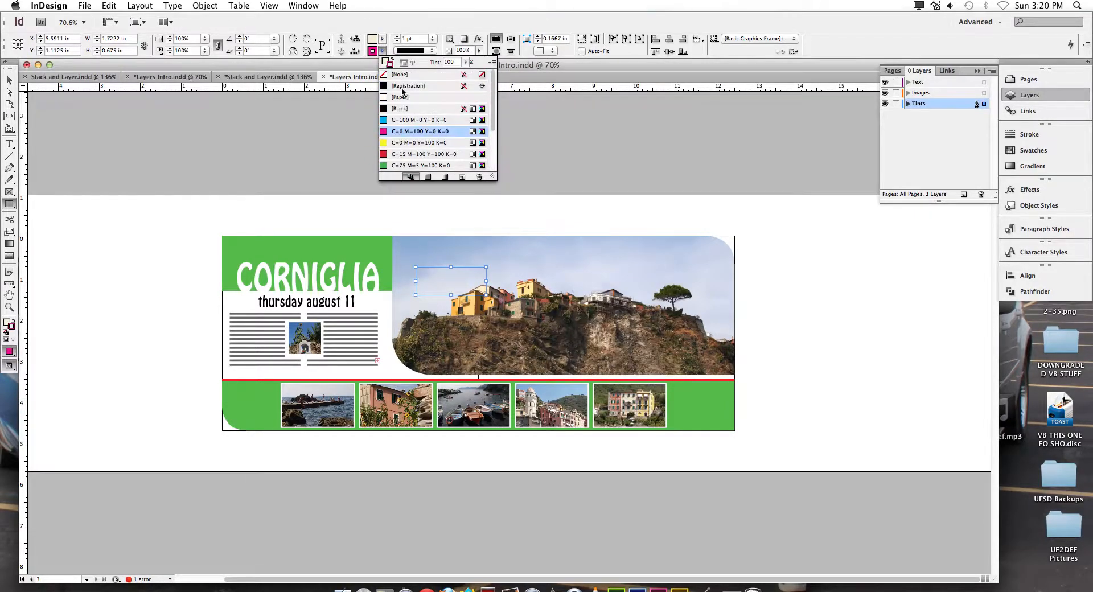
click(400, 75)
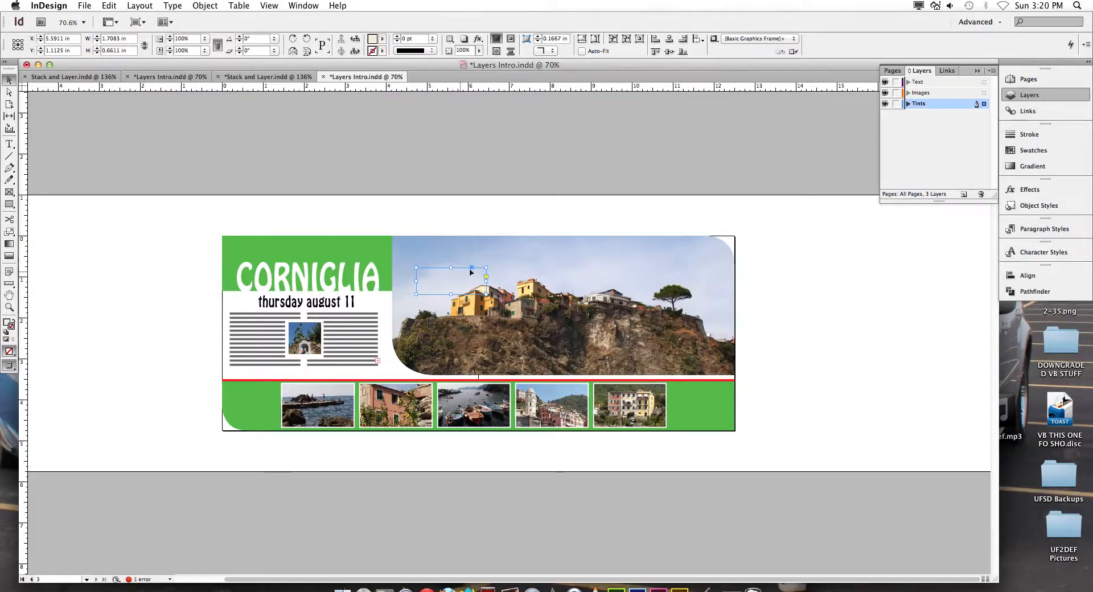
Step: Move the tan rectangle to the banner's right edge, overlapping the hillside photo
drag(452, 272, 453, 218)
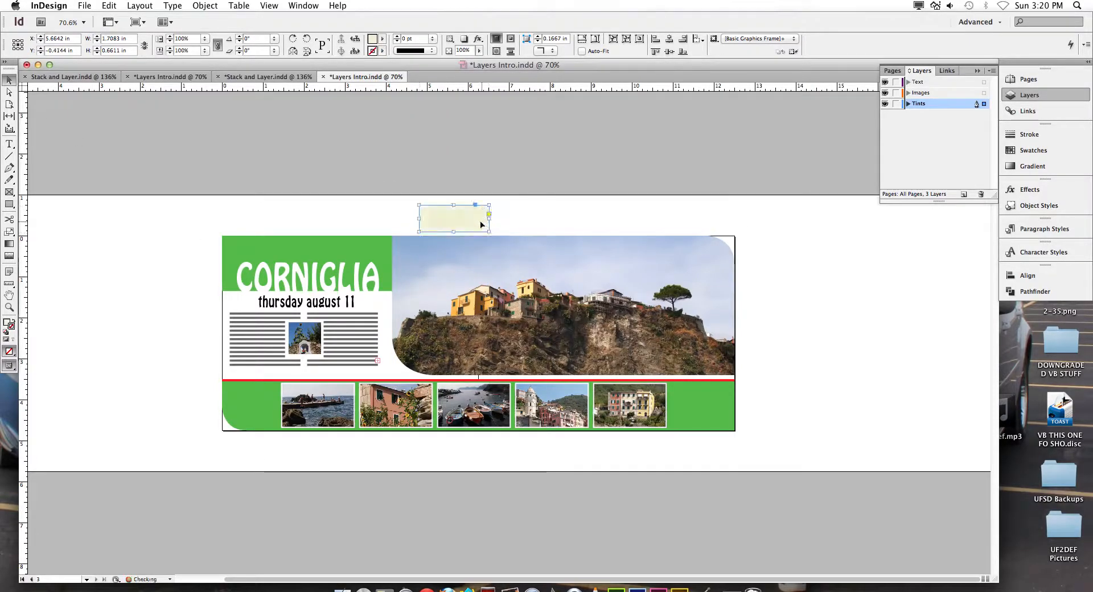
drag(453, 219, 732, 229)
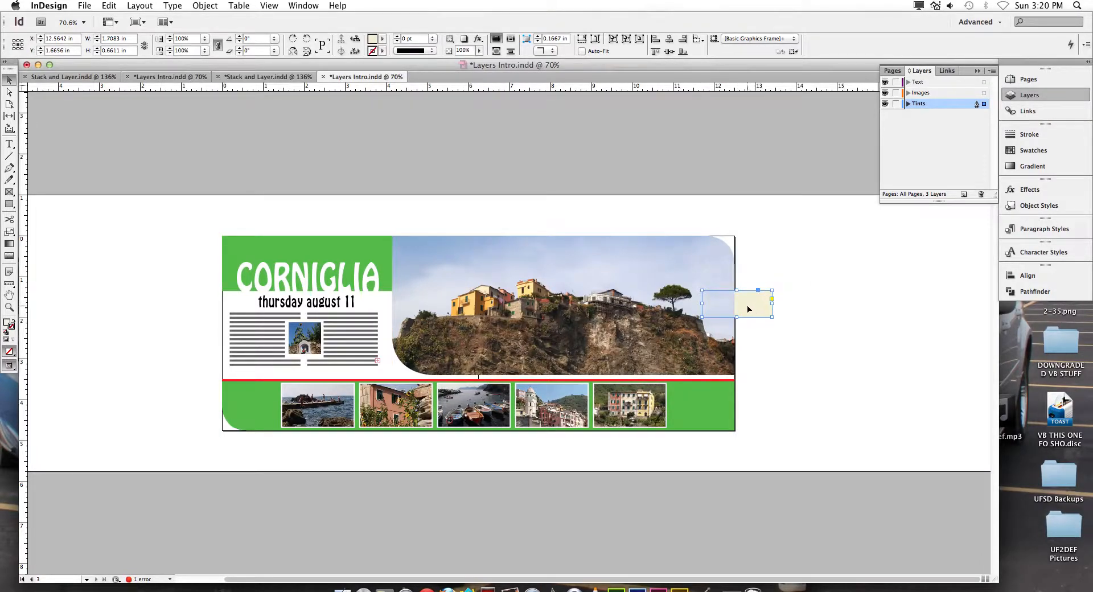
drag(735, 308, 733, 292)
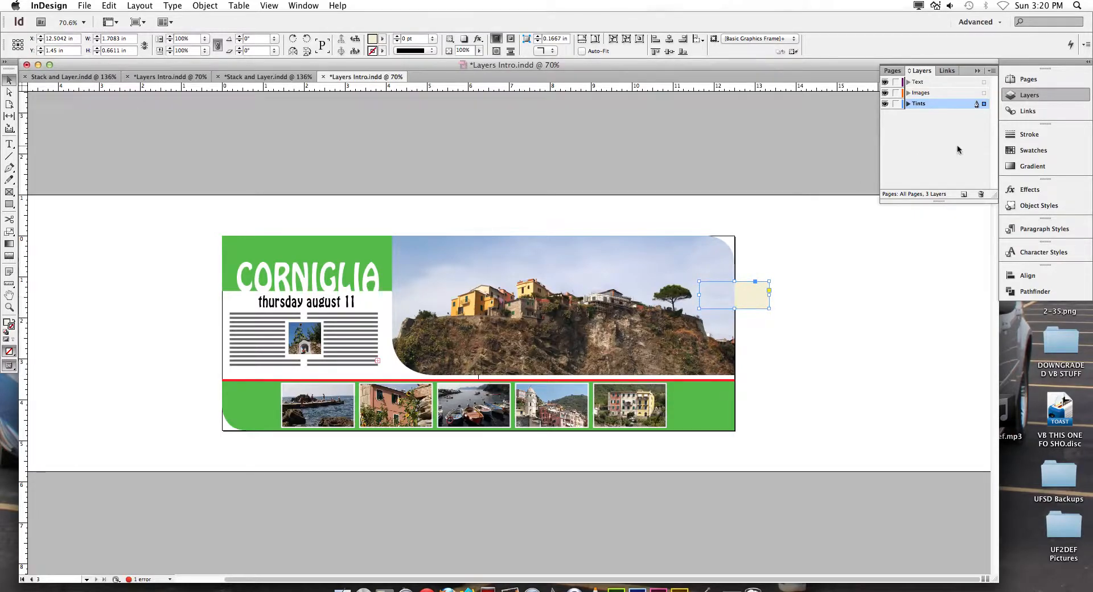
Step: With other layers hidden, place the tan rectangle at the page's top-left corner, X 0
click(908, 103)
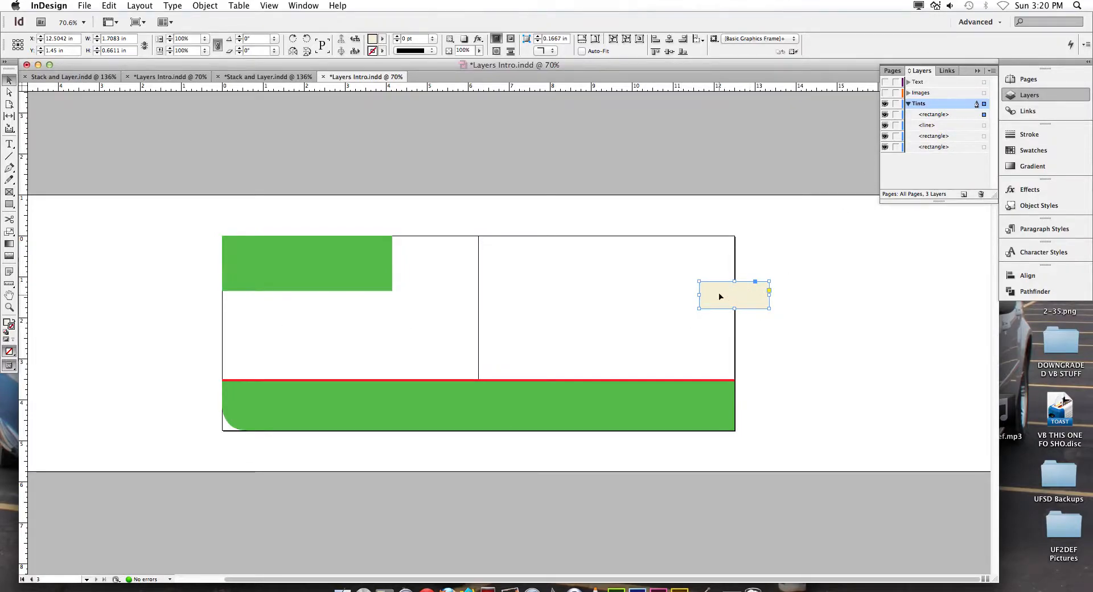
drag(733, 295, 341, 272)
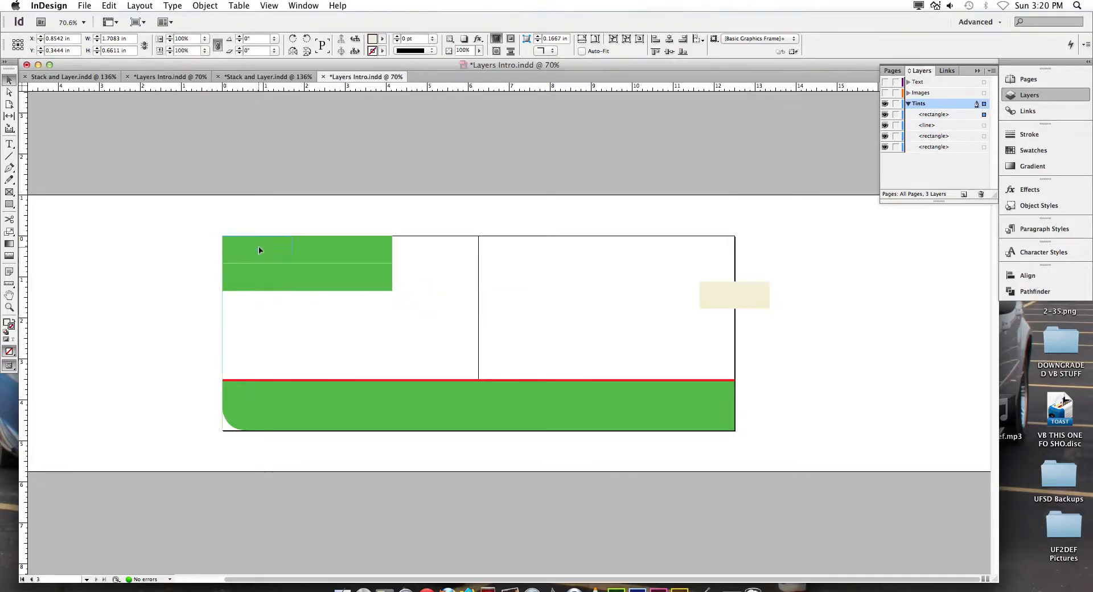
drag(734, 296, 256, 249)
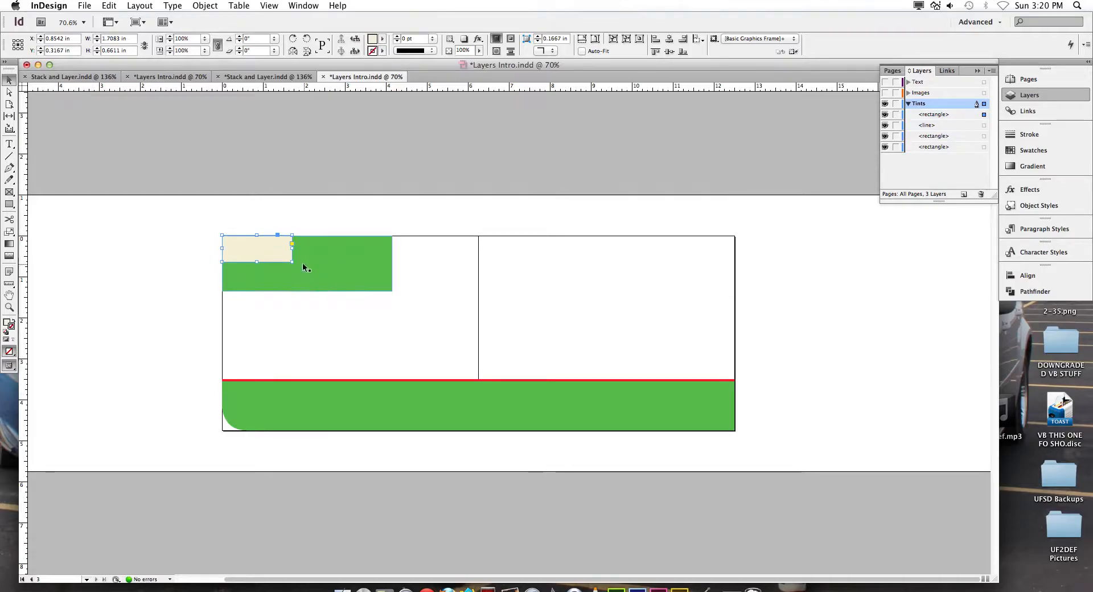
drag(256, 249, 309, 292)
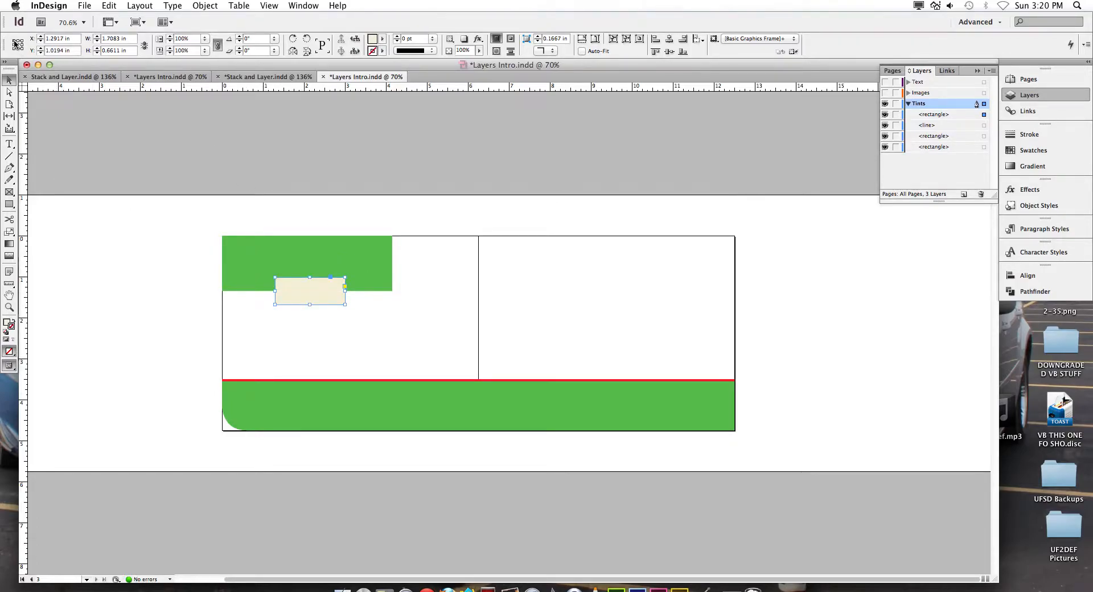
click(59, 39)
text(0)
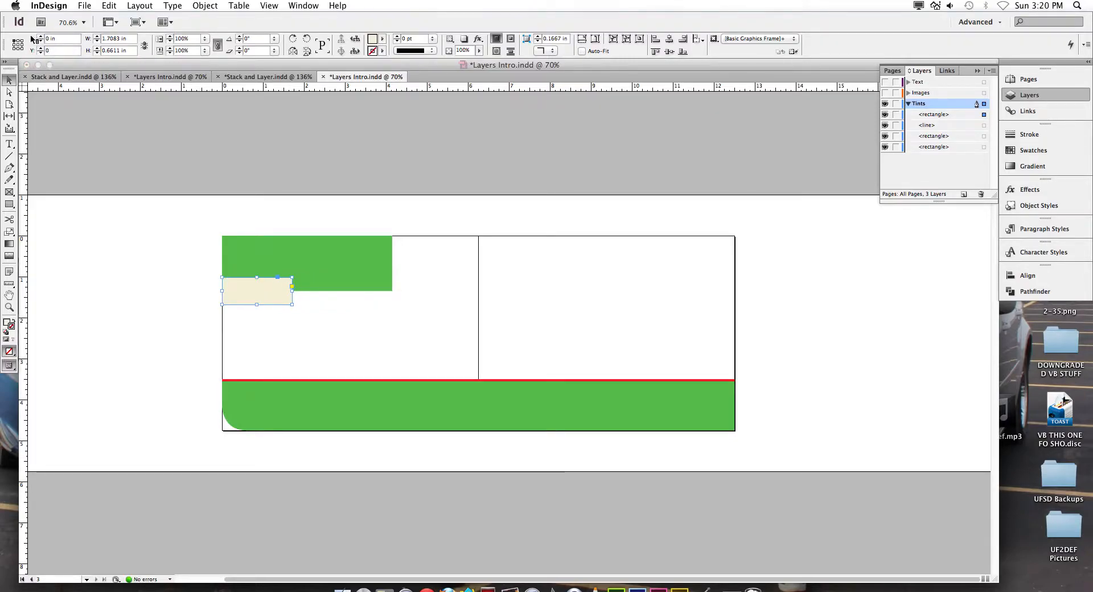
drag(256, 291, 256, 249)
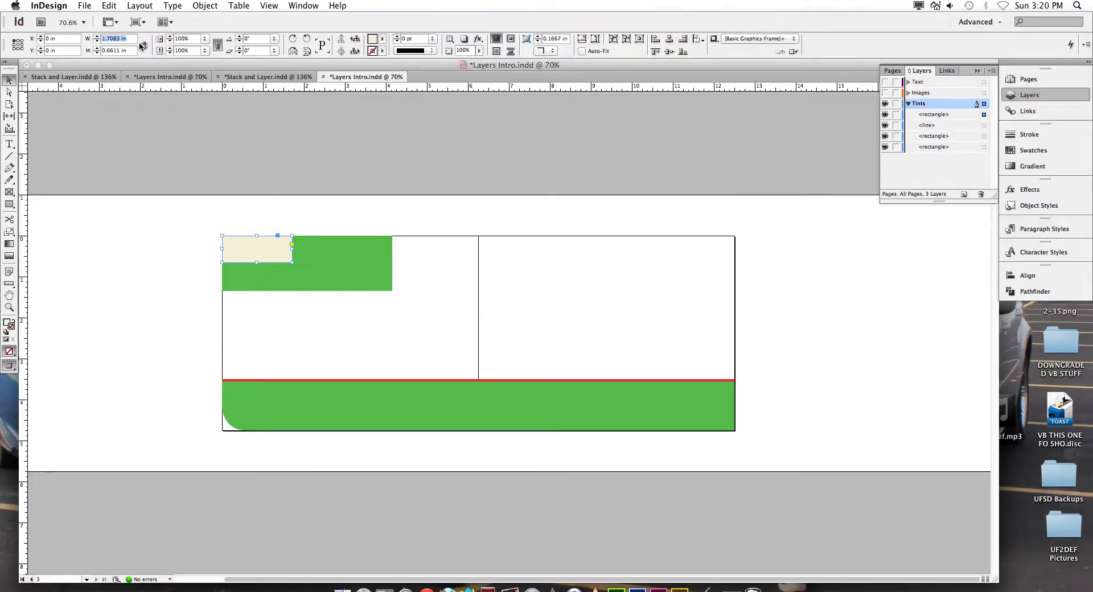
Step: Stretch the tan rectangle to the full 12.5 in page width
drag(291, 249, 734, 249)
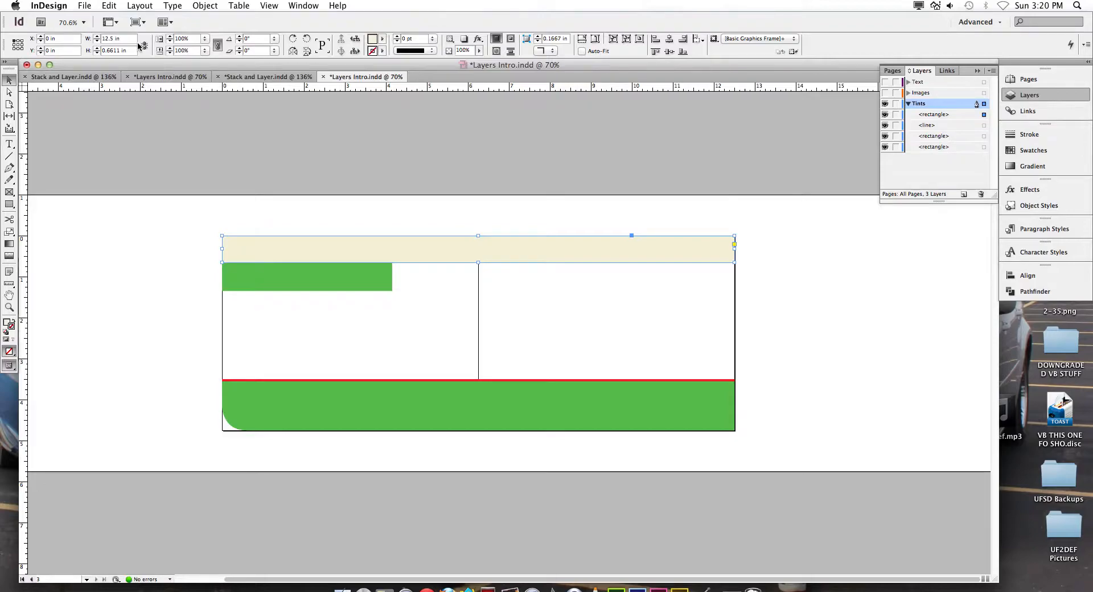
mouse_move(132, 45)
text(5)
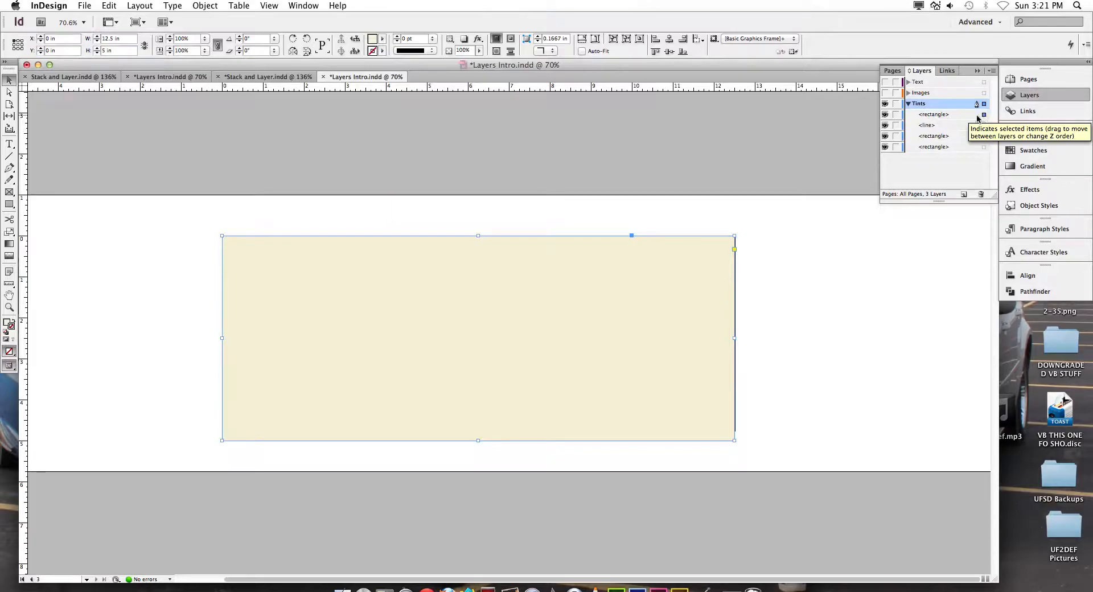
Step: Send the 5 in tall tan rectangle to the back of the Tints layer, behind the green tints and line
click(934, 114)
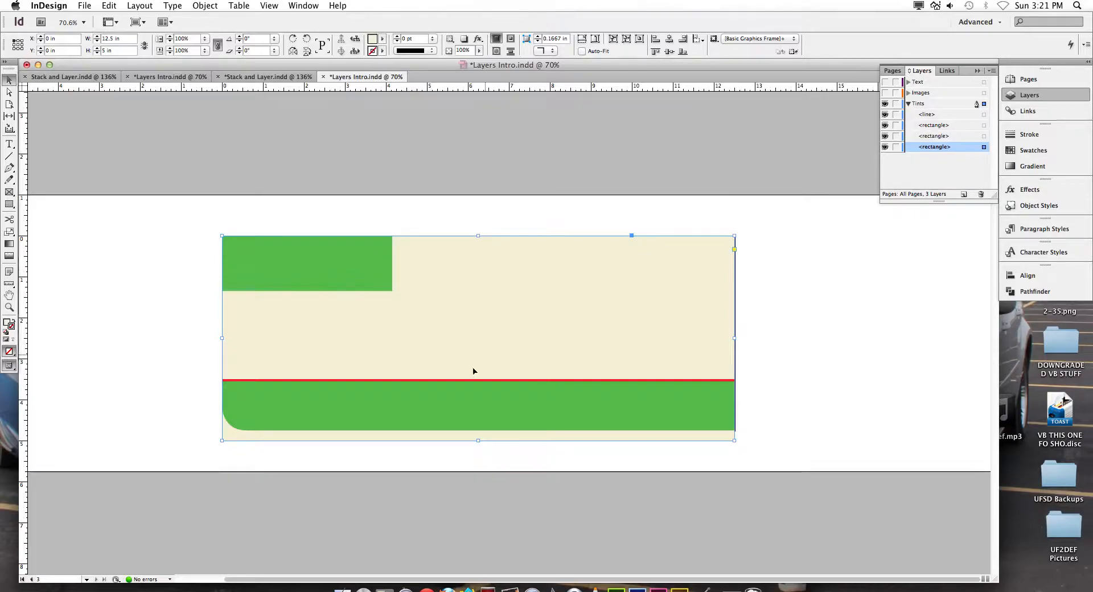
mouse_move(446, 323)
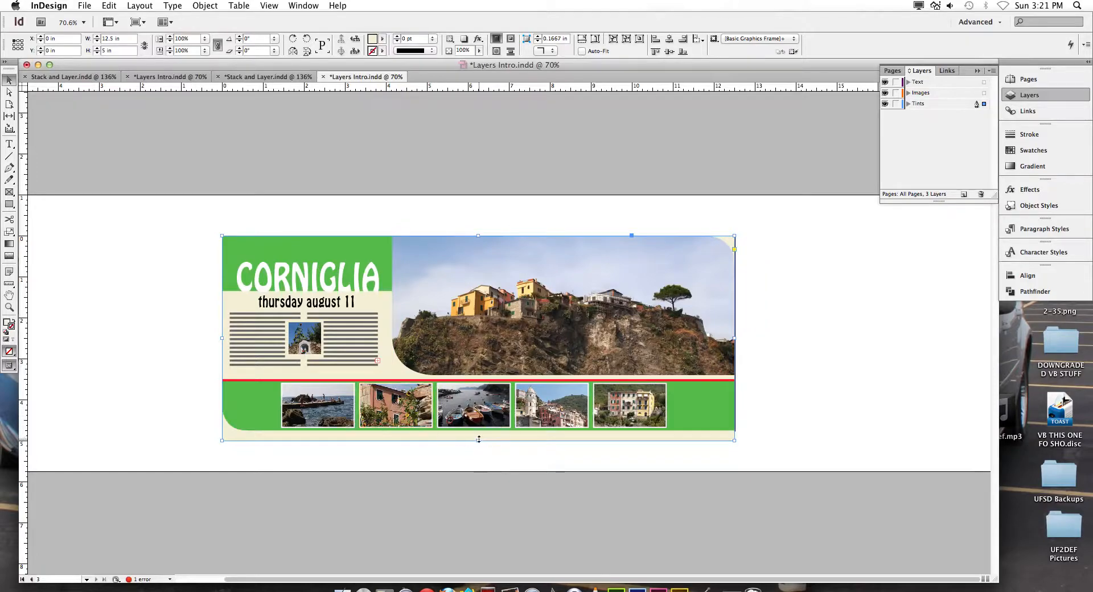
Step: Trim the tan background's bottom edge up to the page bottom
drag(479, 438, 478, 430)
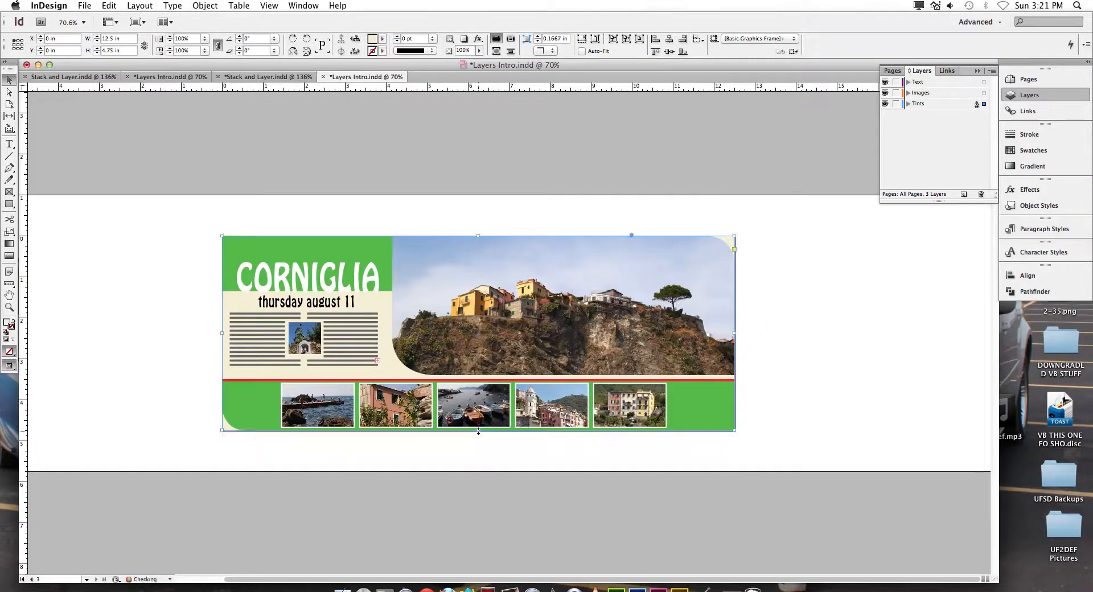